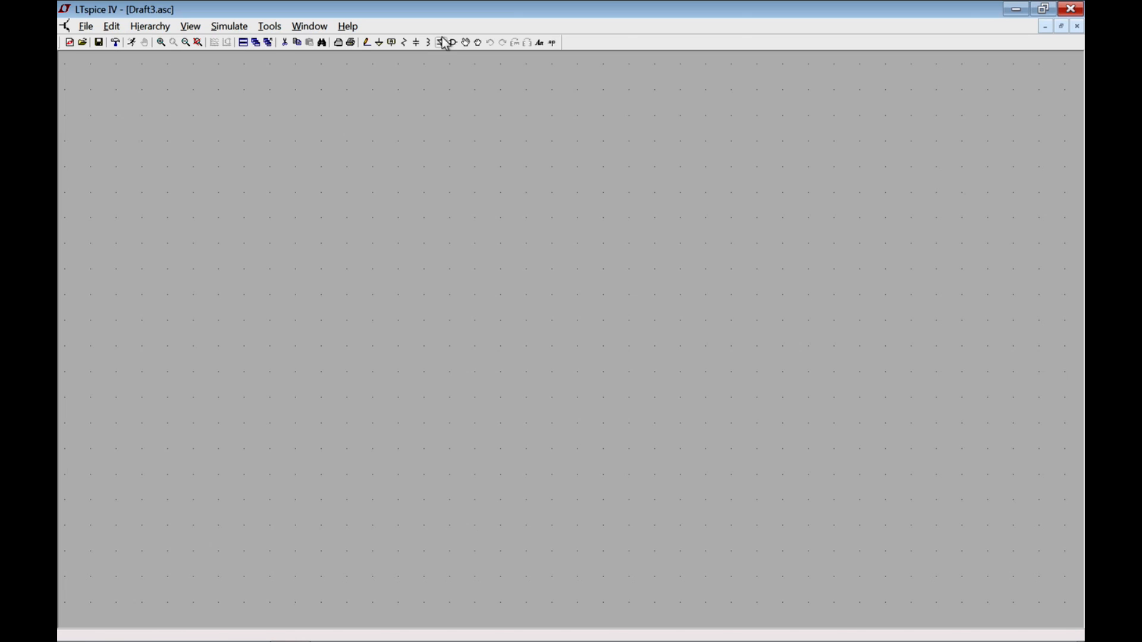
- Choose the voltage source from the component library and place it as V1
{"action": "left_click", "coordinate": [444, 42]}
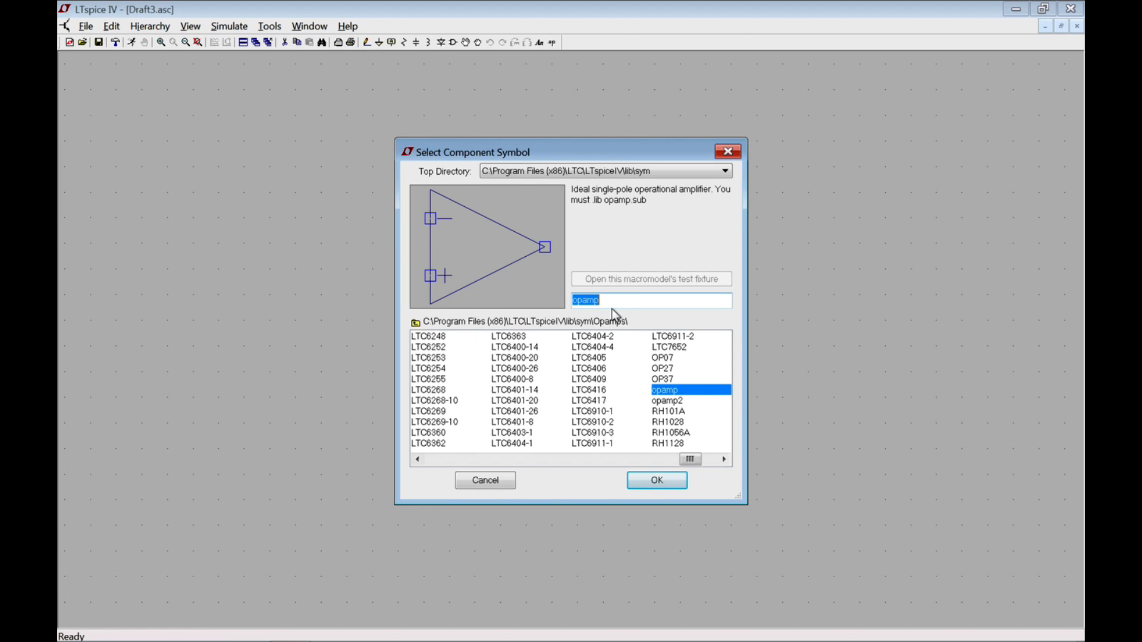
{"action": "mouse_move", "coordinate": [521, 307]}
{"action": "type", "text": "voltage"}
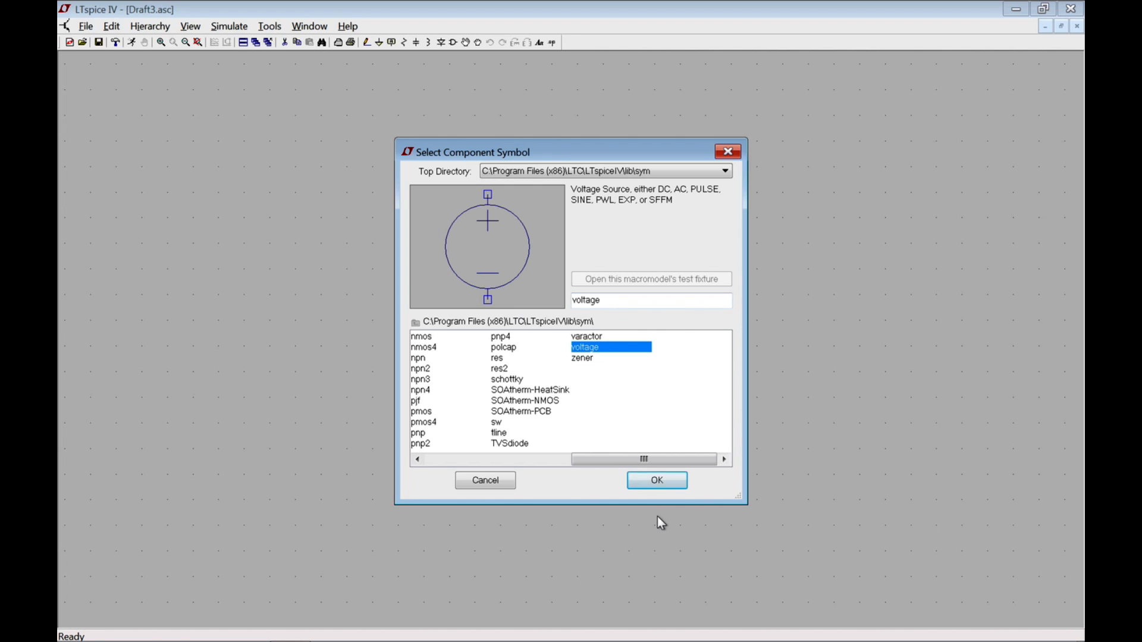
{"action": "left_click", "coordinate": [654, 479]}
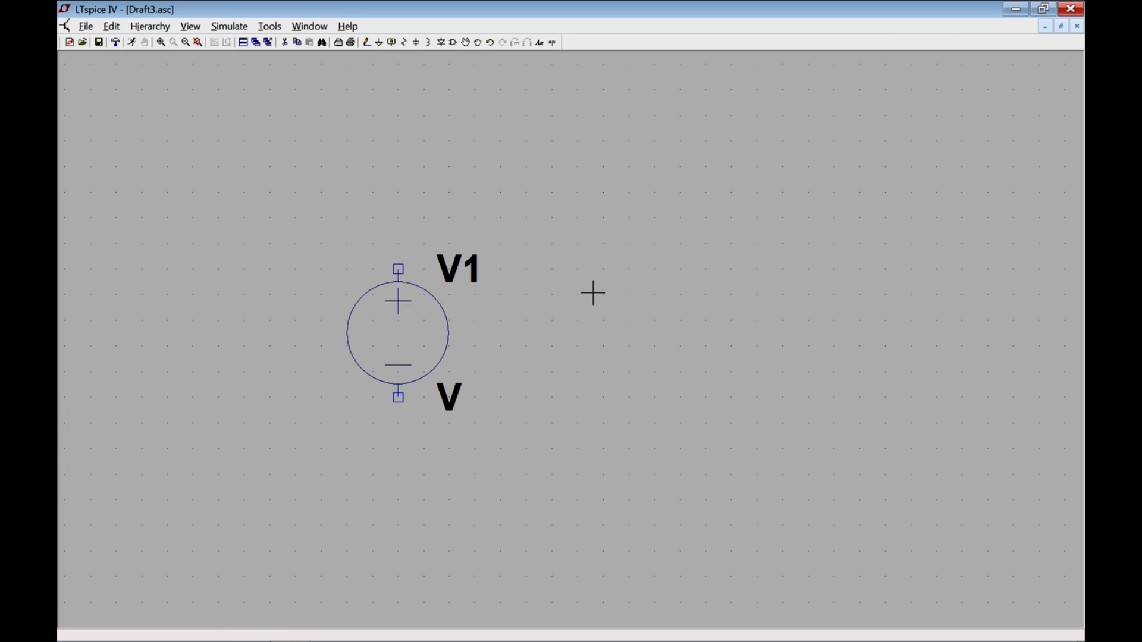
{"action": "mouse_move", "coordinate": [399, 41]}
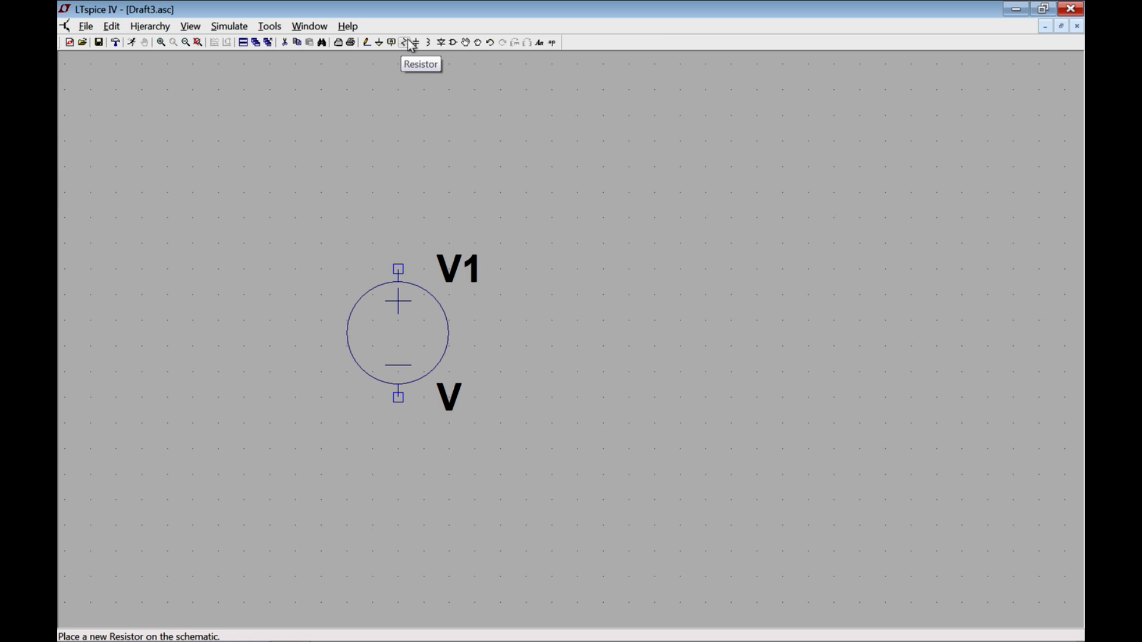
- Place two rotated horizontal resistors R1 and R2 near the source
{"action": "left_click", "coordinate": [408, 41]}
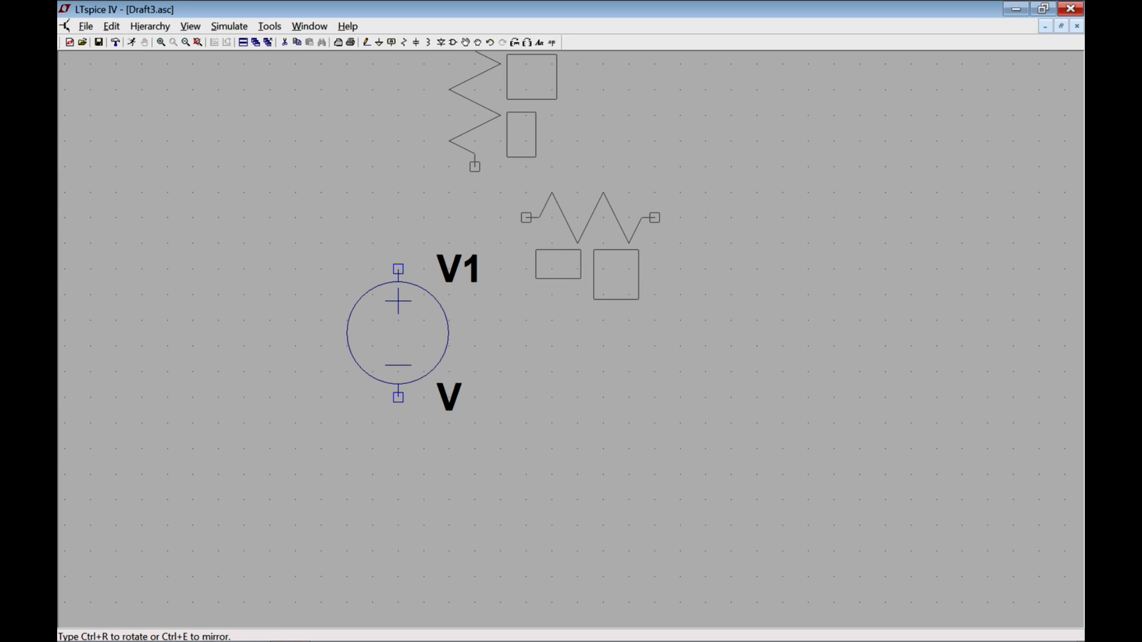
{"action": "left_click", "coordinate": [576, 219]}
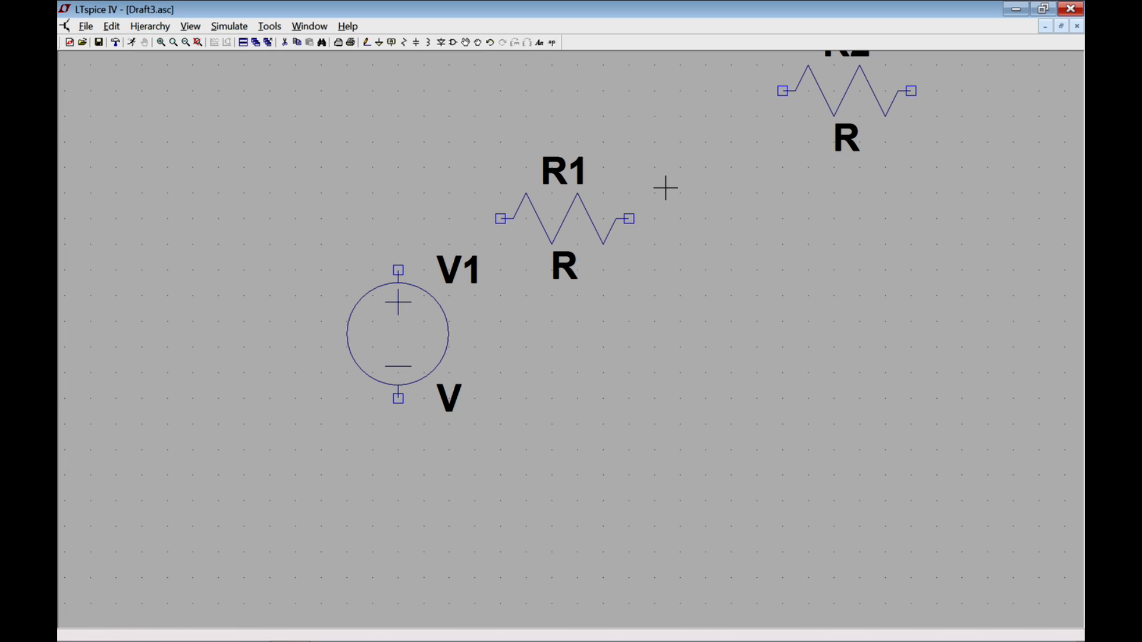
{"action": "mouse_move", "coordinate": [573, 274]}
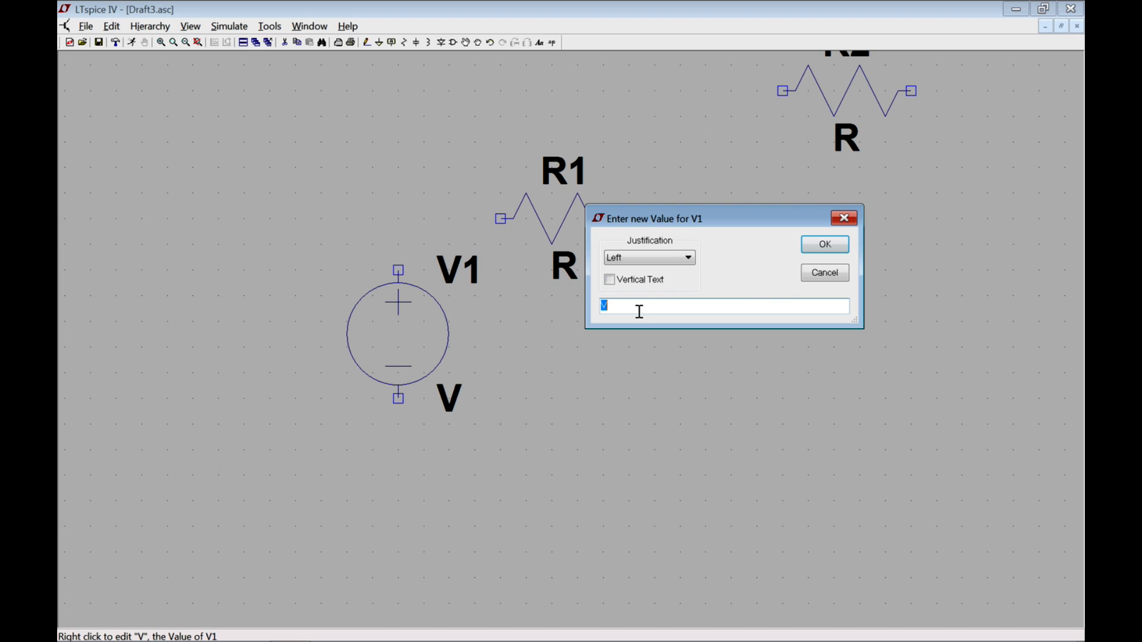
- Assign V1 a value of 10, R1 100k and R2 1meg
{"action": "type", "text": "10"}
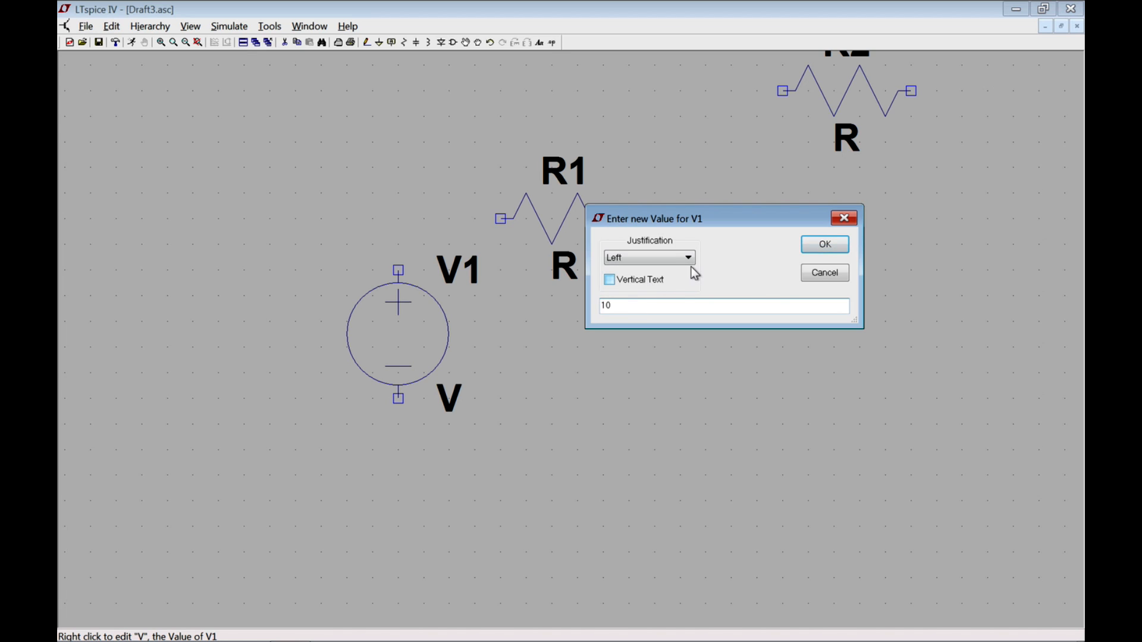
{"action": "left_click", "coordinate": [823, 244]}
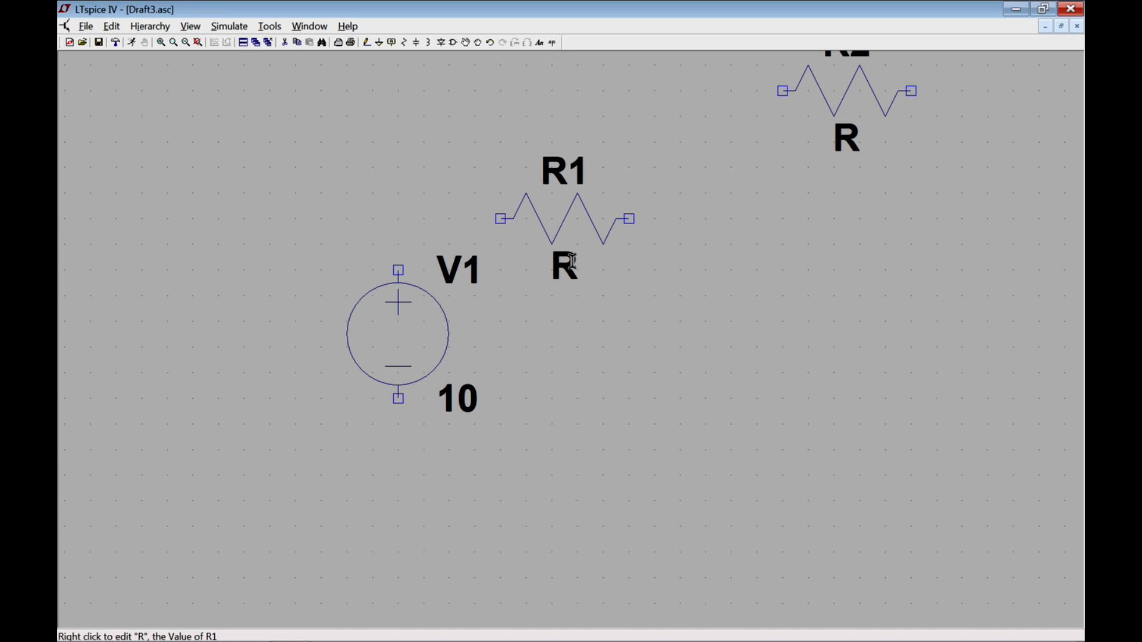
{"action": "right_click", "coordinate": [563, 266]}
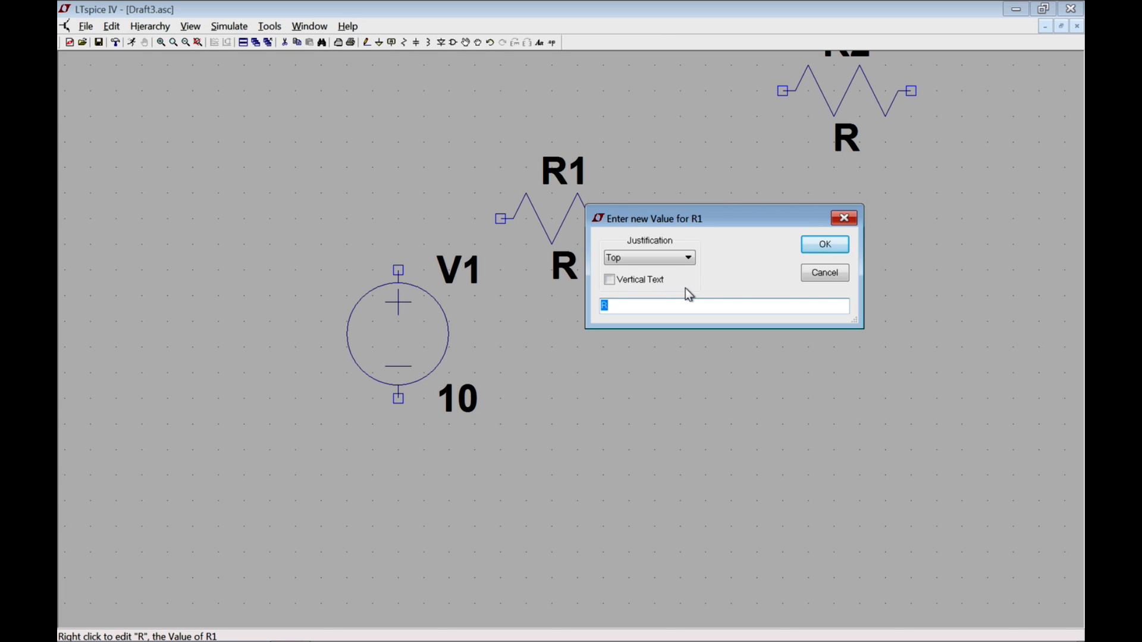
{"action": "type", "text": "100"}
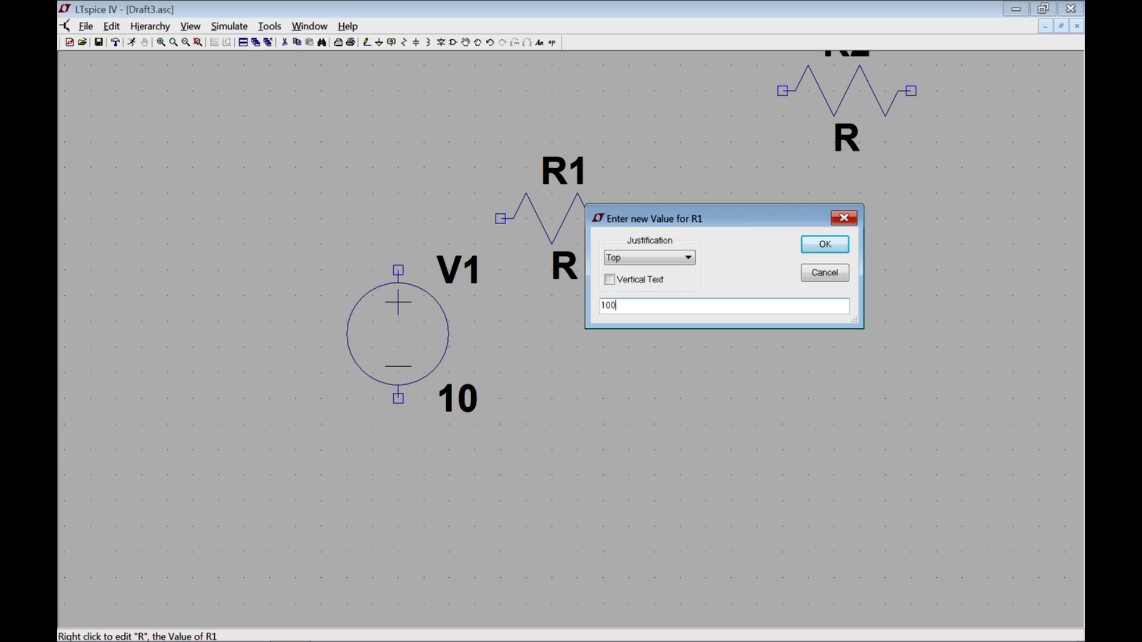
{"action": "left_click", "coordinate": [823, 244]}
{"action": "type", "text": "1"}
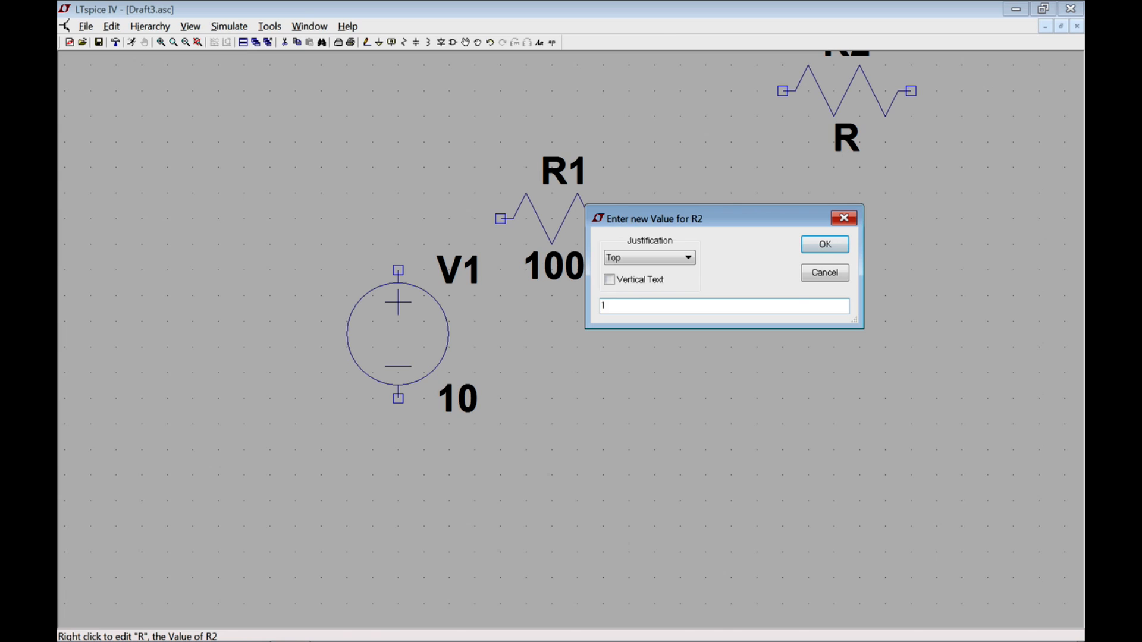
{"action": "type", "text": "meg"}
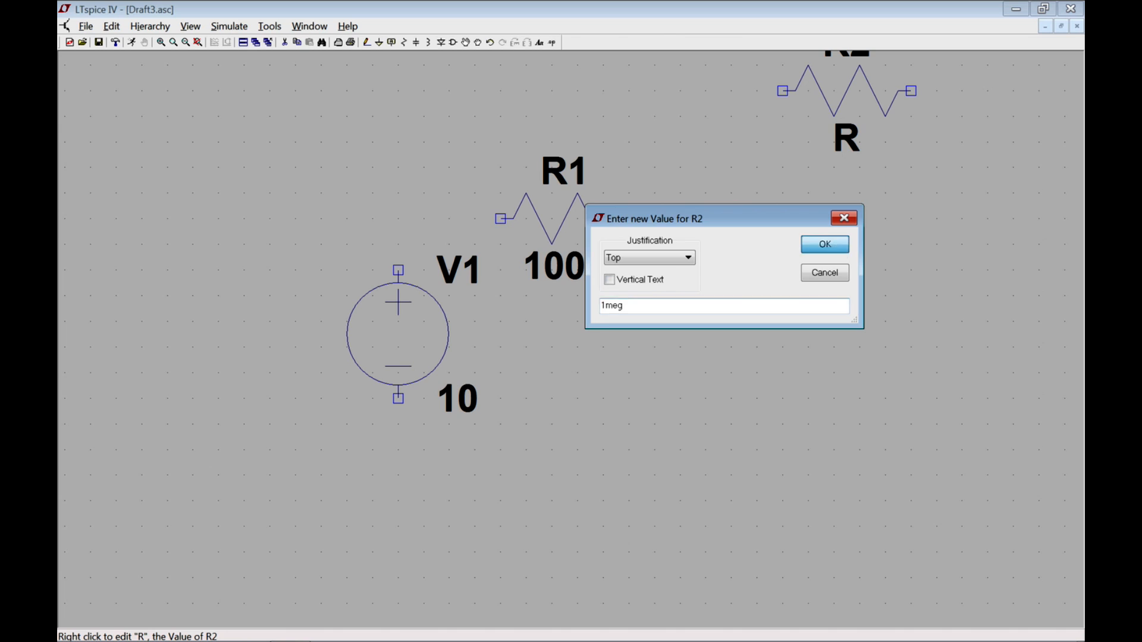
{"action": "left_click", "coordinate": [823, 244]}
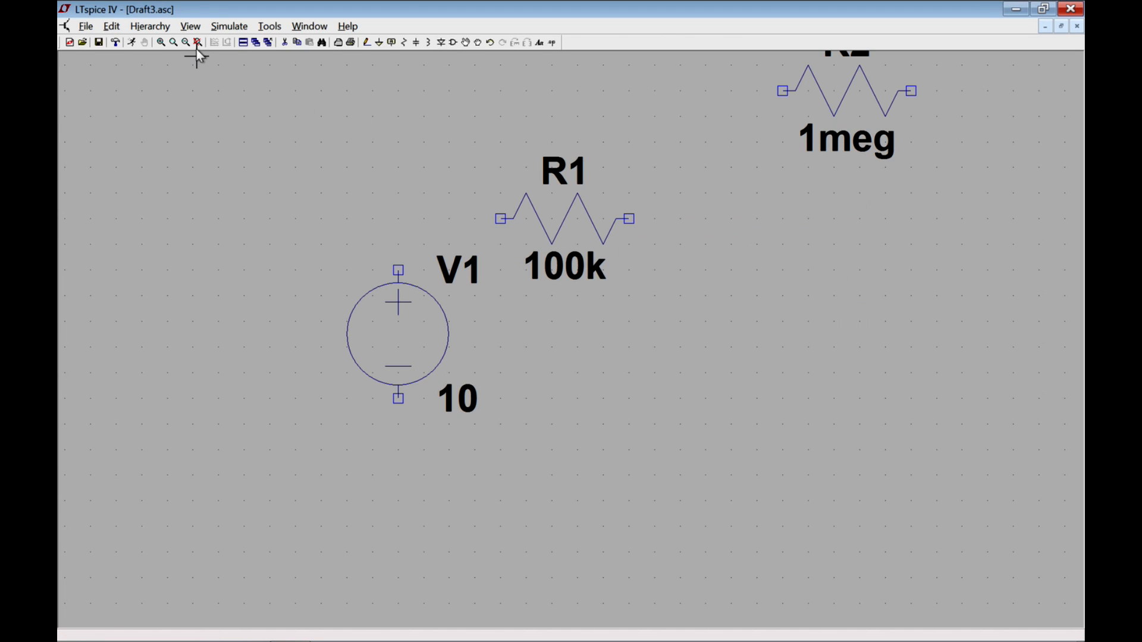
{"action": "mouse_move", "coordinate": [198, 42]}
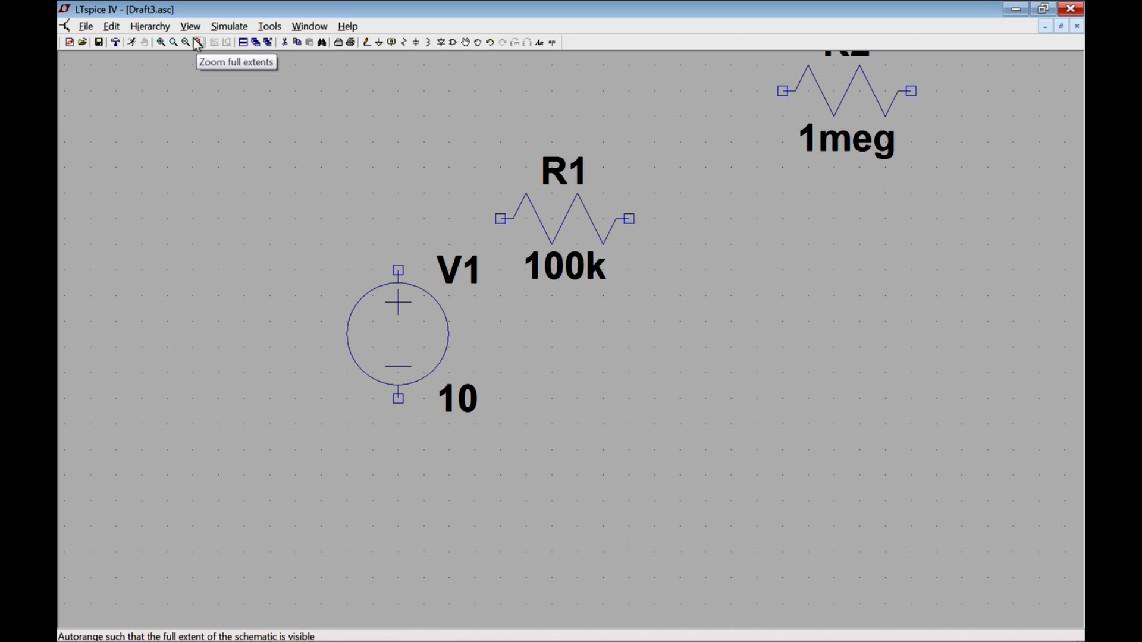
- Zoom to full extents so the whole schematic and labels are visible
{"action": "left_click", "coordinate": [196, 41]}
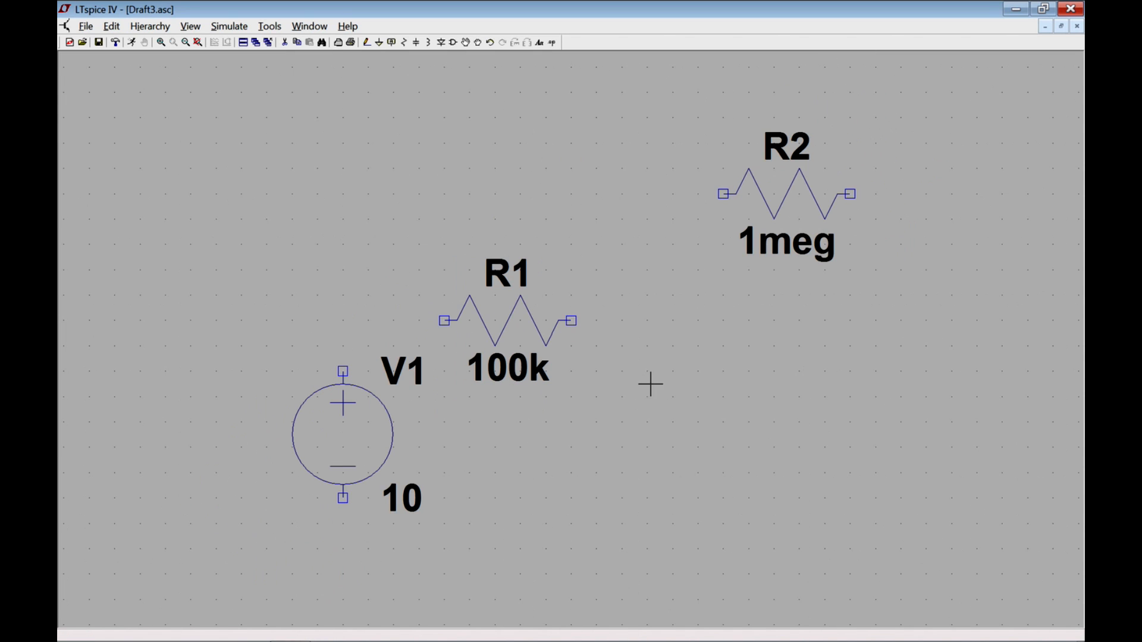
{"action": "mouse_move", "coordinate": [713, 464]}
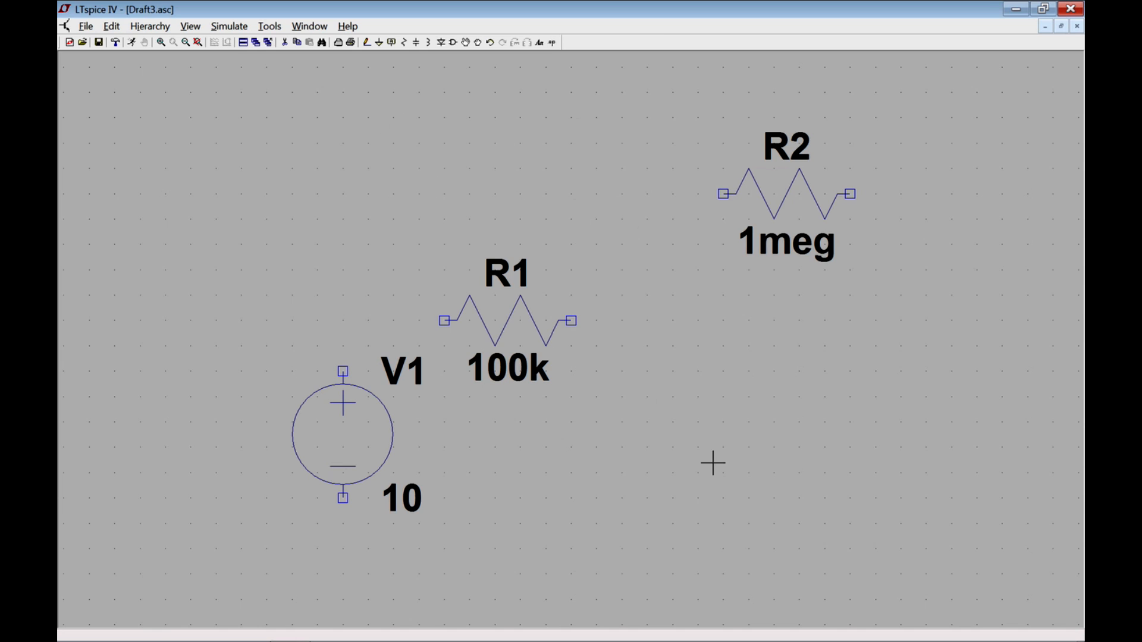
{"action": "left_click", "coordinate": [437, 41]}
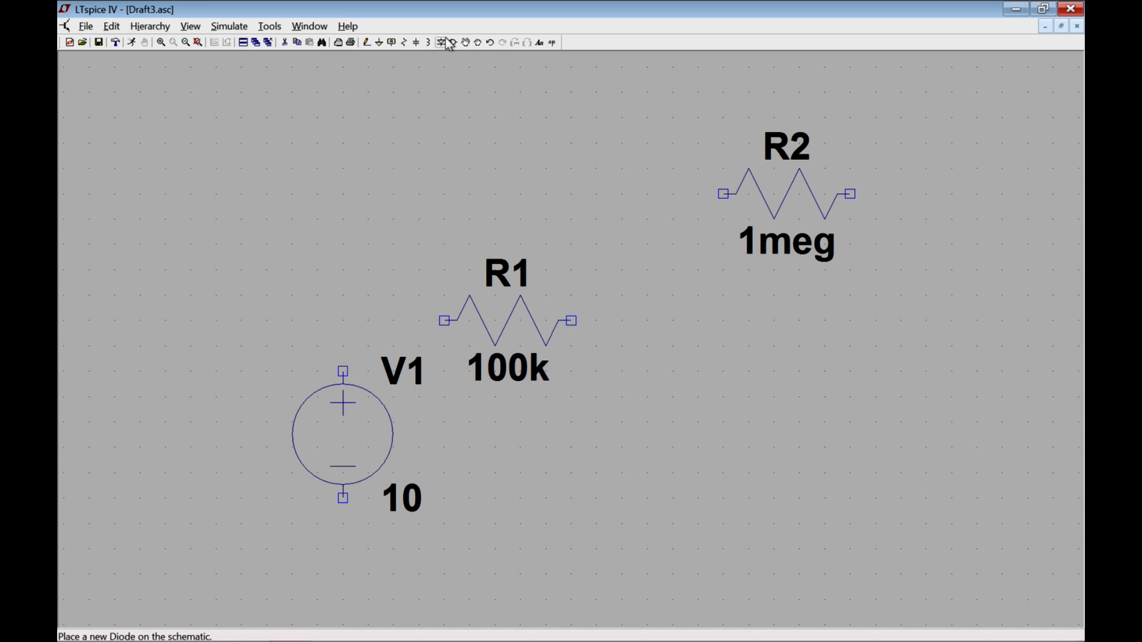
- Pick the ideal opamp from the Opamps library and place it as U1
{"action": "left_click", "coordinate": [444, 42]}
{"action": "type", "text": "op"}
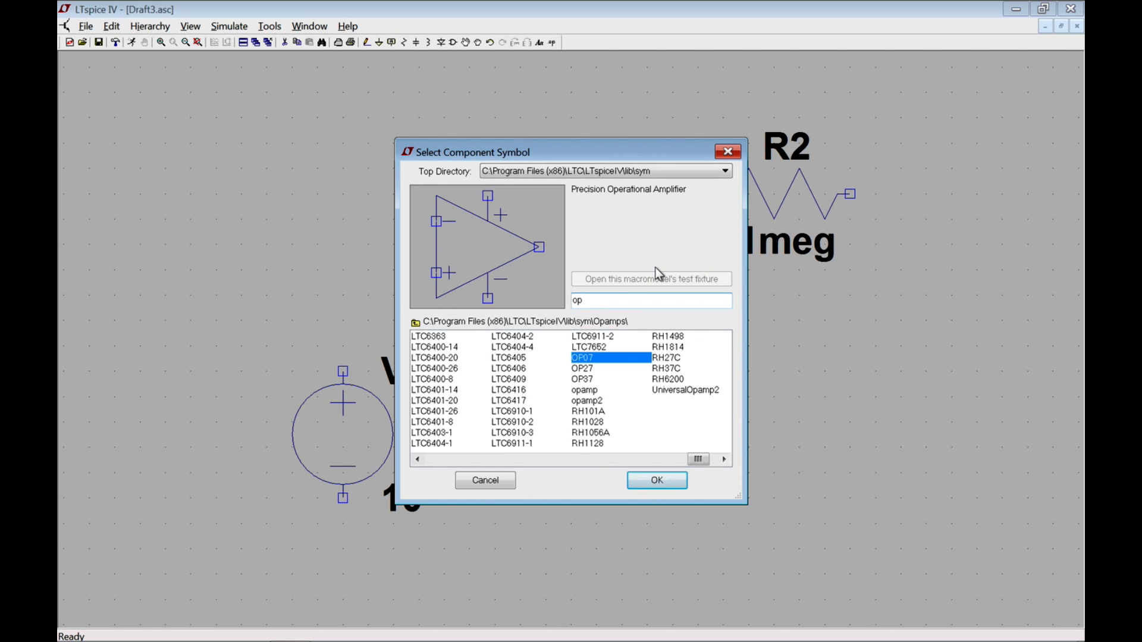
{"action": "left_click", "coordinate": [584, 390]}
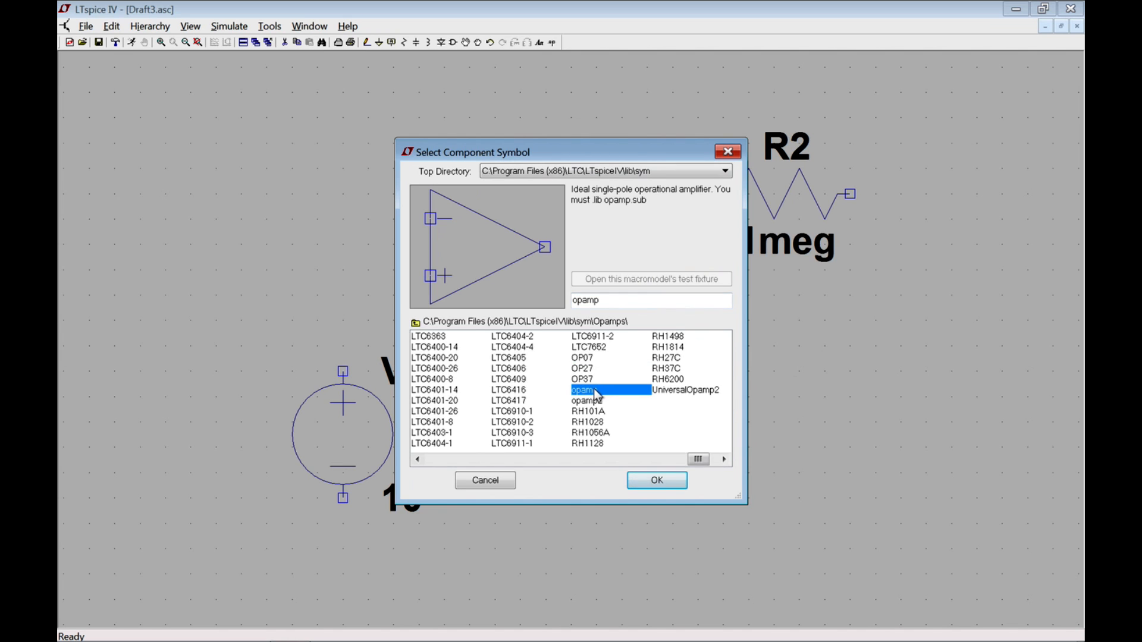
{"action": "mouse_move", "coordinate": [597, 223]}
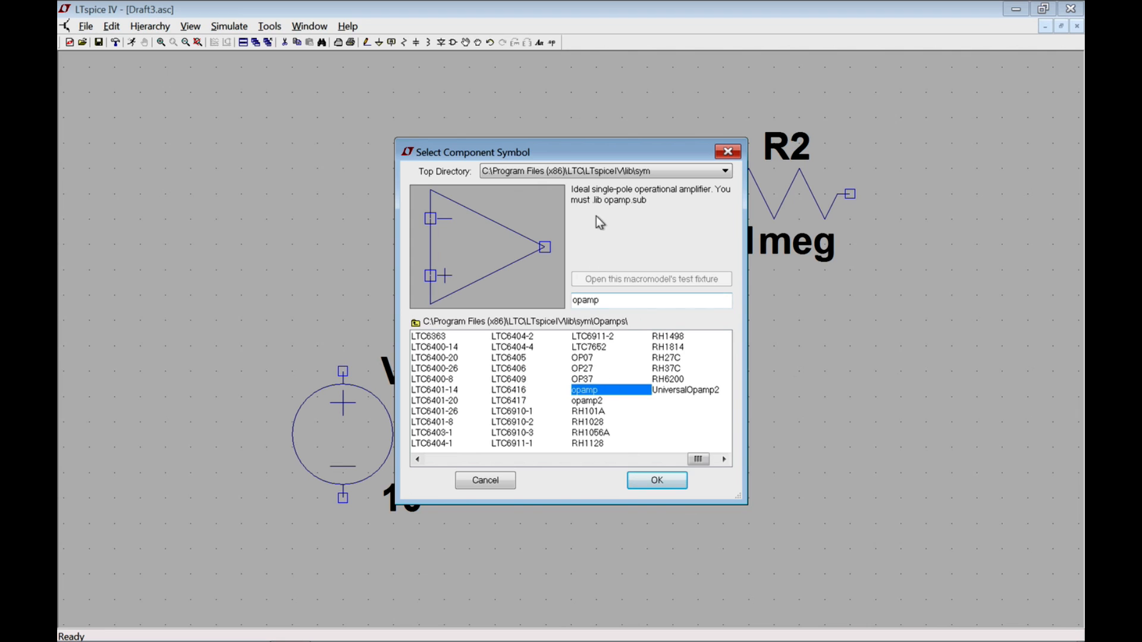
{"action": "mouse_move", "coordinate": [605, 206]}
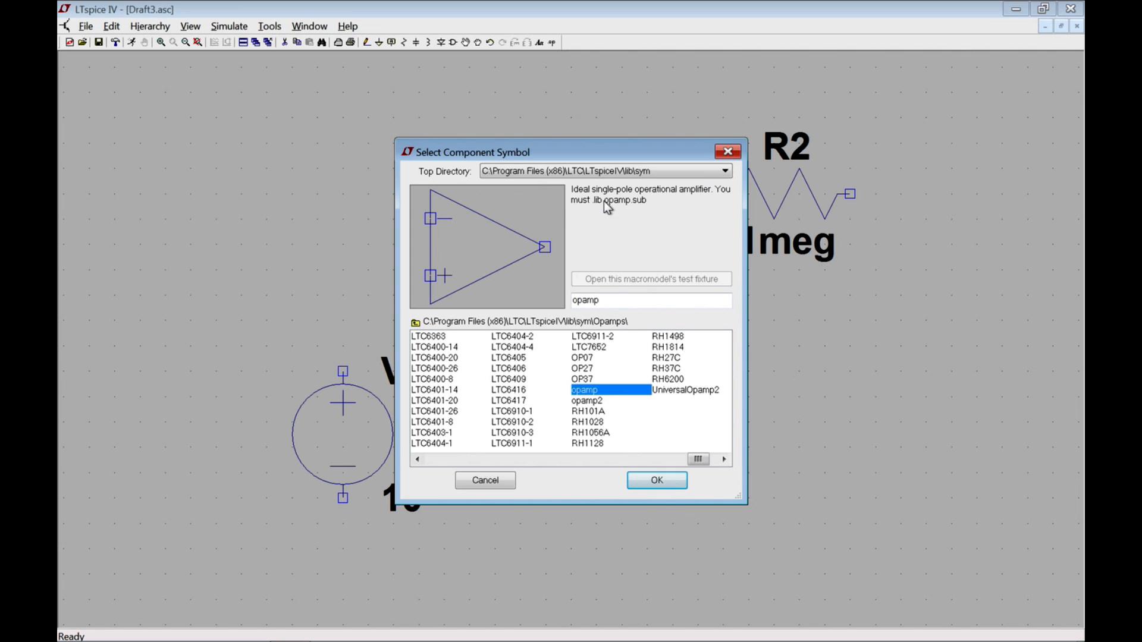
{"action": "mouse_move", "coordinate": [547, 242]}
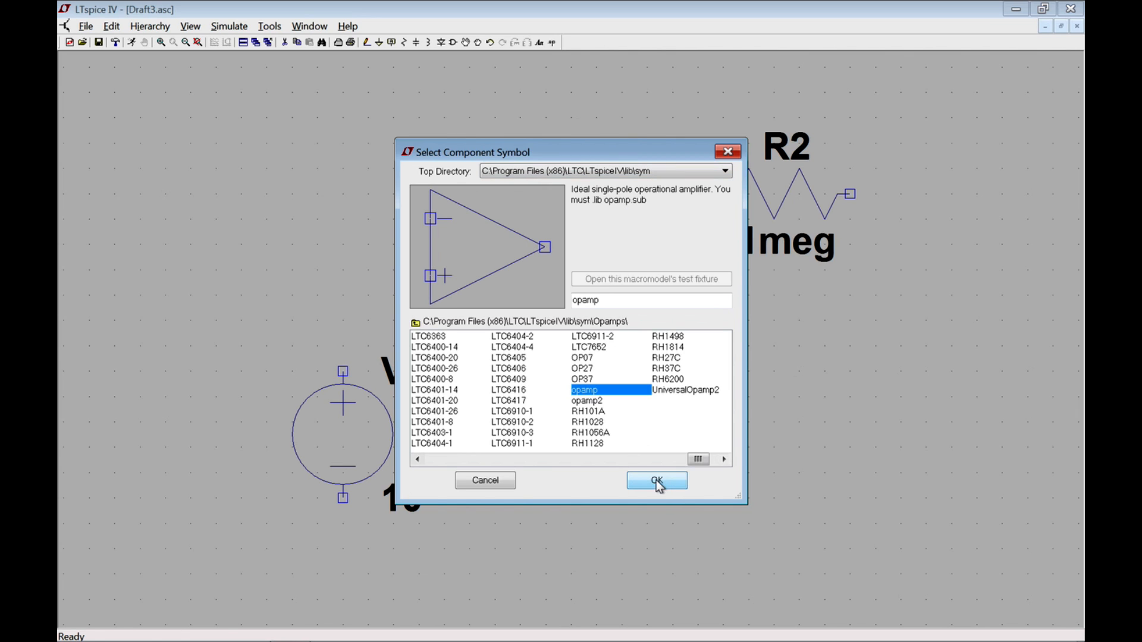
{"action": "left_click", "coordinate": [654, 480]}
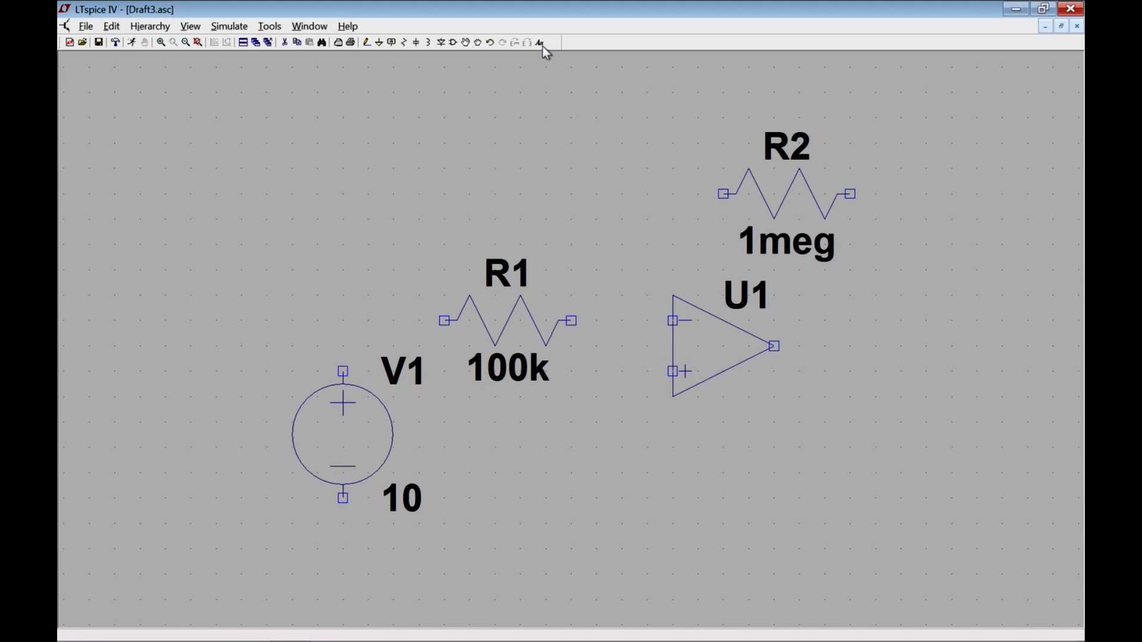
{"action": "mouse_move", "coordinate": [547, 41]}
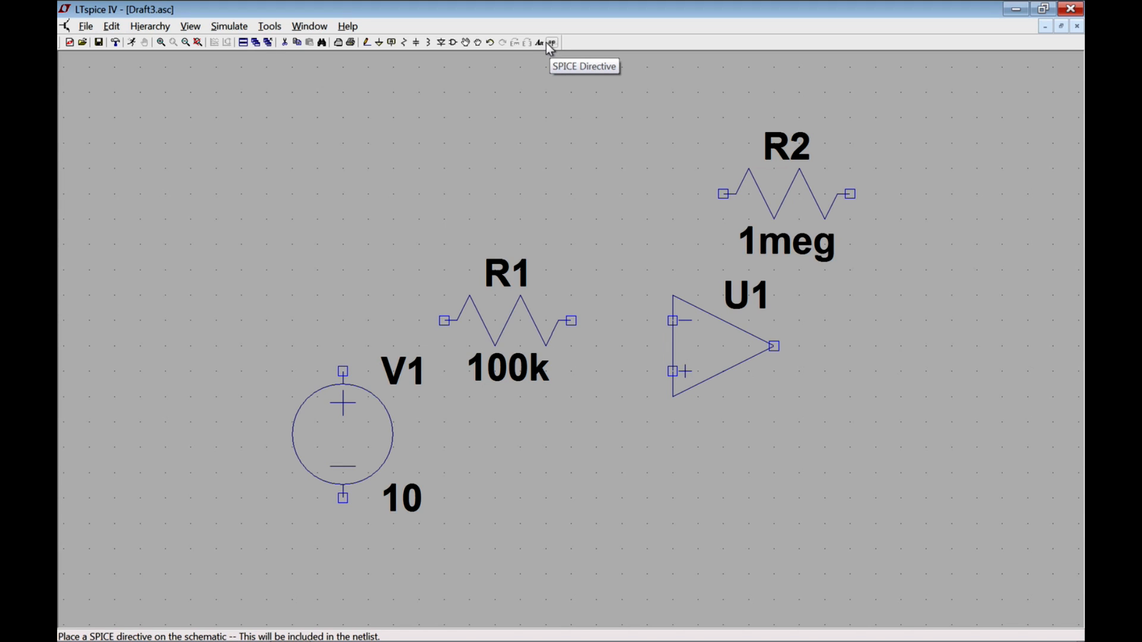
- Add the SPICE directive '.lib opamp.sub' to the schematic
{"action": "left_click", "coordinate": [547, 42]}
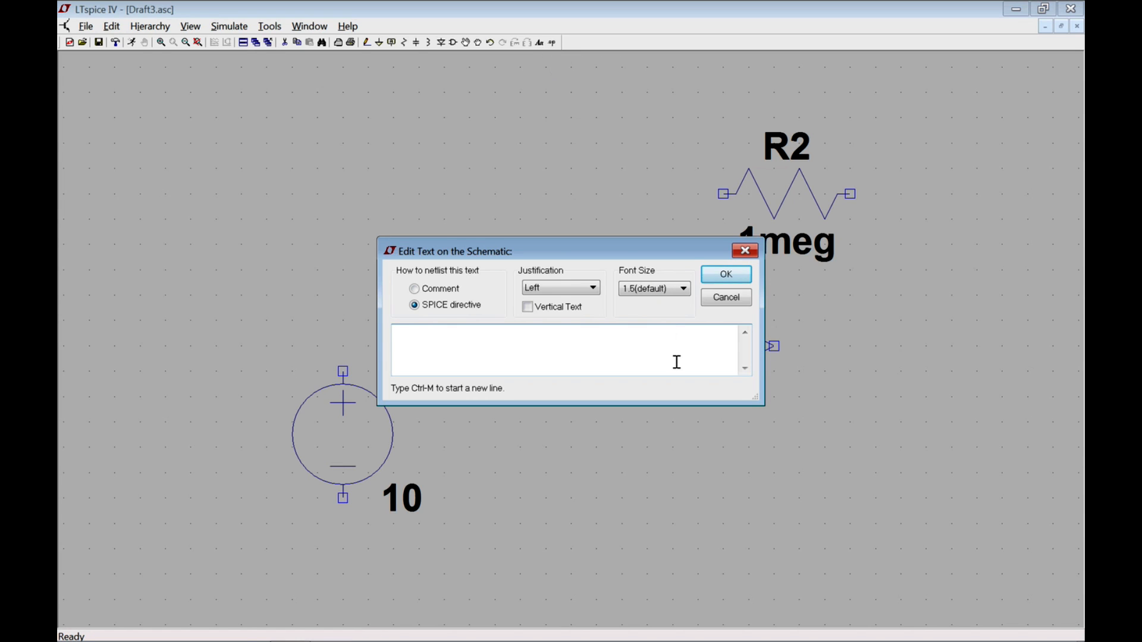
{"action": "type", "text": ".lib"}
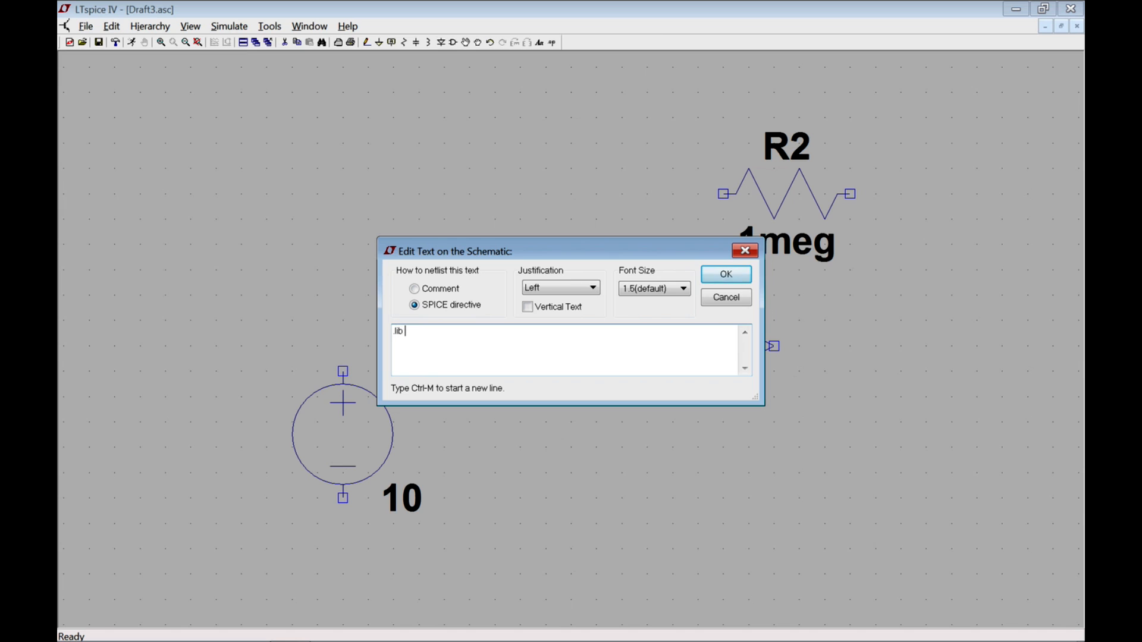
{"action": "type", "text": "opamp.sub"}
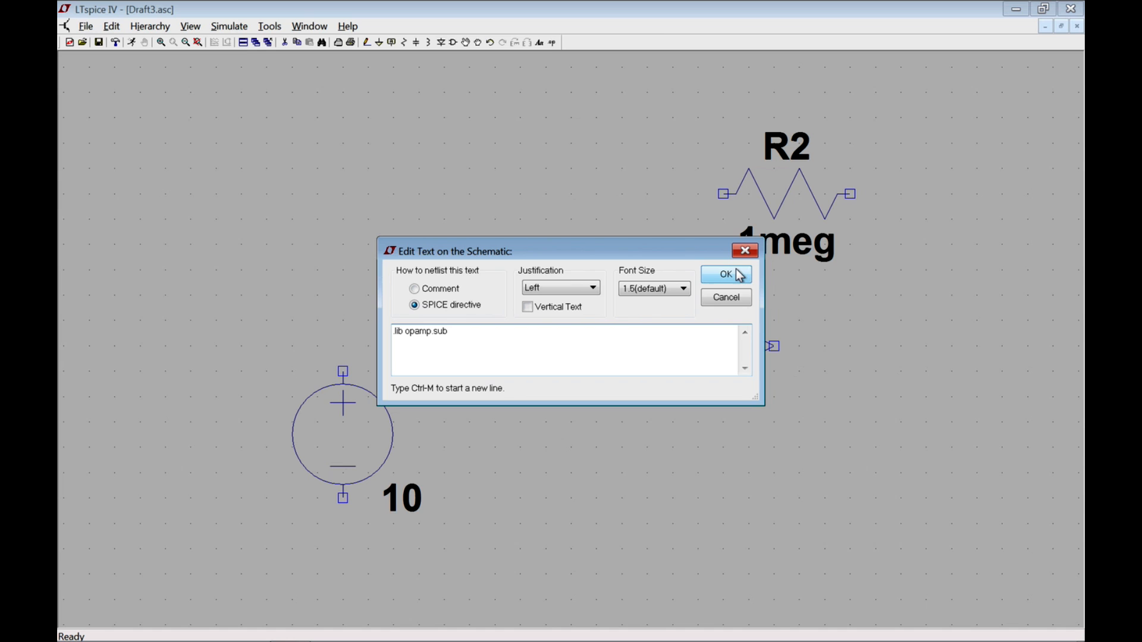
{"action": "left_click", "coordinate": [723, 274]}
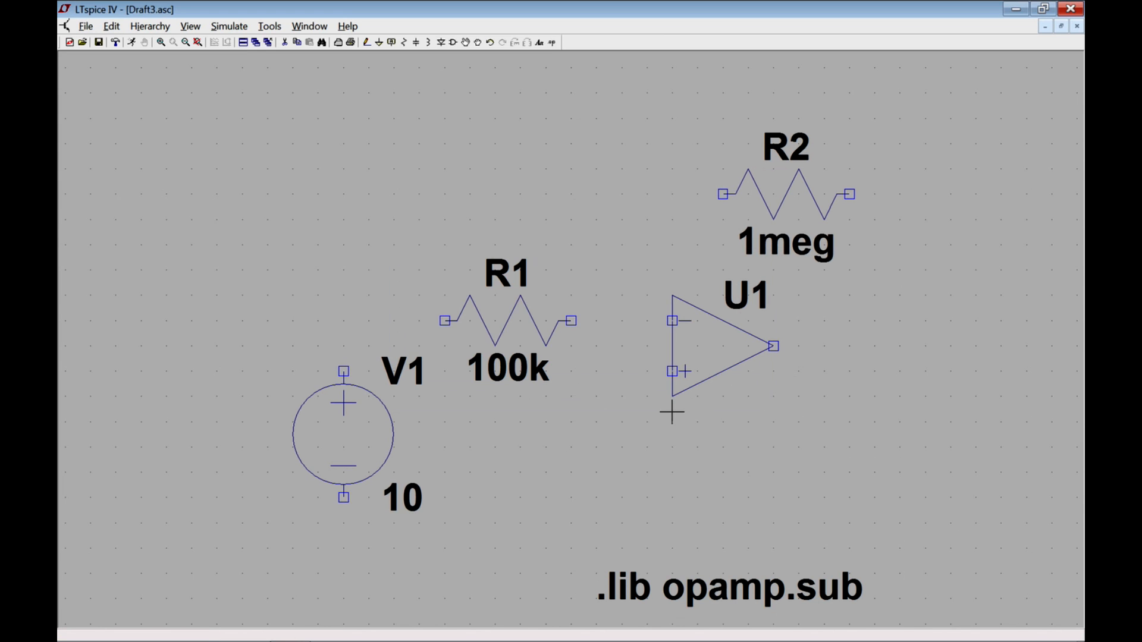
- Place ground symbols below V1 and below the op-amp
{"action": "left_click", "coordinate": [375, 41]}
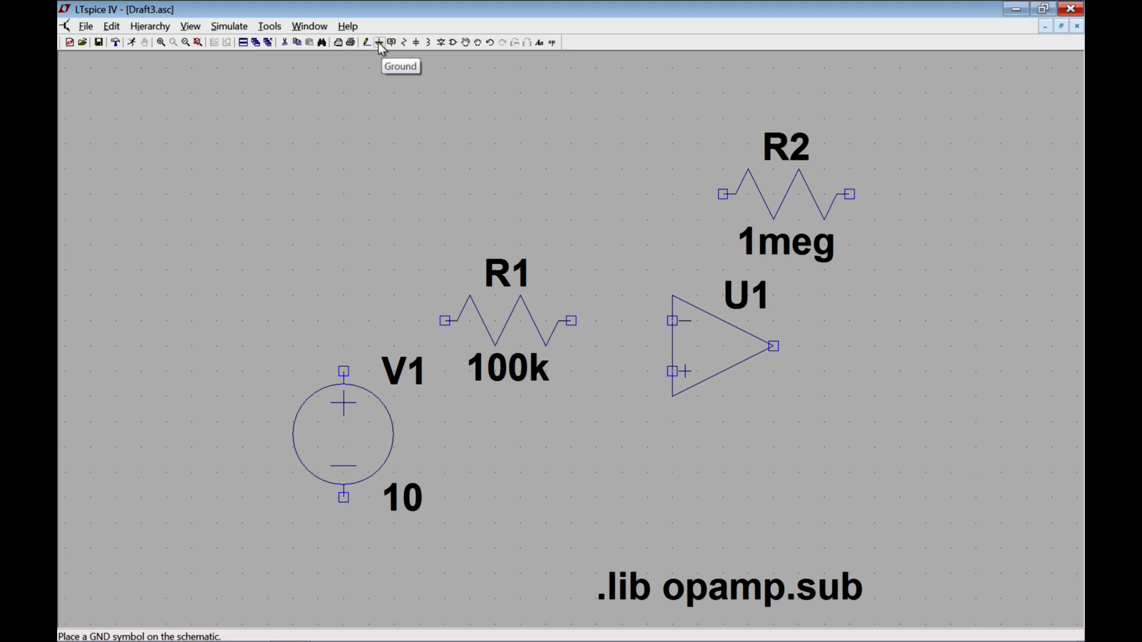
{"action": "left_click", "coordinate": [377, 41]}
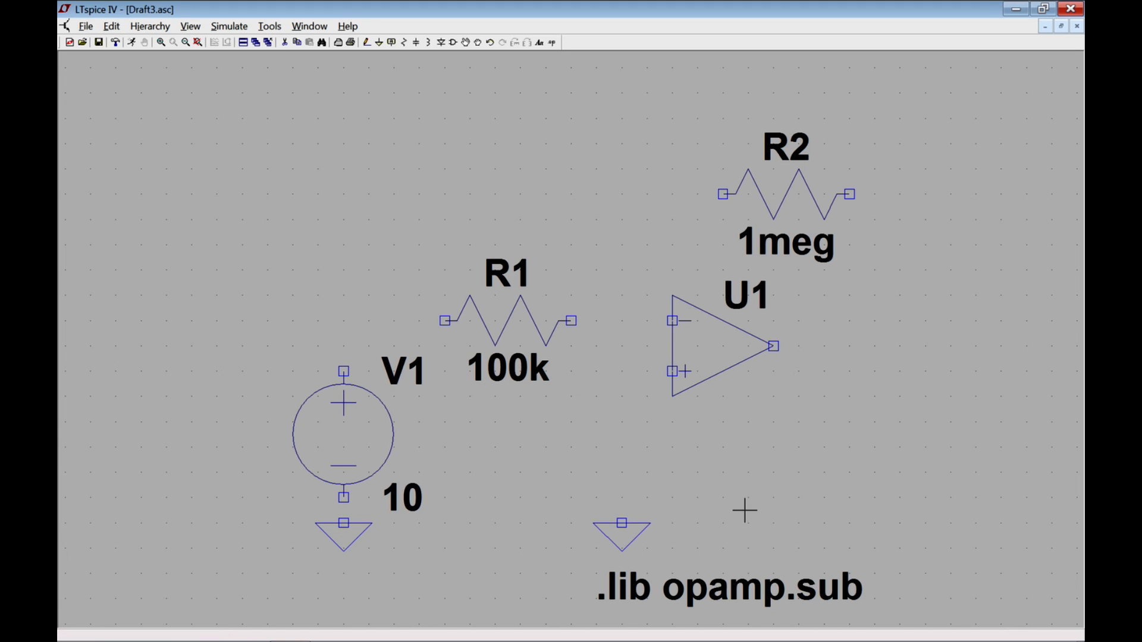
{"action": "mouse_move", "coordinate": [317, 542]}
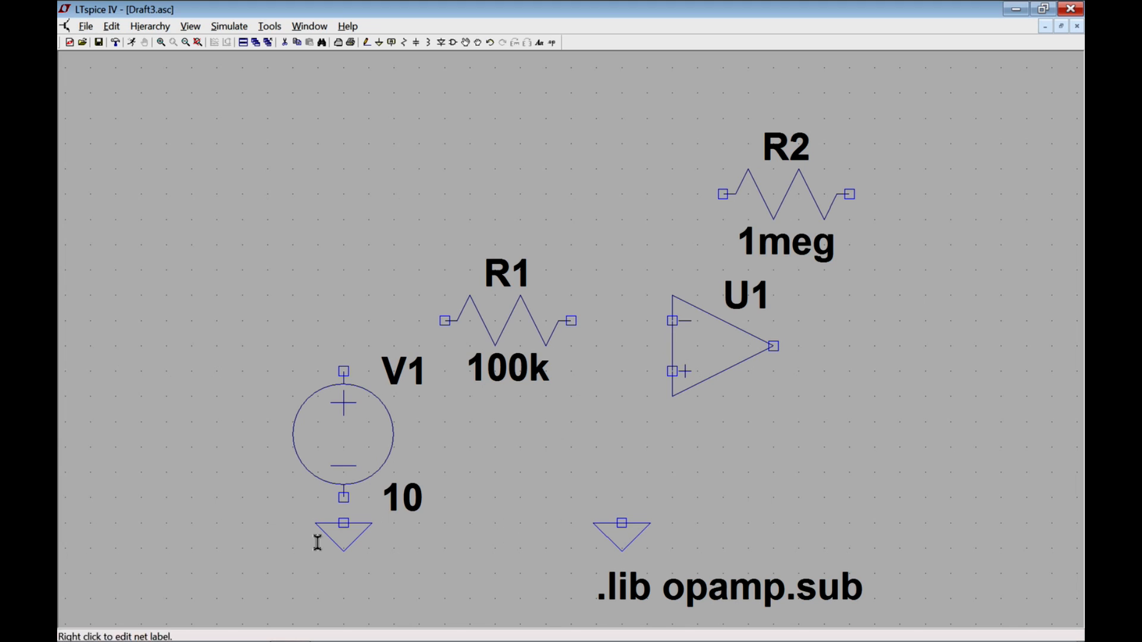
{"action": "mouse_move", "coordinate": [641, 532]}
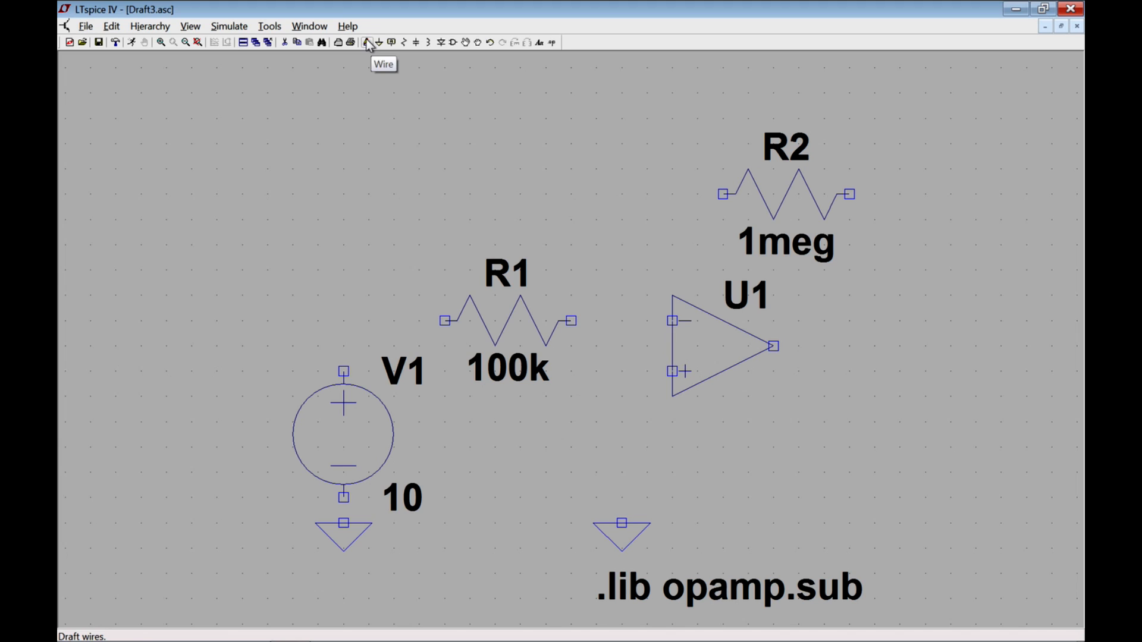
{"action": "mouse_move", "coordinate": [349, 511]}
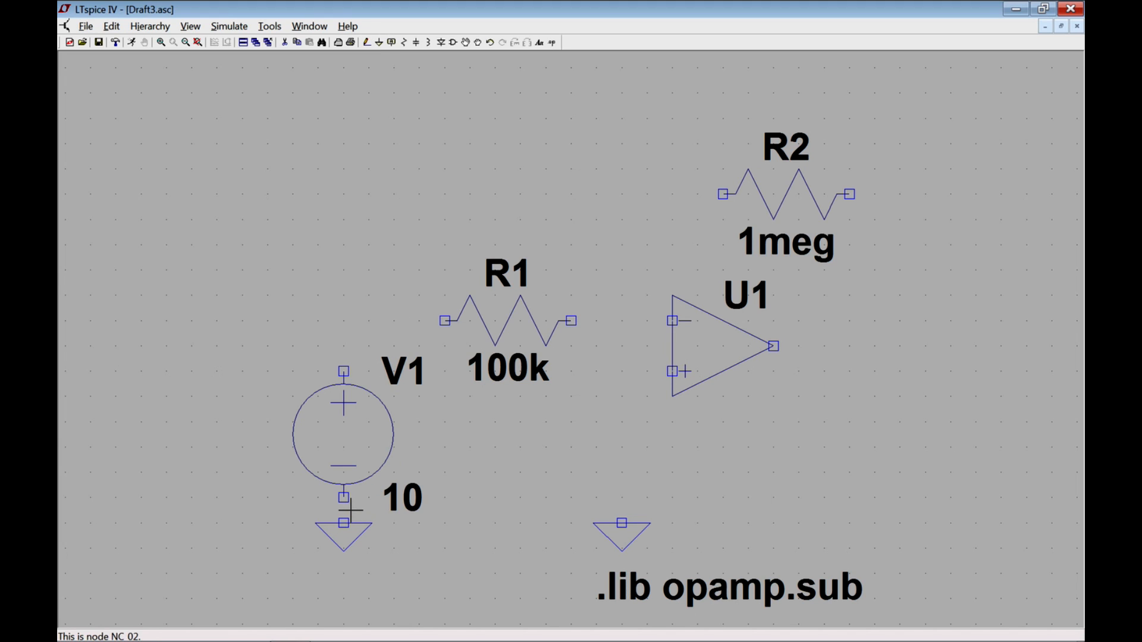
{"action": "mouse_move", "coordinate": [317, 443]}
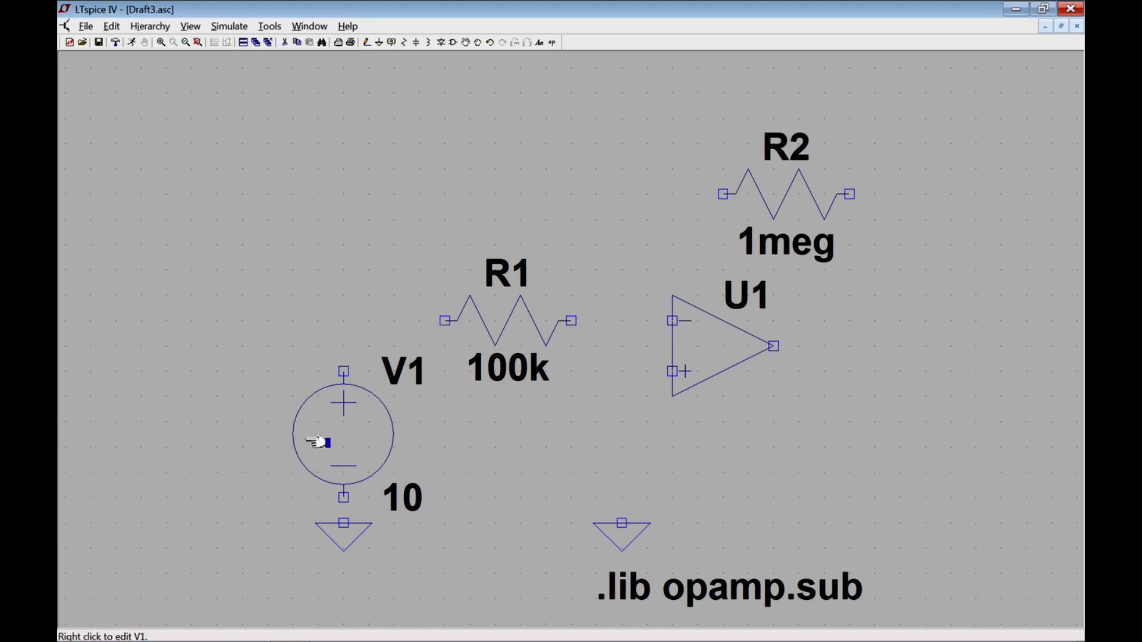
{"action": "mouse_move", "coordinate": [388, 389]}
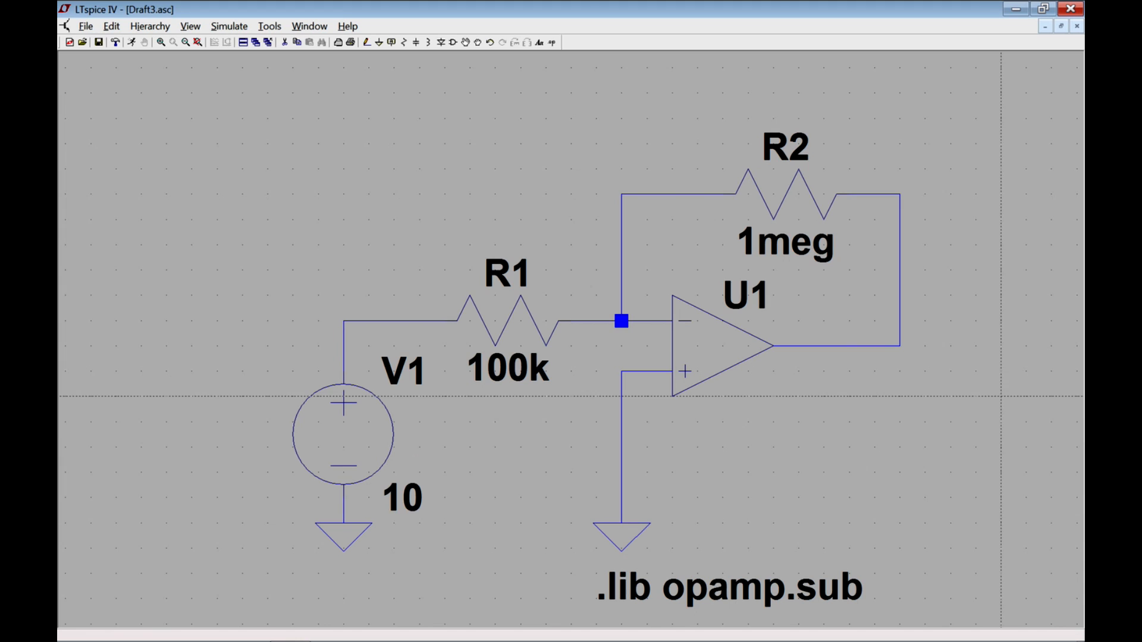
{"action": "mouse_move", "coordinate": [693, 458]}
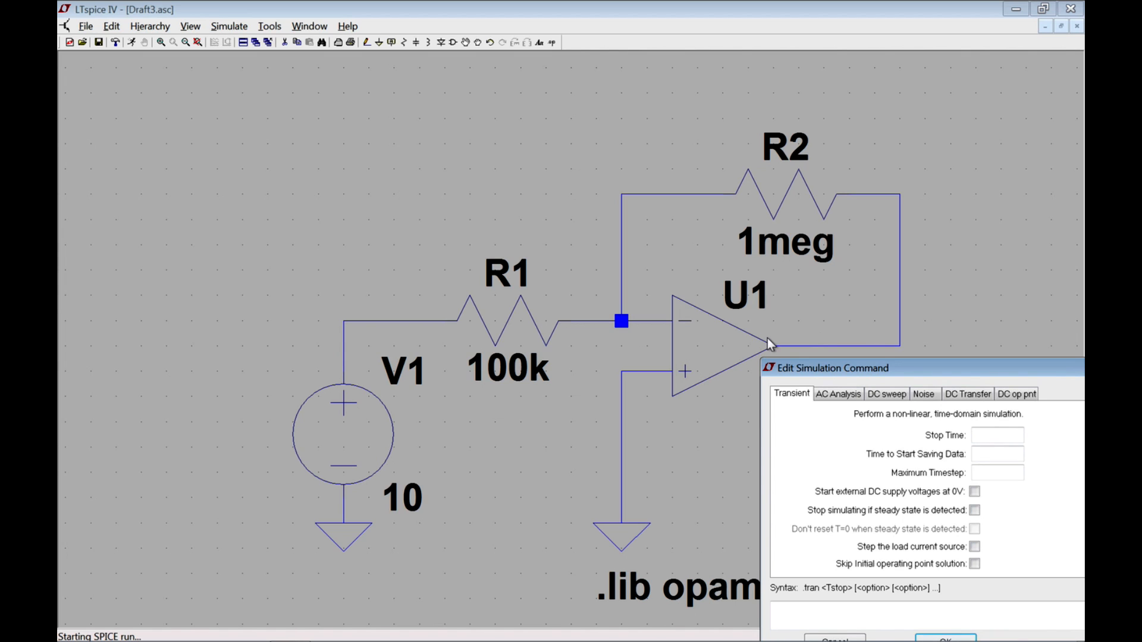
{"action": "mouse_move", "coordinate": [690, 96]}
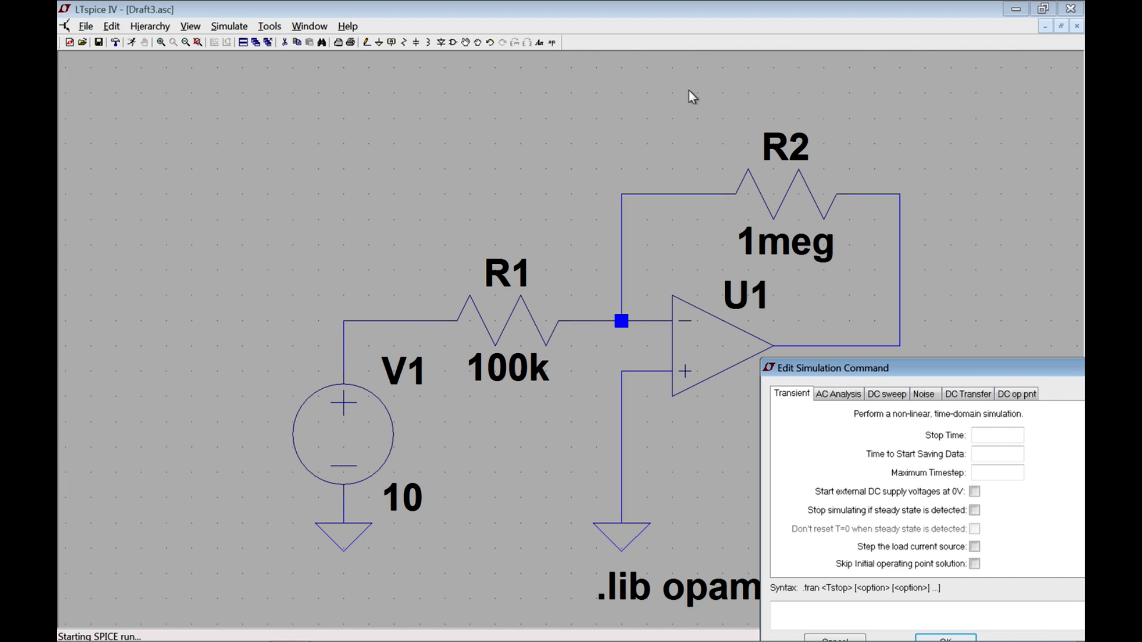
{"action": "mouse_move", "coordinate": [521, 282]}
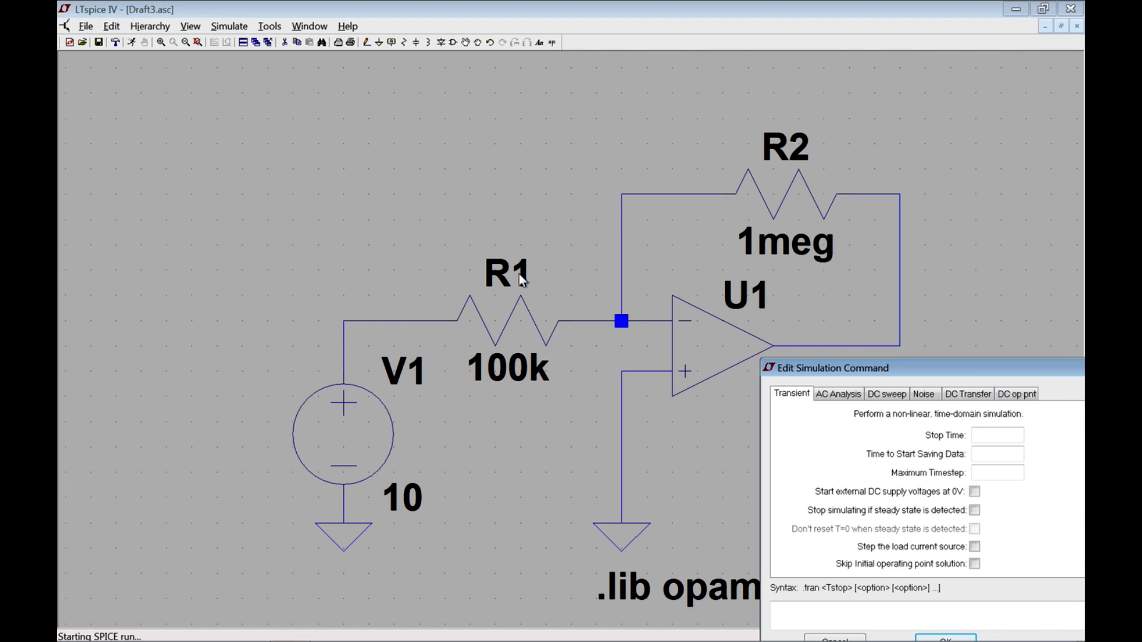
{"action": "mouse_move", "coordinate": [895, 305]}
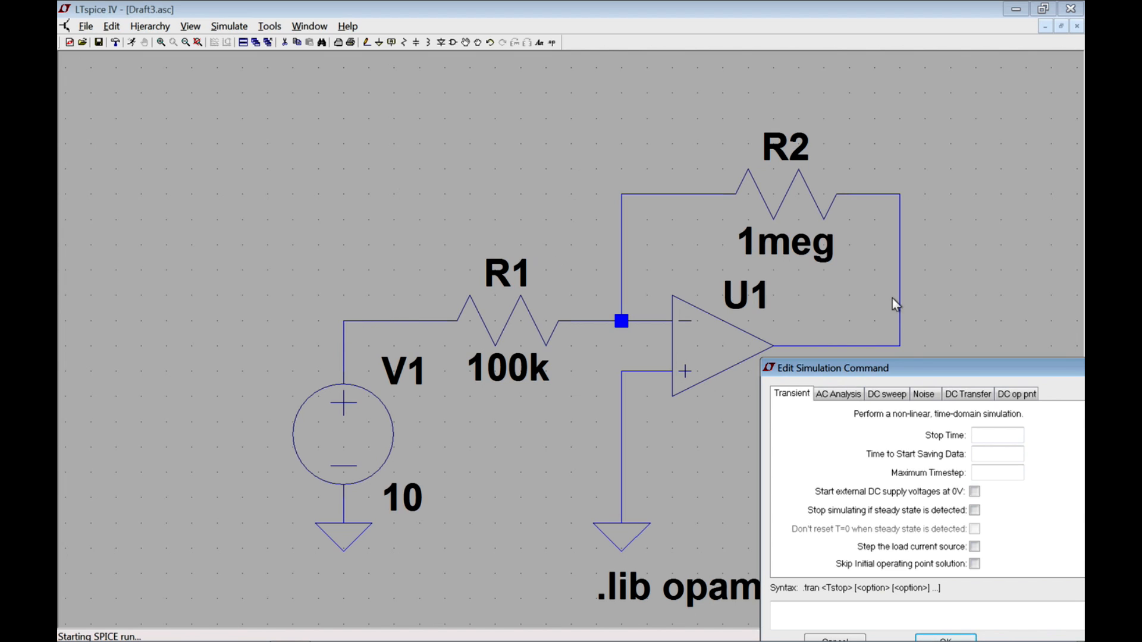
{"action": "mouse_move", "coordinate": [894, 387]}
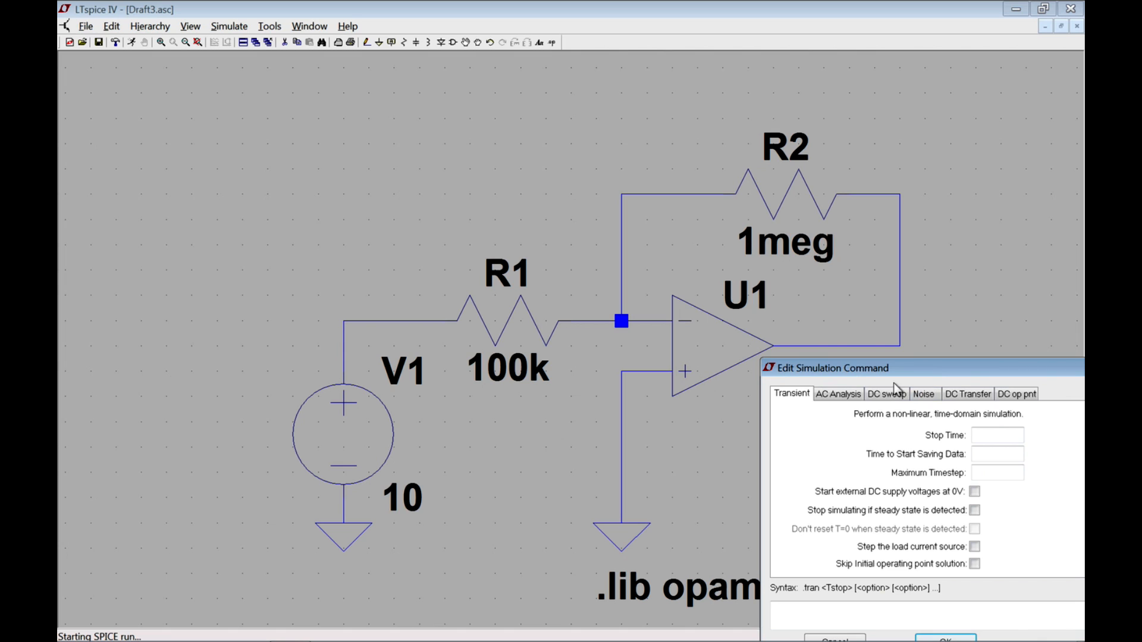
- Show the DC sweep settings in the Edit Simulation Command dialog
{"action": "left_click", "coordinate": [887, 393]}
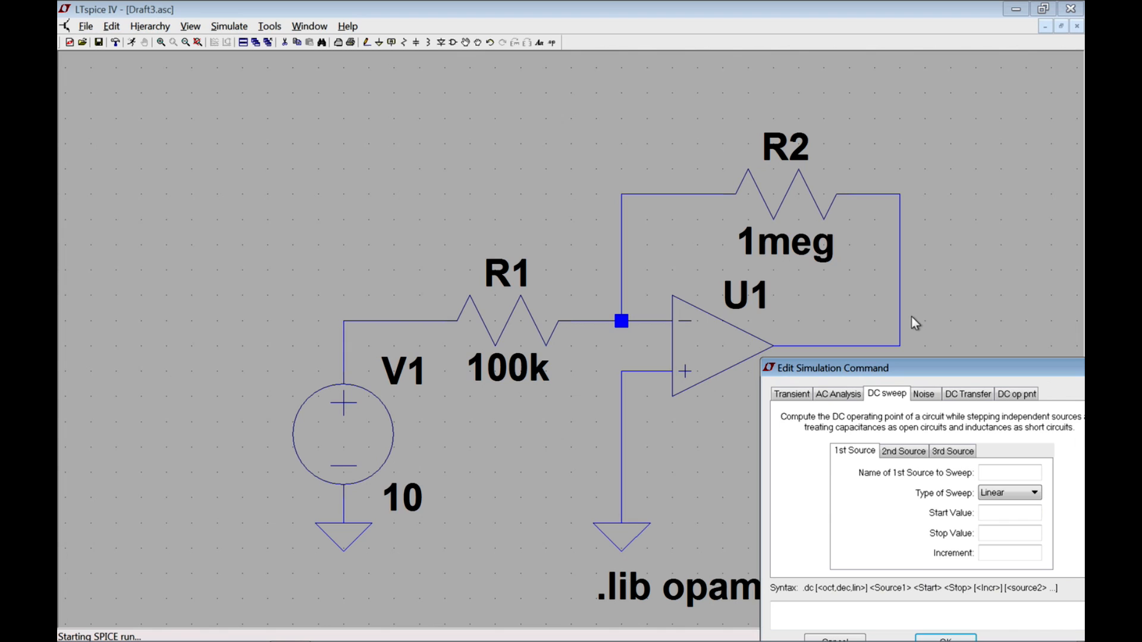
{"action": "mouse_move", "coordinate": [466, 332]}
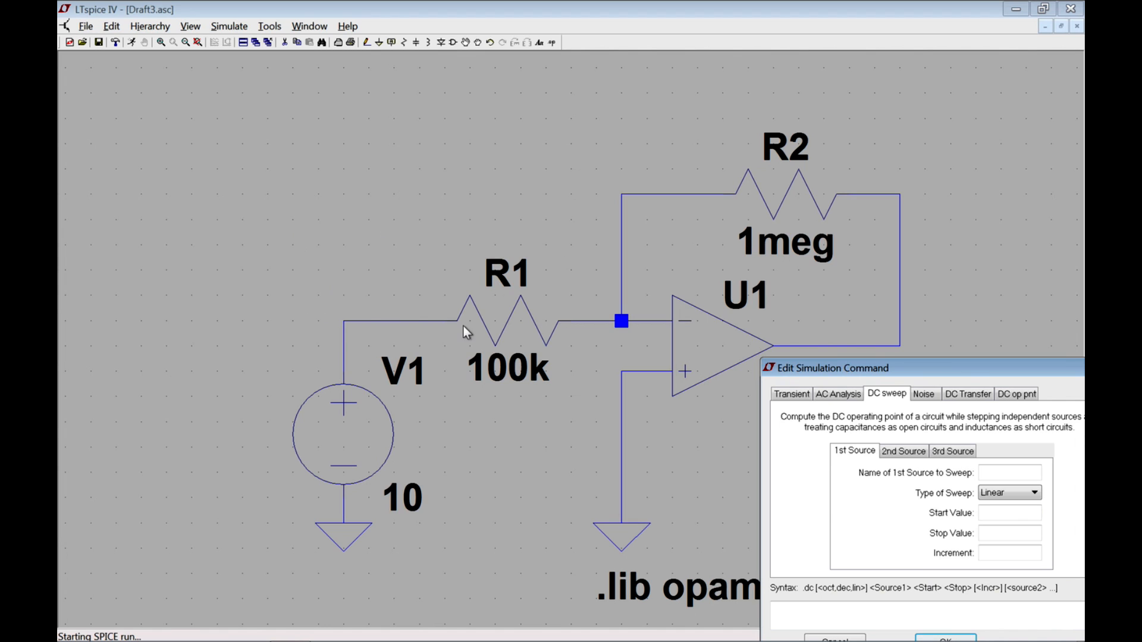
{"action": "mouse_move", "coordinate": [647, 141]}
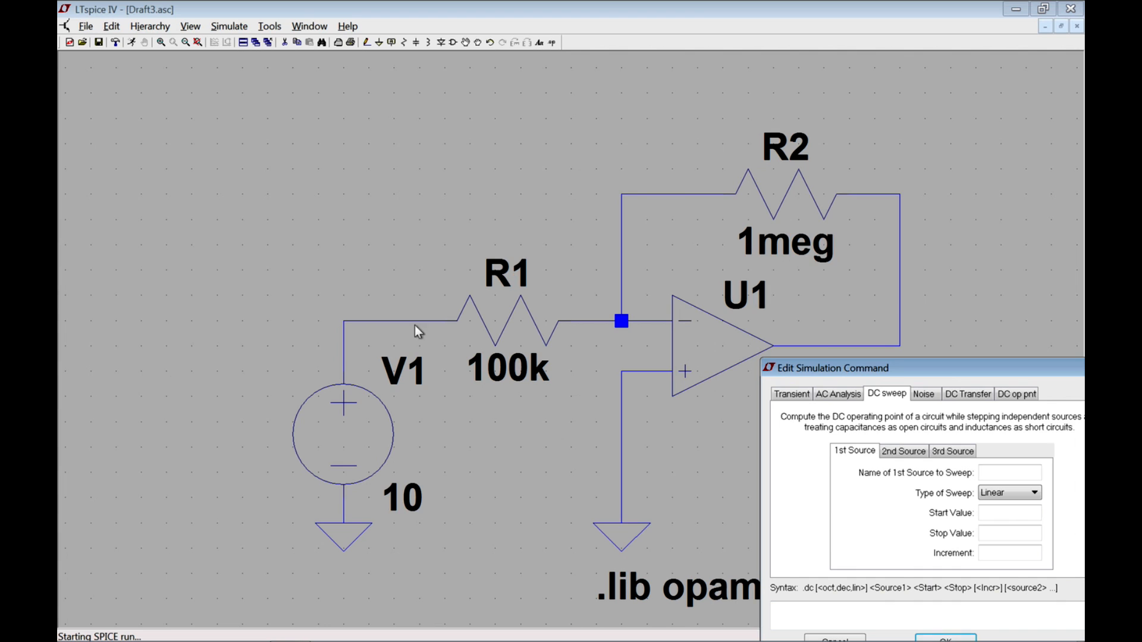
{"action": "mouse_move", "coordinate": [933, 362]}
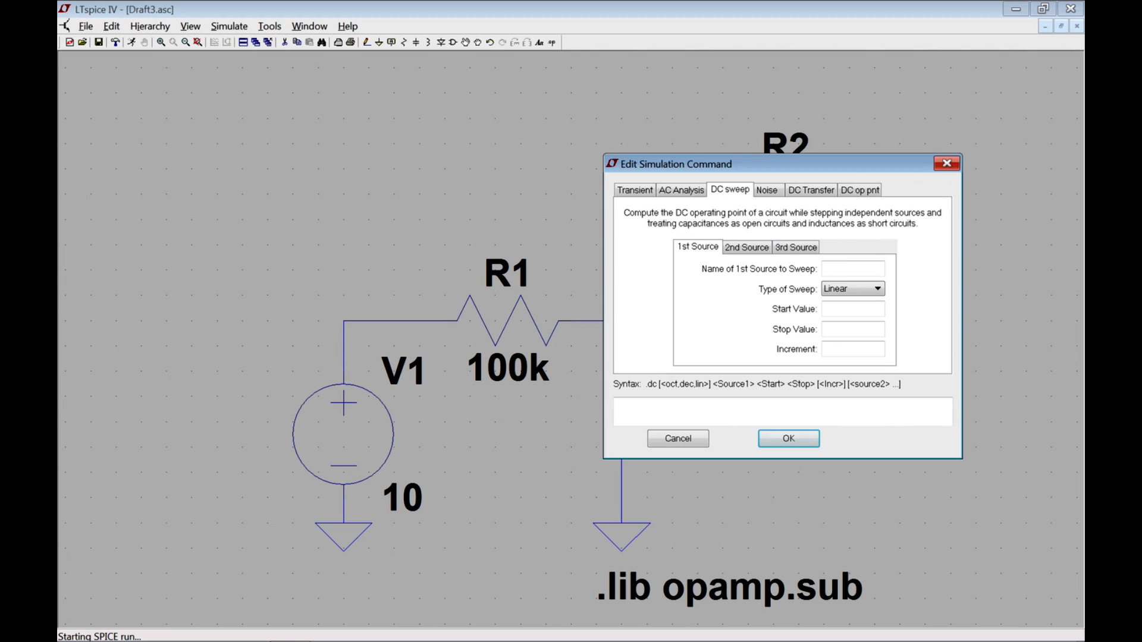
{"action": "mouse_move", "coordinate": [851, 291]}
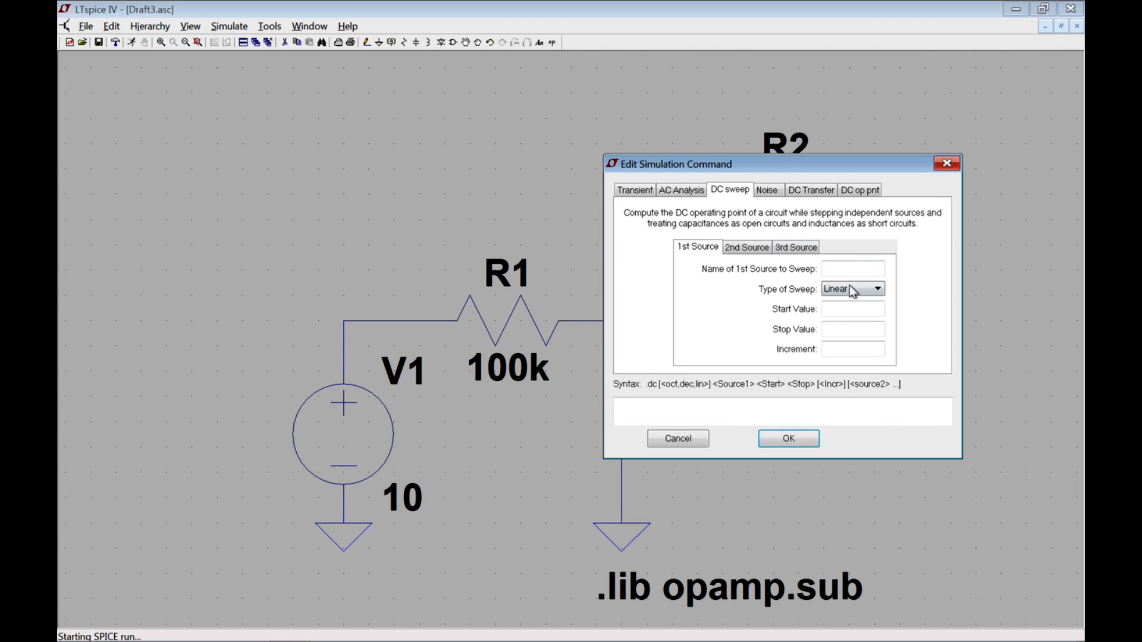
- Define a linear DC sweep of source V1 from 0 to 0.1
{"action": "type", "text": "V"}
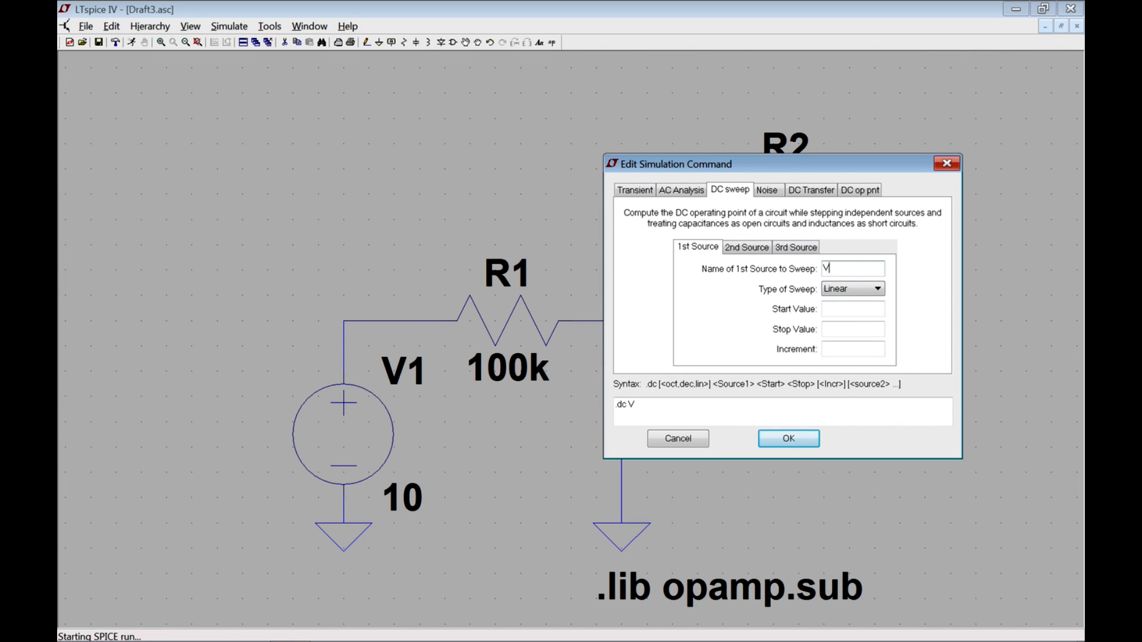
{"action": "type", "text": "1"}
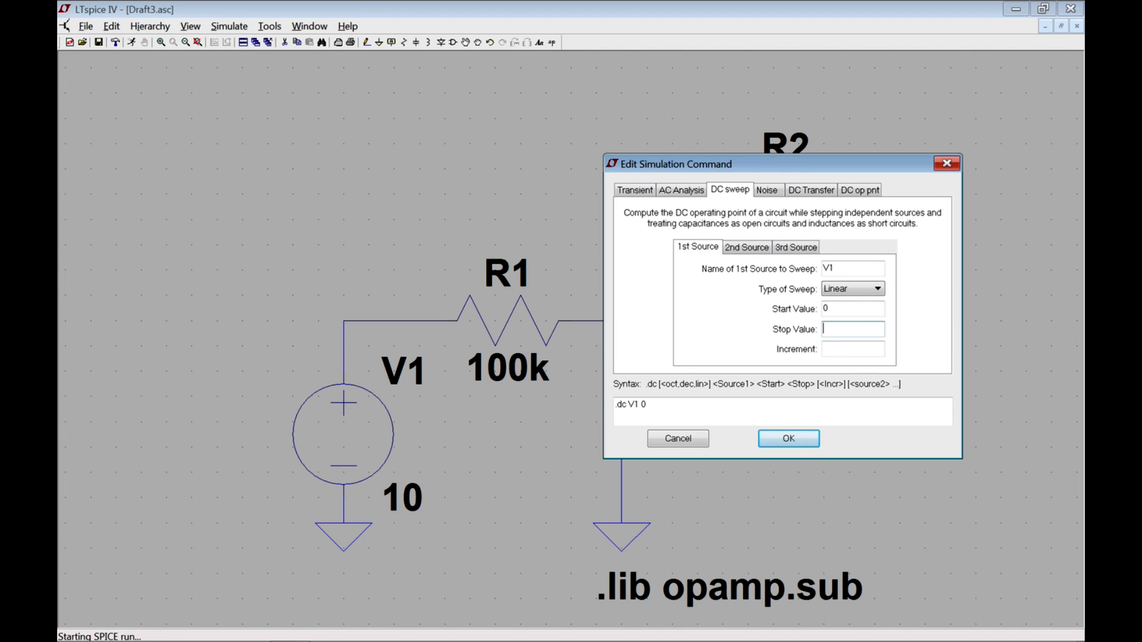
{"action": "type", "text": "0.1"}
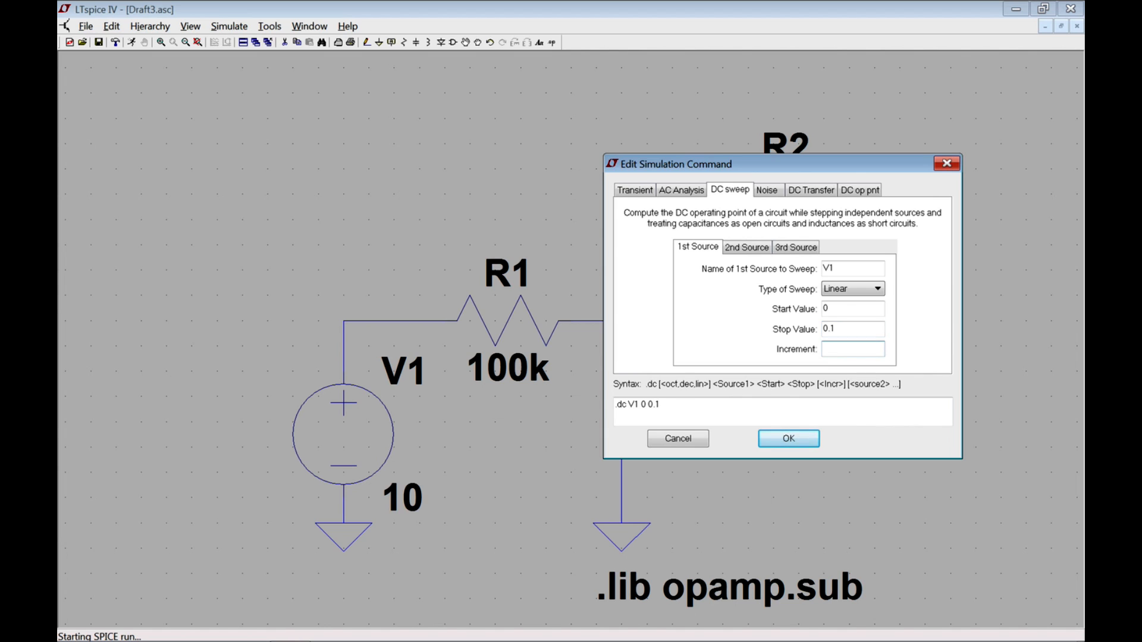
{"action": "left_click", "coordinate": [671, 404]}
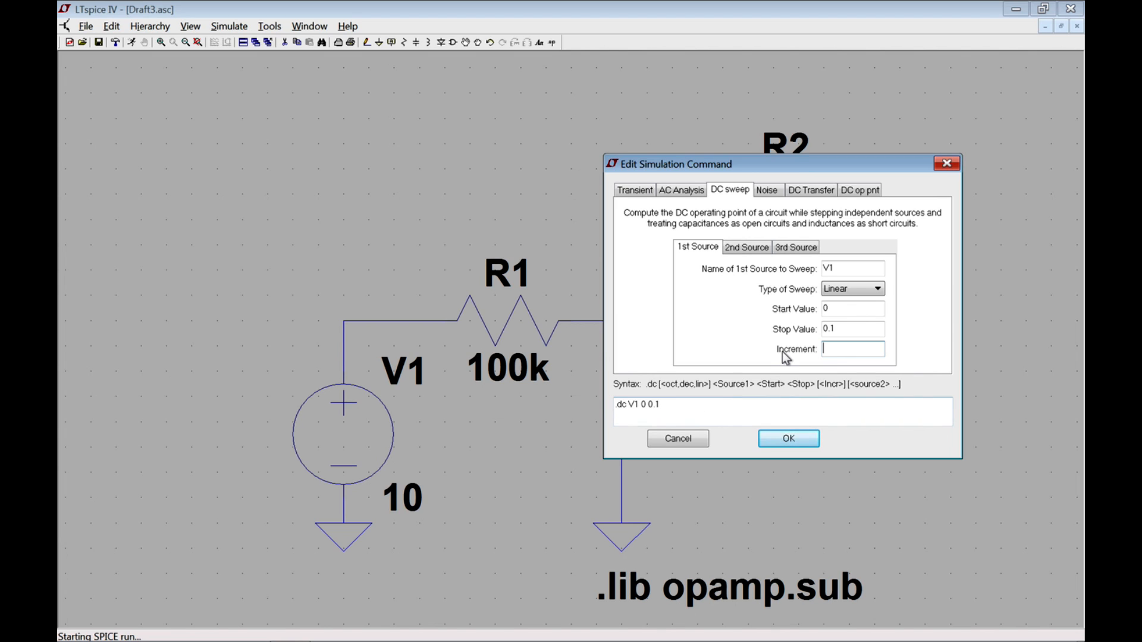
{"action": "type", "text": "0"}
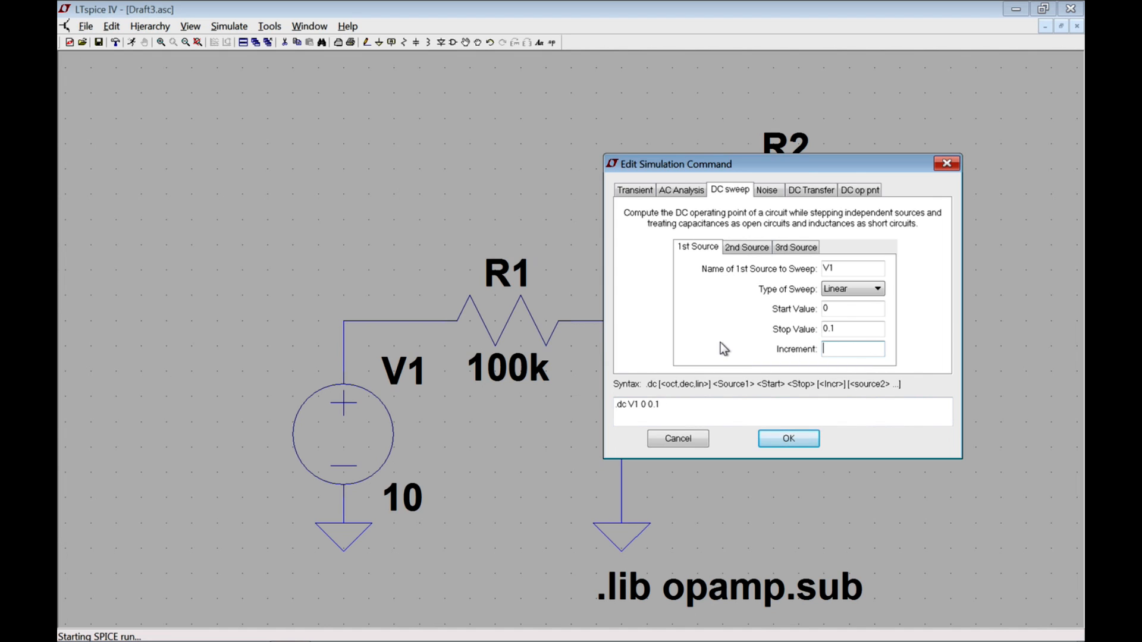
{"action": "mouse_move", "coordinate": [681, 445]}
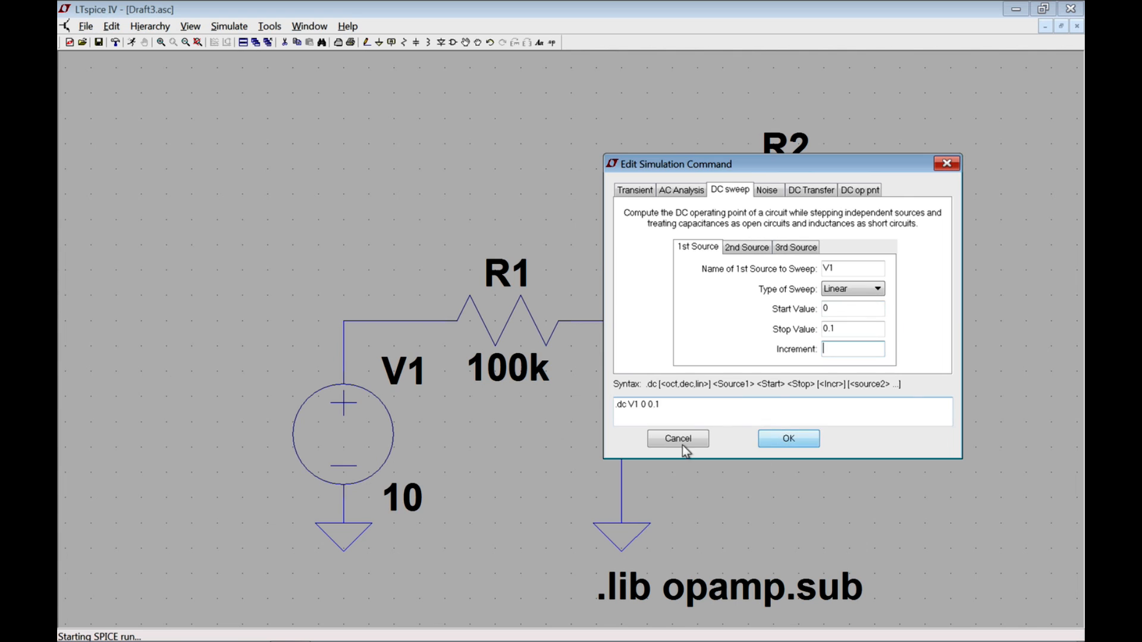
{"action": "mouse_move", "coordinate": [778, 440]}
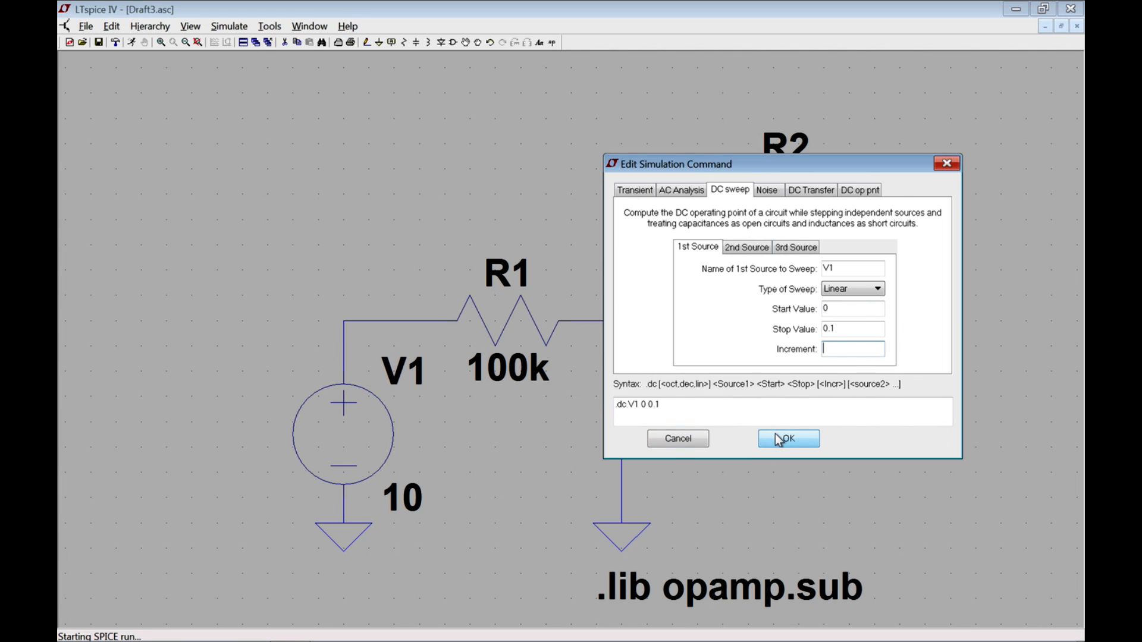
{"action": "left_click", "coordinate": [787, 439]}
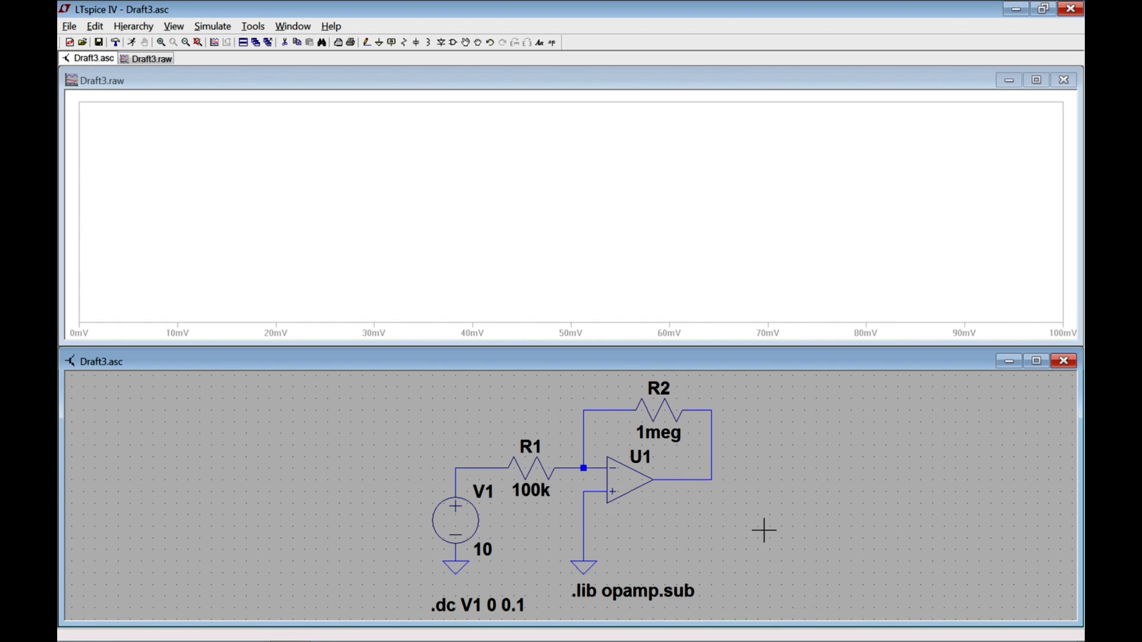
{"action": "mouse_move", "coordinate": [777, 408]}
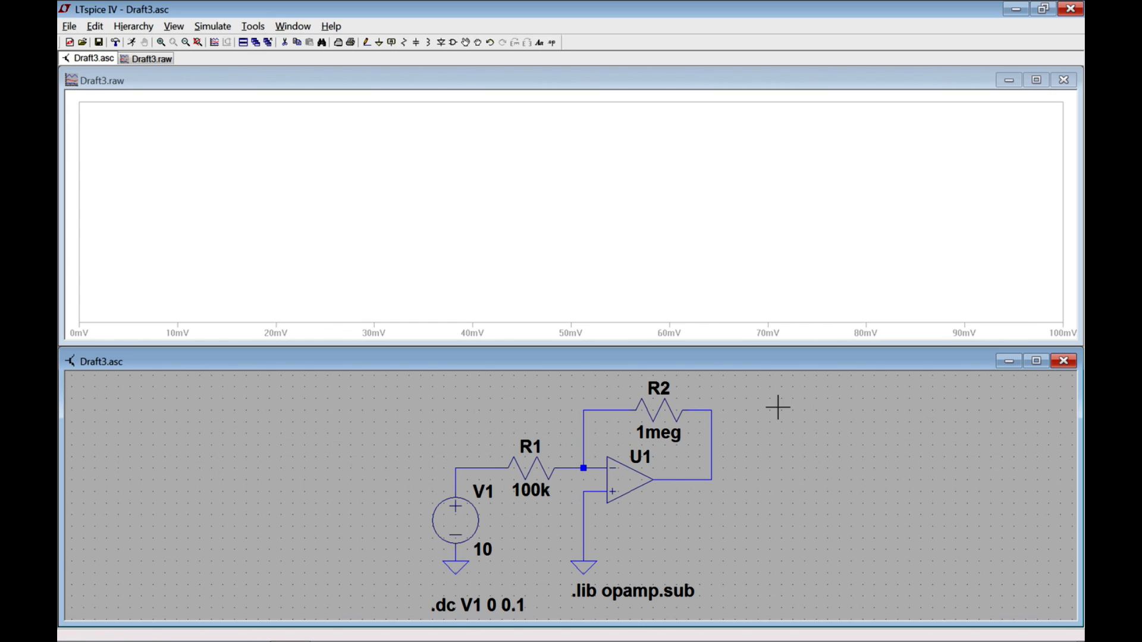
{"action": "mouse_move", "coordinate": [725, 404]}
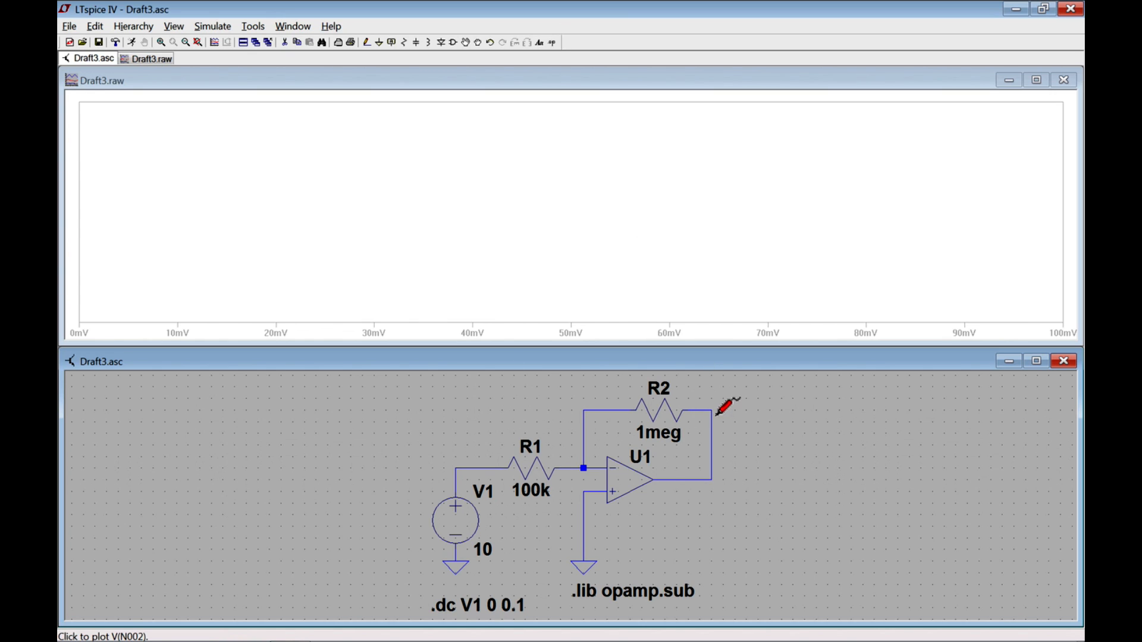
{"action": "mouse_move", "coordinate": [757, 370]}
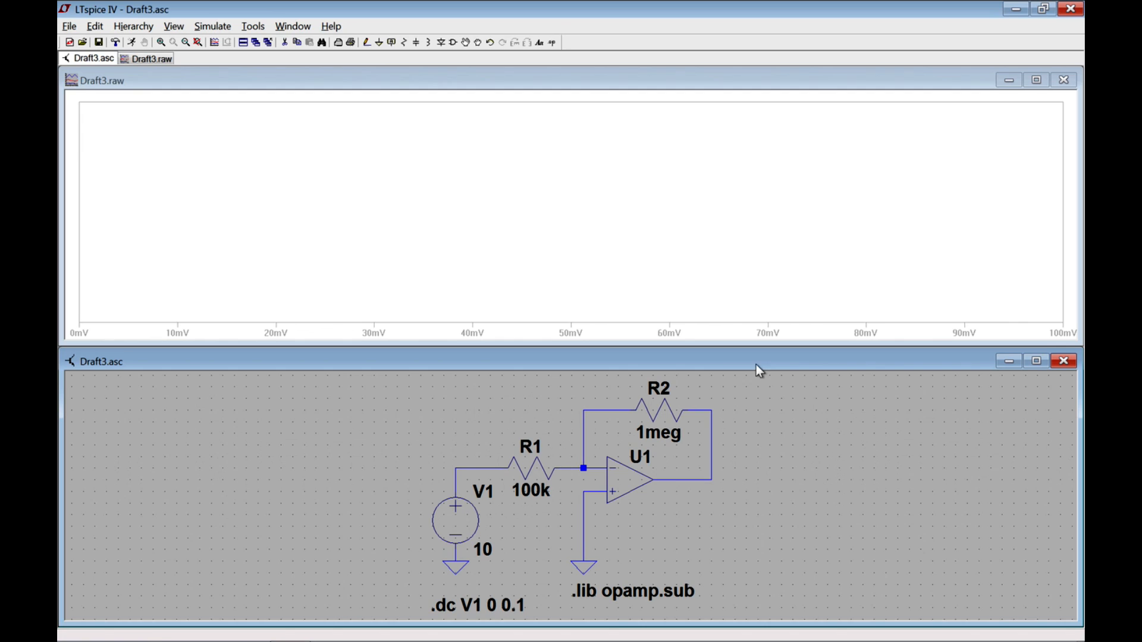
{"action": "mouse_move", "coordinate": [718, 412]}
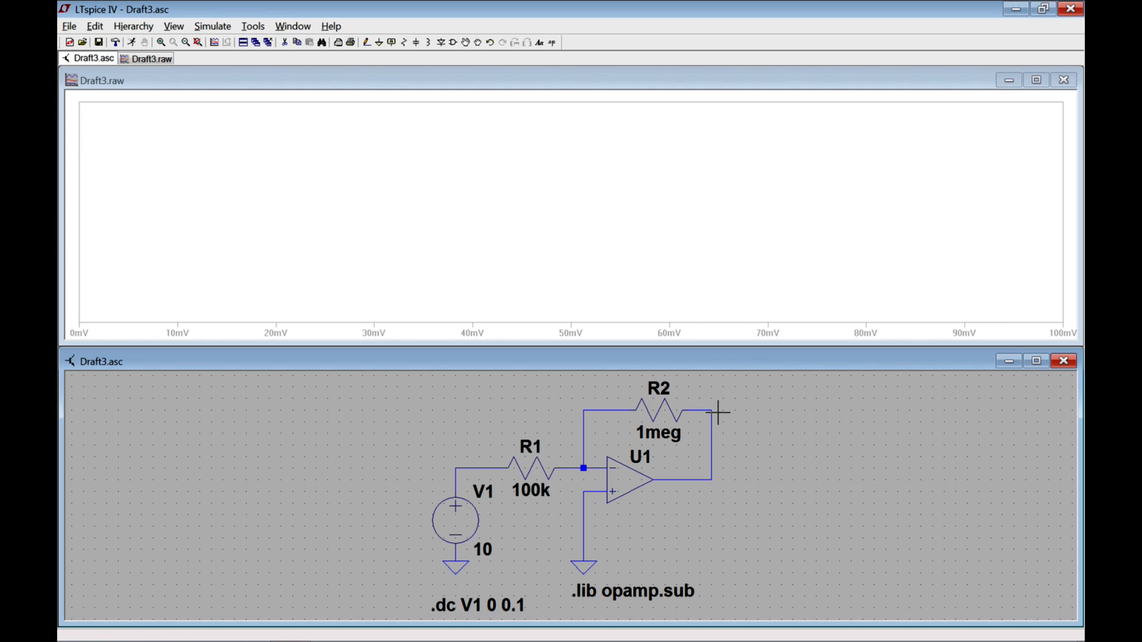
{"action": "mouse_move", "coordinate": [721, 409]}
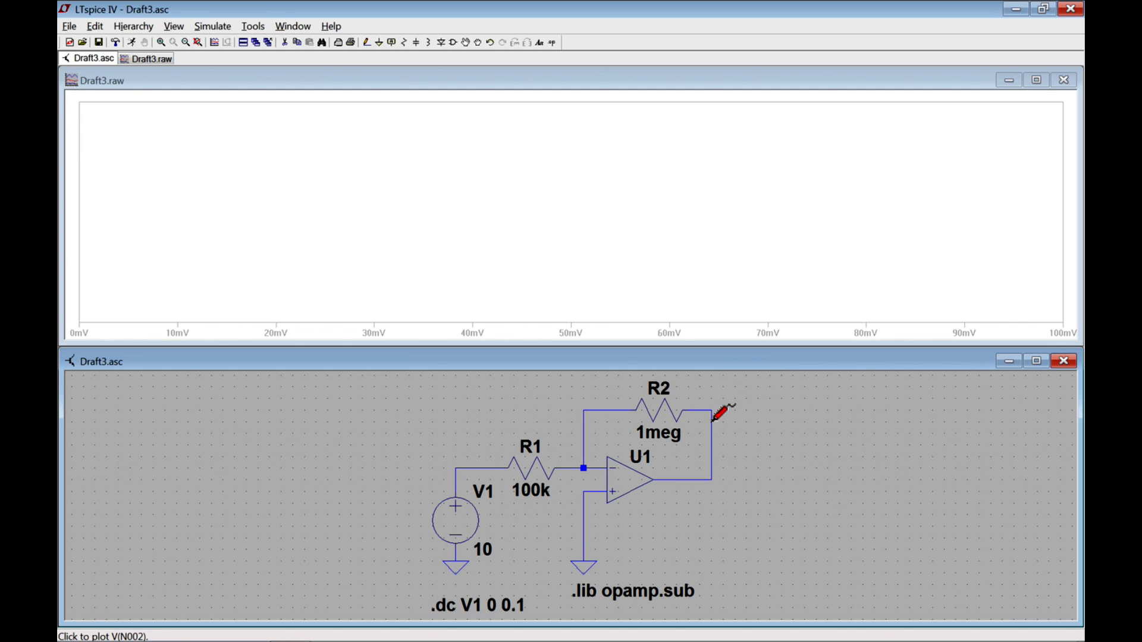
{"action": "mouse_move", "coordinate": [659, 401]}
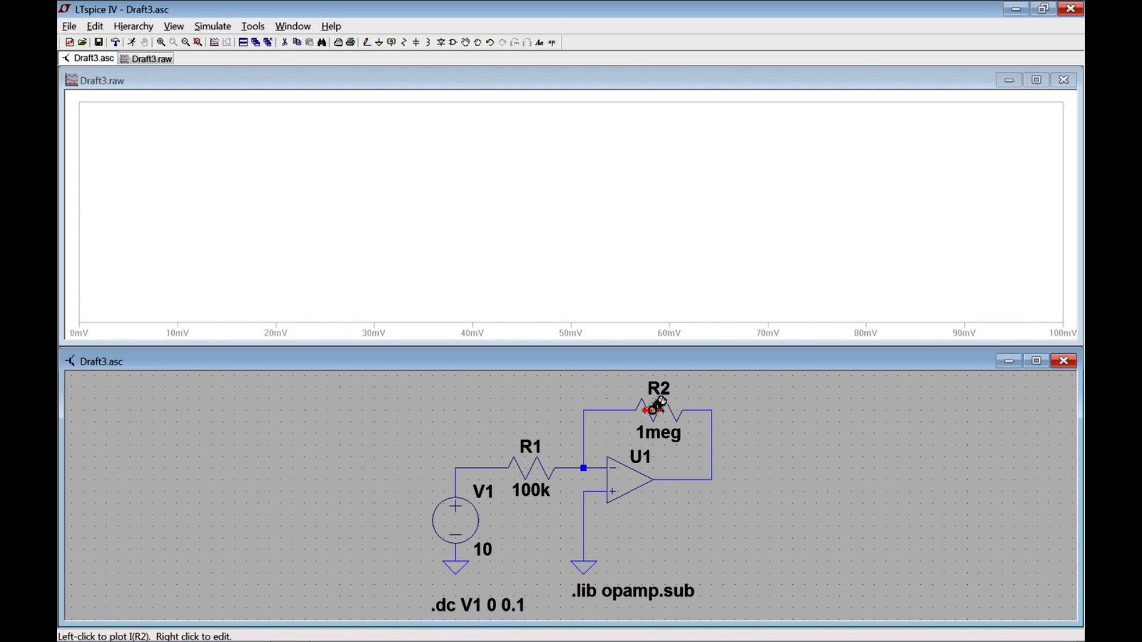
{"action": "mouse_move", "coordinate": [553, 446]}
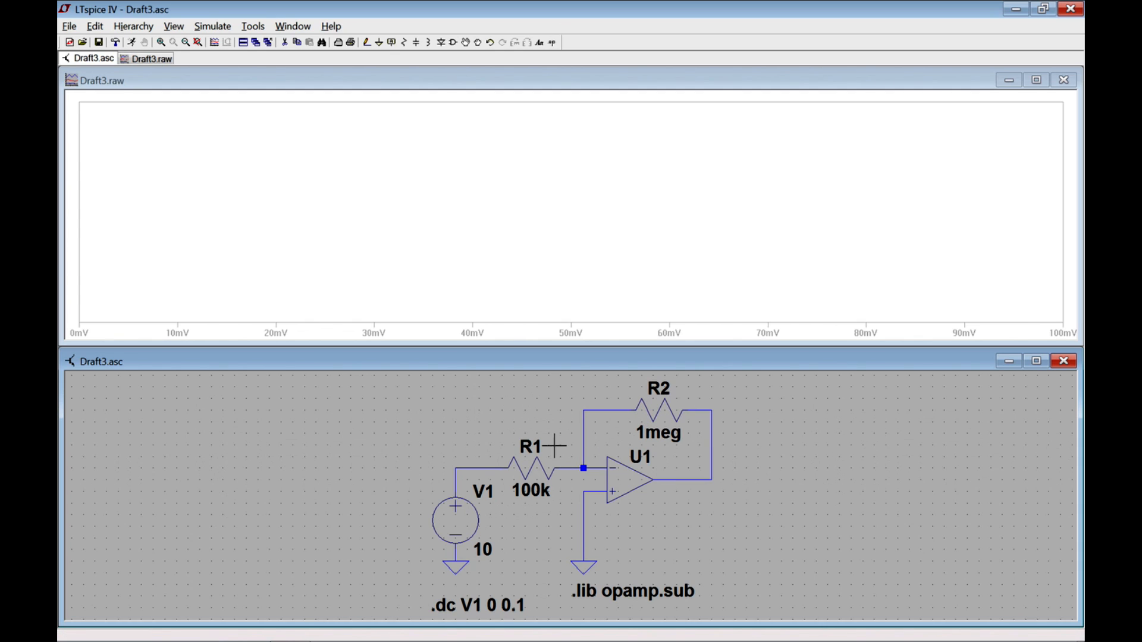
{"action": "mouse_move", "coordinate": [794, 388]}
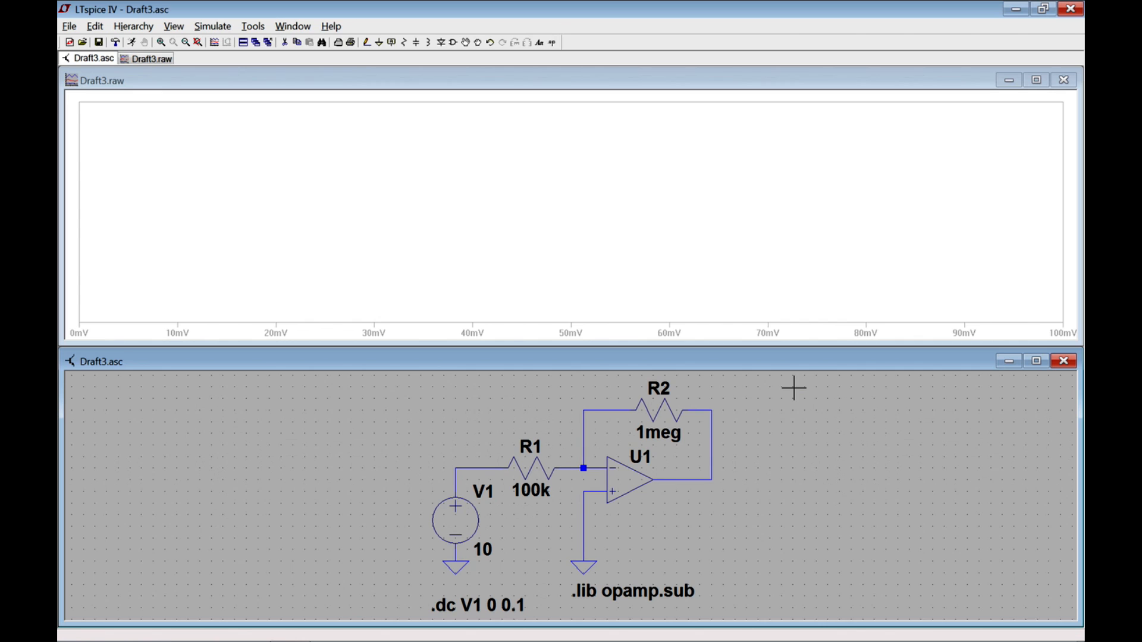
{"action": "mouse_move", "coordinate": [721, 410]}
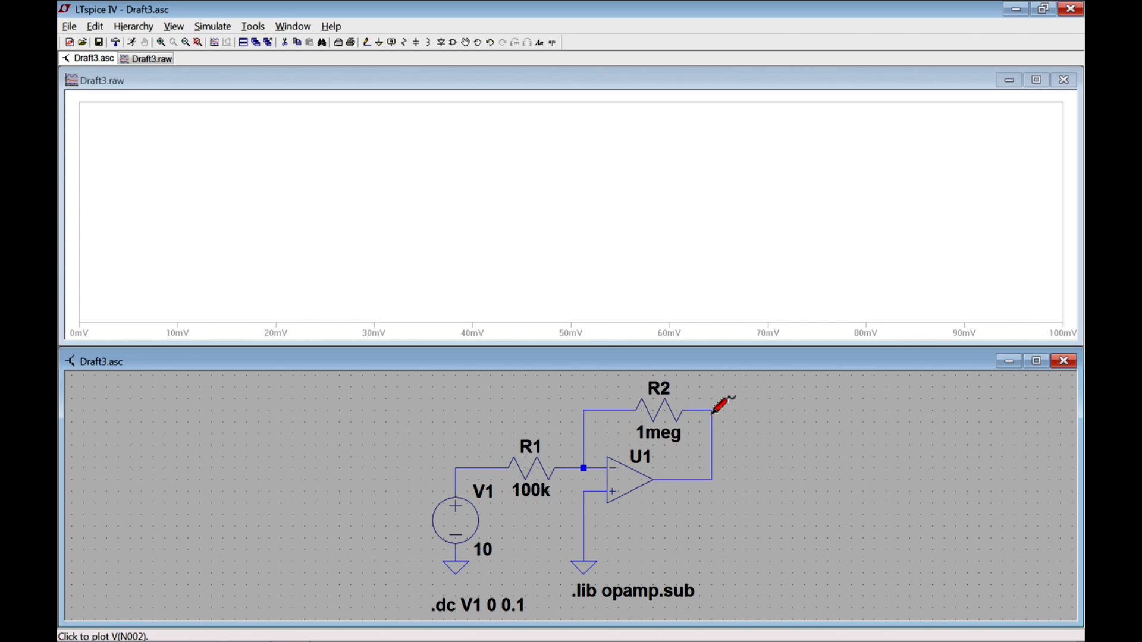
- Probe the op-amp output wire to plot V(n002) falling to -1.0 V
{"action": "left_click", "coordinate": [728, 410]}
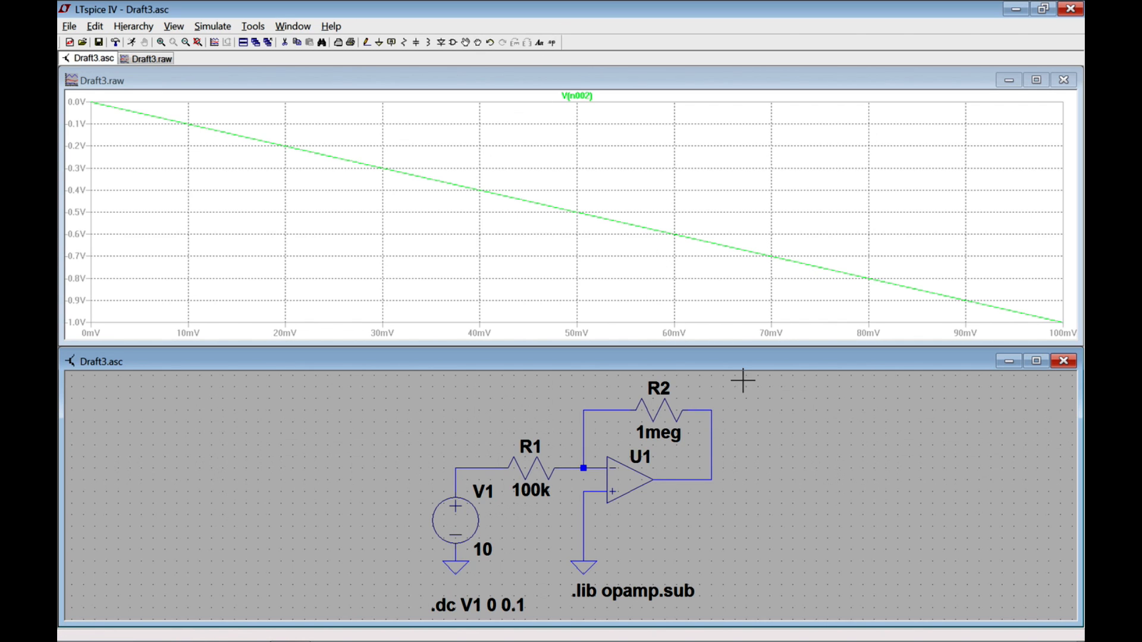
{"action": "mouse_move", "coordinate": [579, 211]}
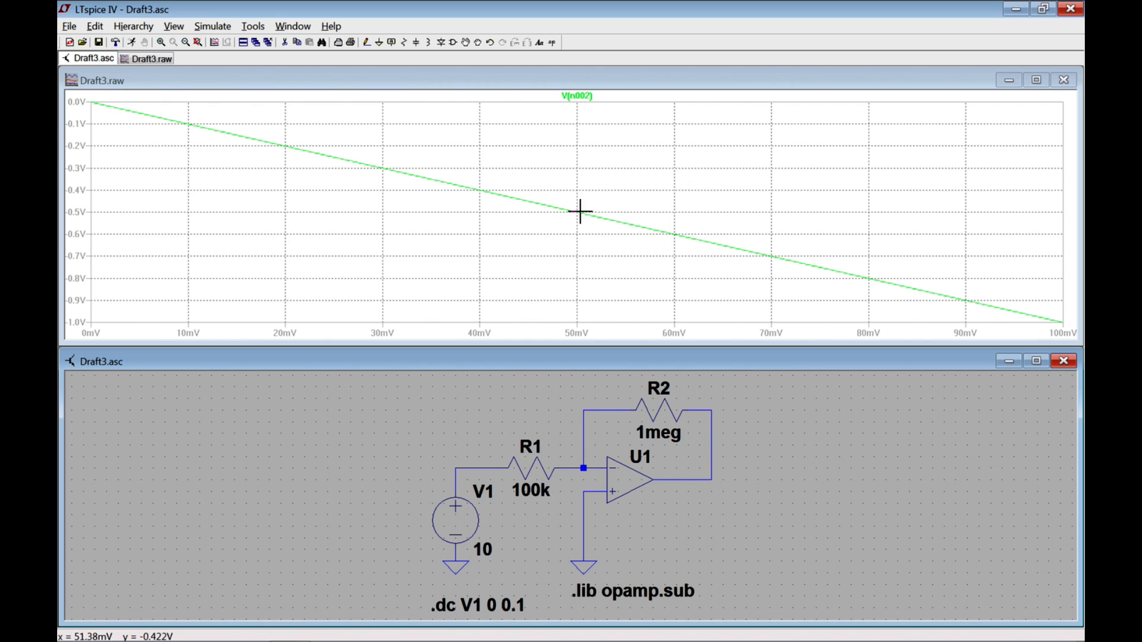
{"action": "mouse_move", "coordinate": [574, 82]}
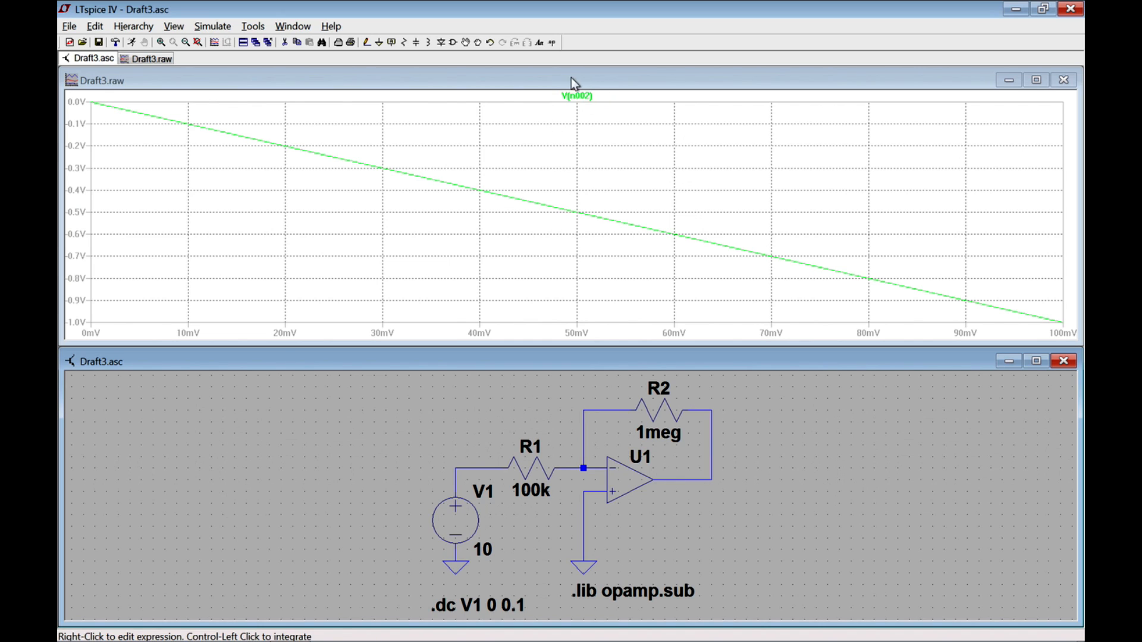
{"action": "mouse_move", "coordinate": [607, 201]}
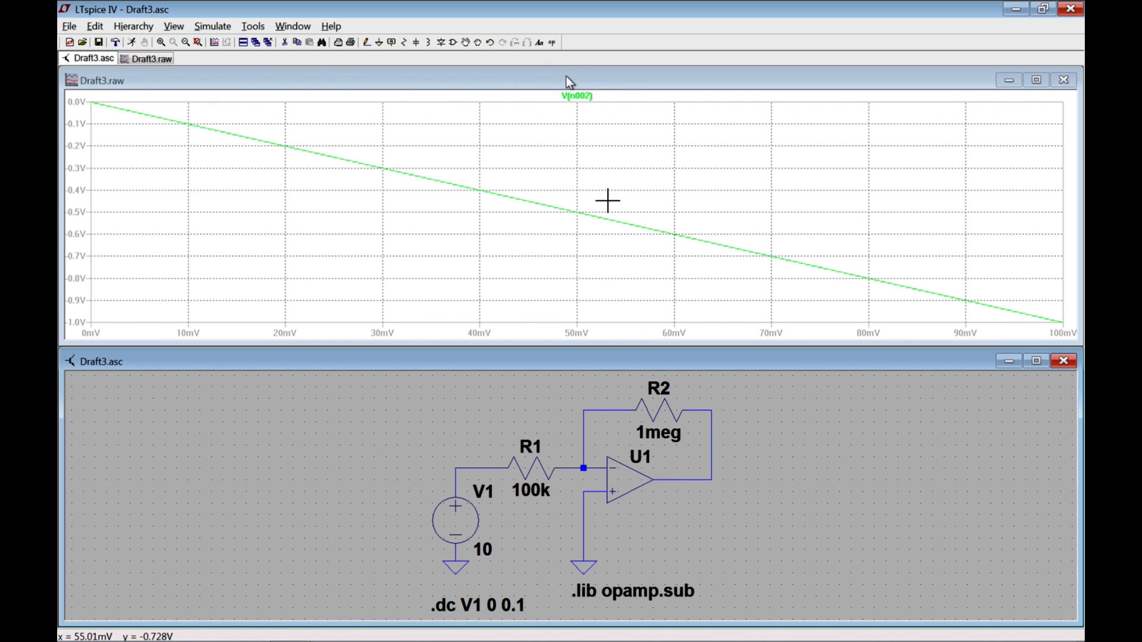
{"action": "mouse_move", "coordinate": [609, 96]}
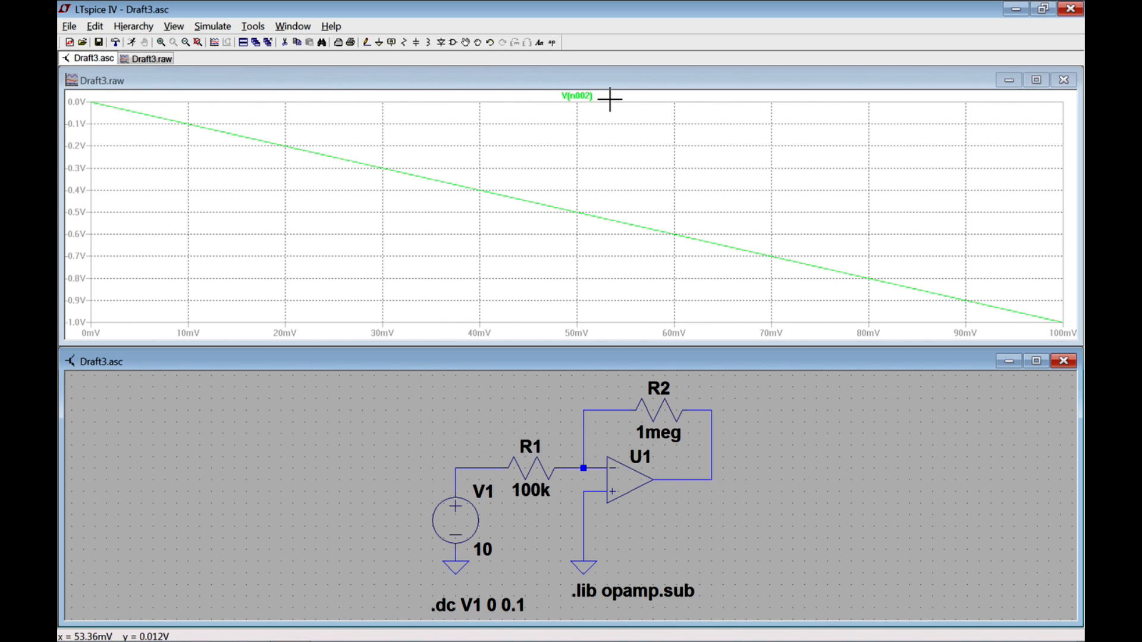
{"action": "mouse_move", "coordinate": [610, 96]}
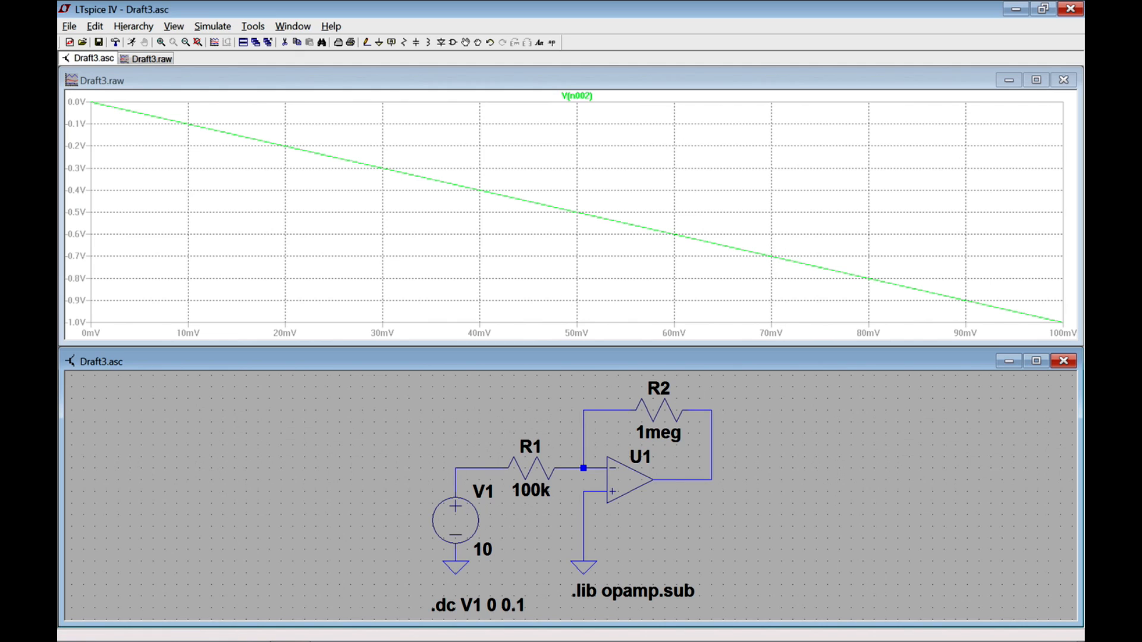
{"action": "mouse_move", "coordinate": [439, 144]}
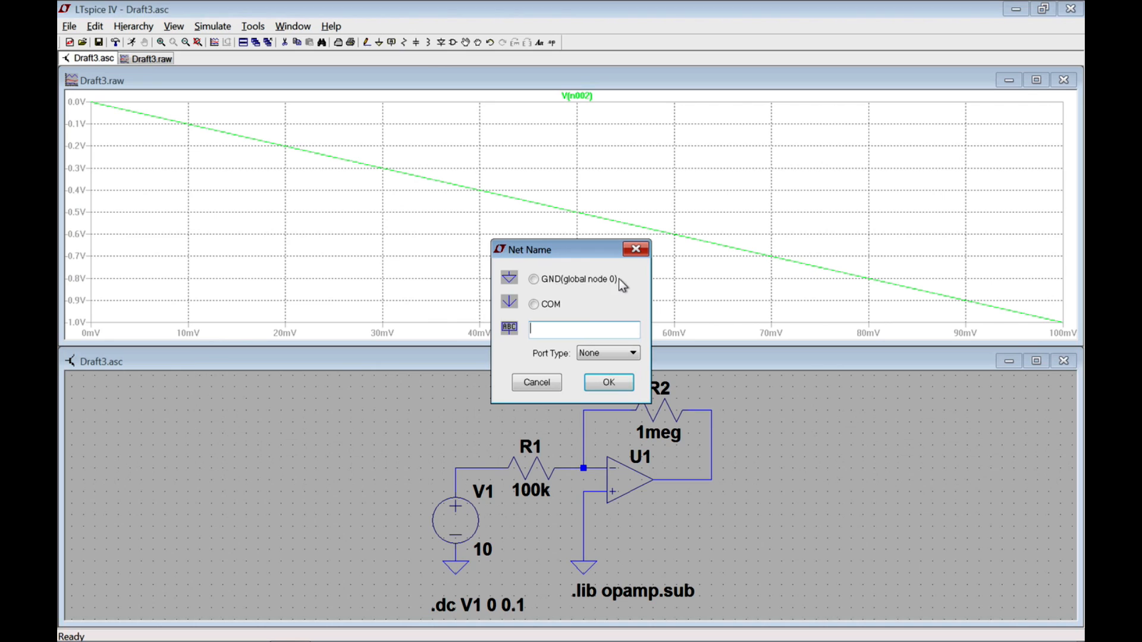
- Label the op-amp output net as vout
{"action": "type", "text": "vo"}
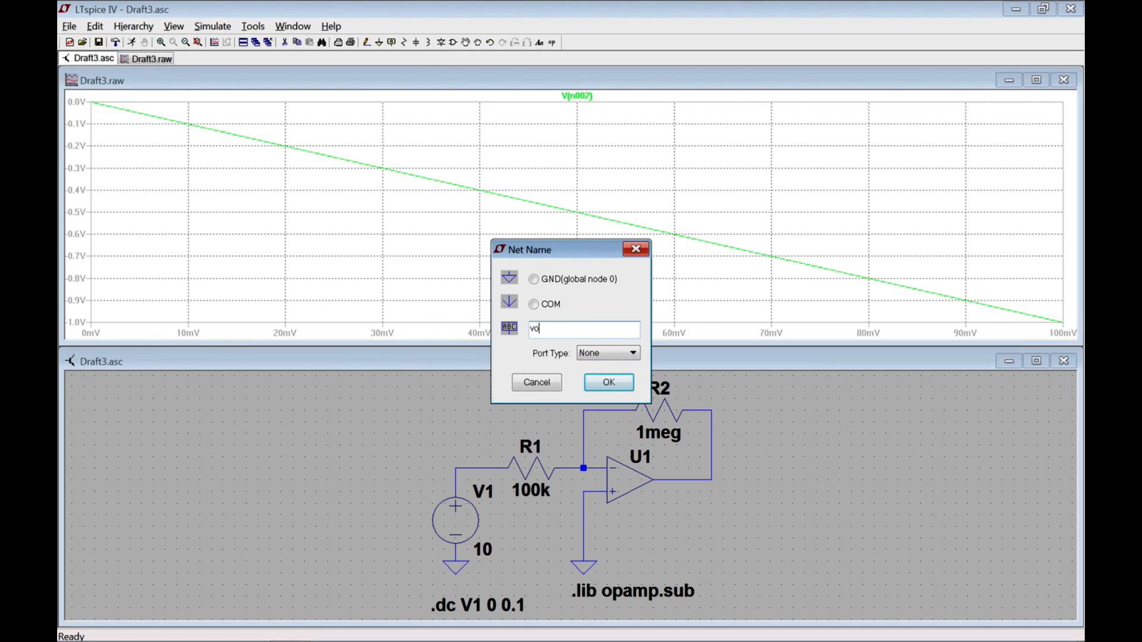
{"action": "left_click", "coordinate": [608, 382]}
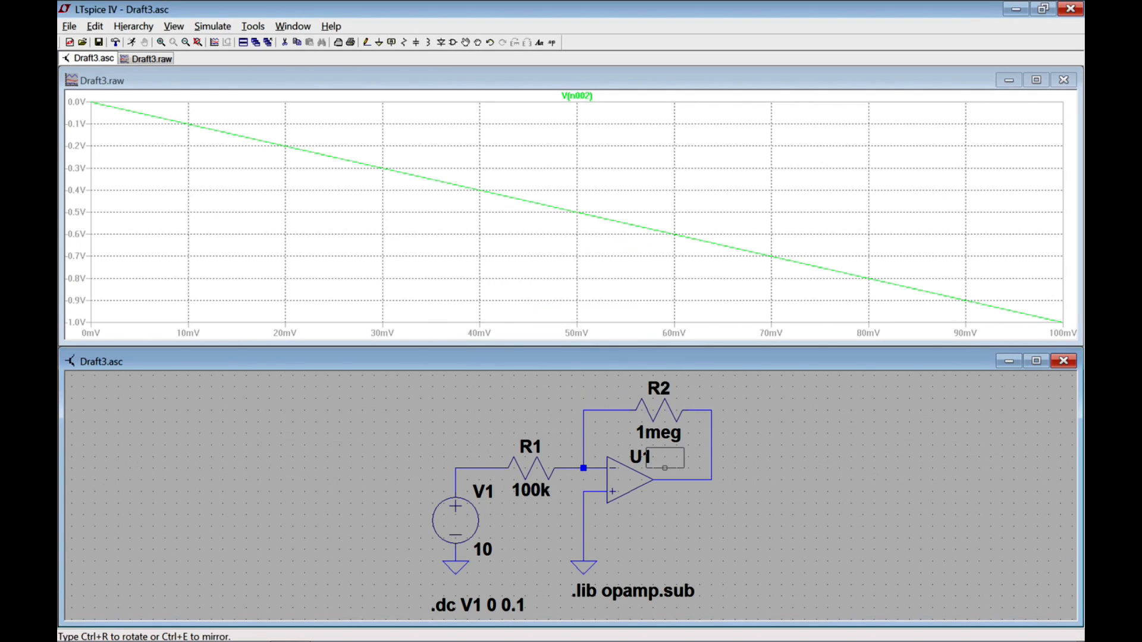
{"action": "left_click", "coordinate": [645, 470]}
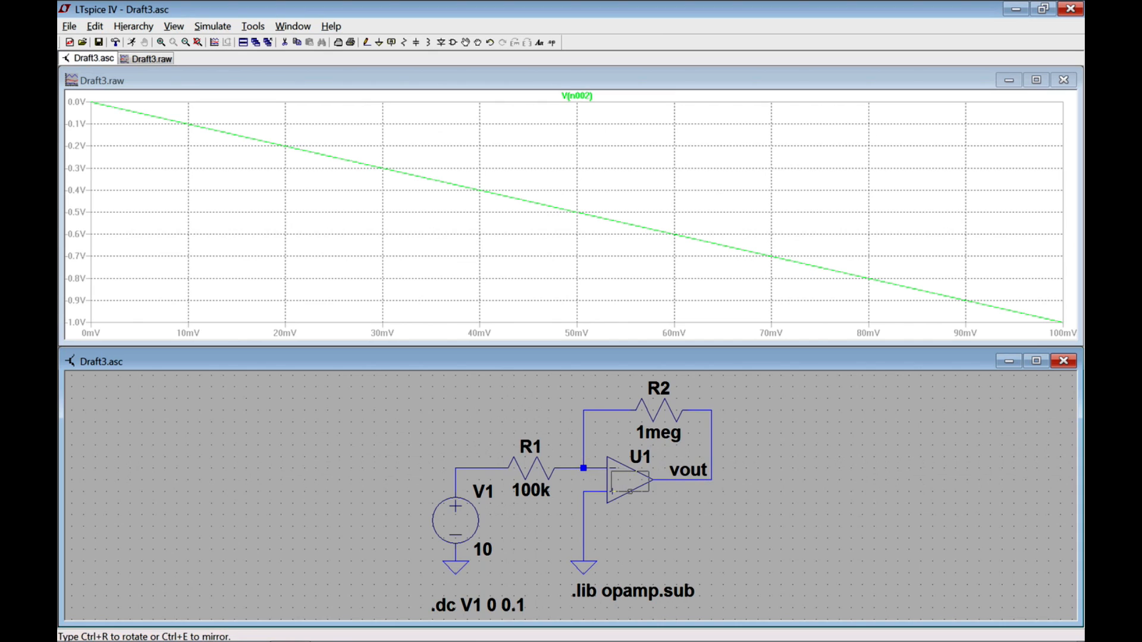
{"action": "mouse_move", "coordinate": [656, 470]}
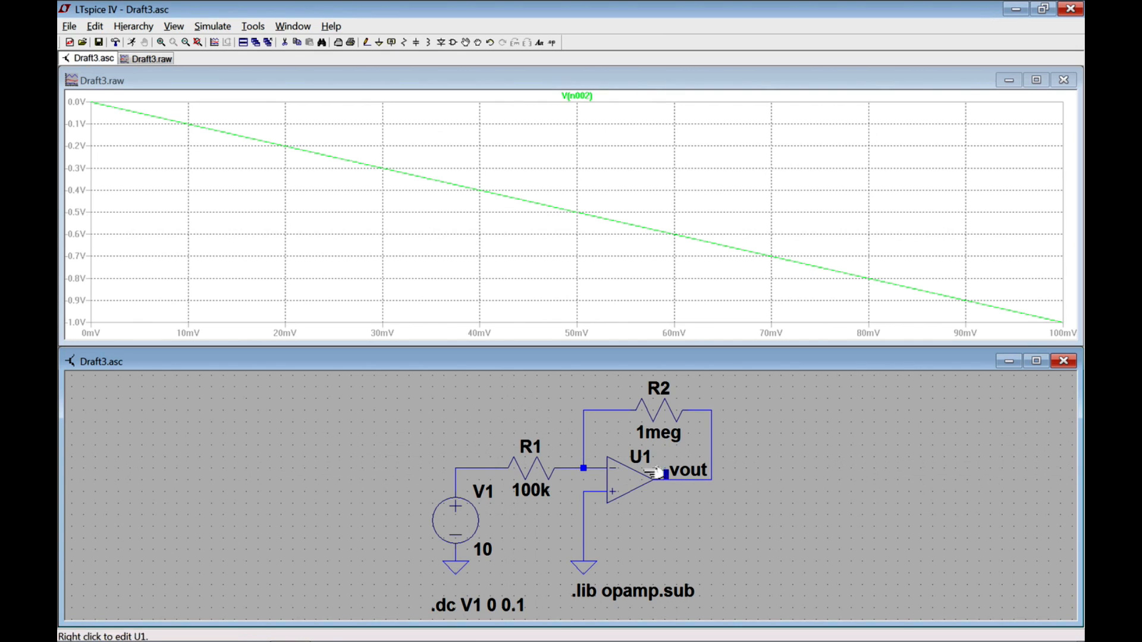
{"action": "mouse_move", "coordinate": [460, 468]}
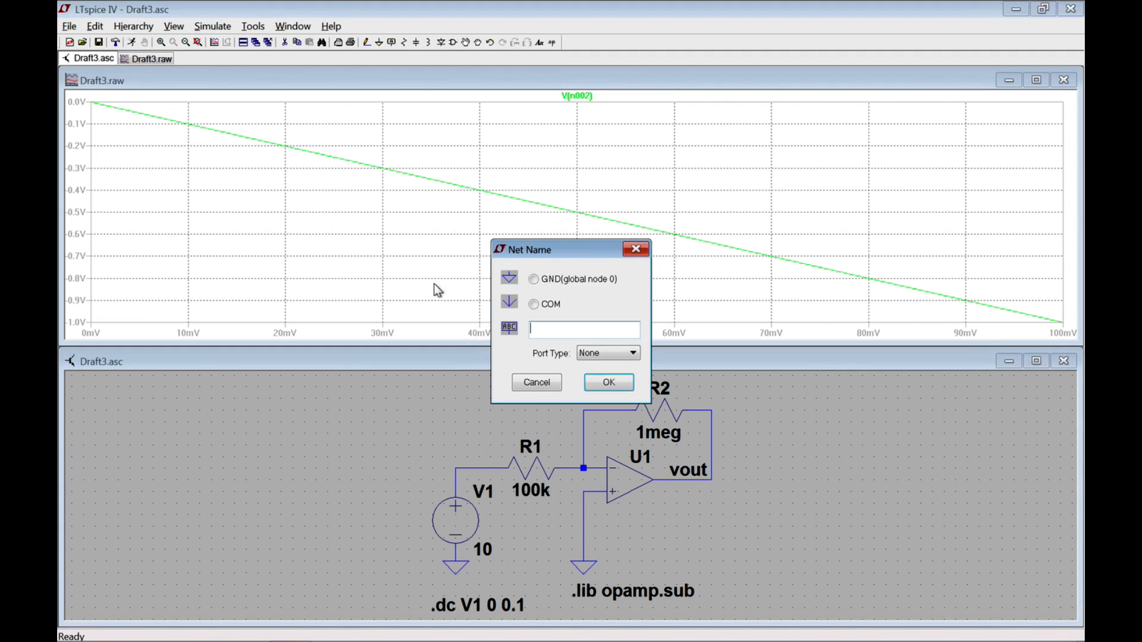
- Label the input wire above V1 as vin
{"action": "type", "text": "V"}
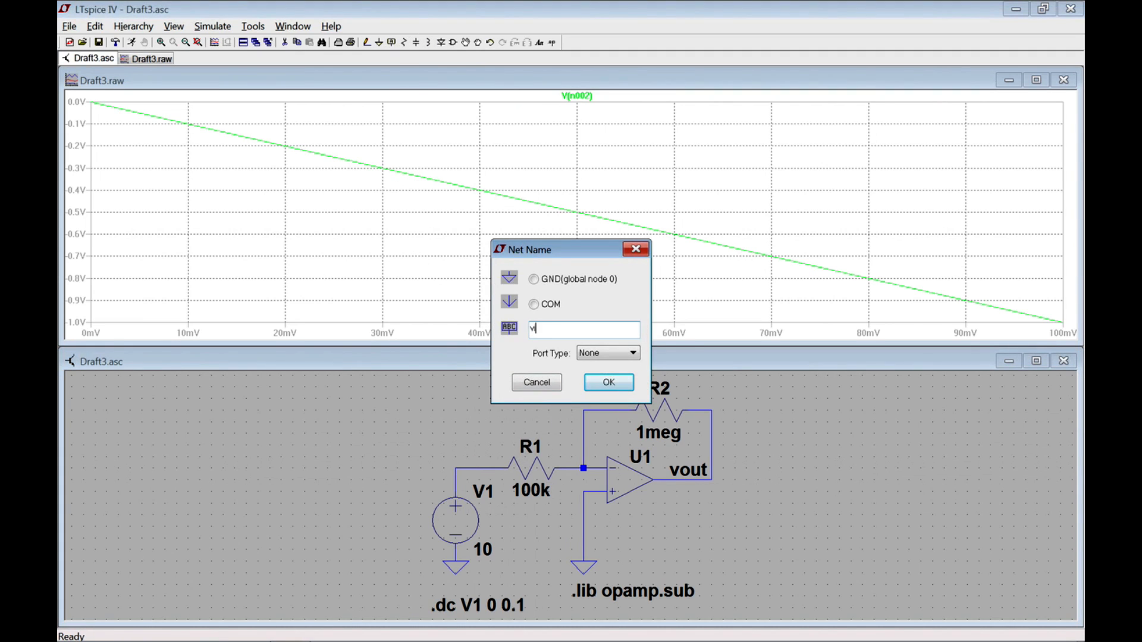
{"action": "left_click", "coordinate": [608, 382]}
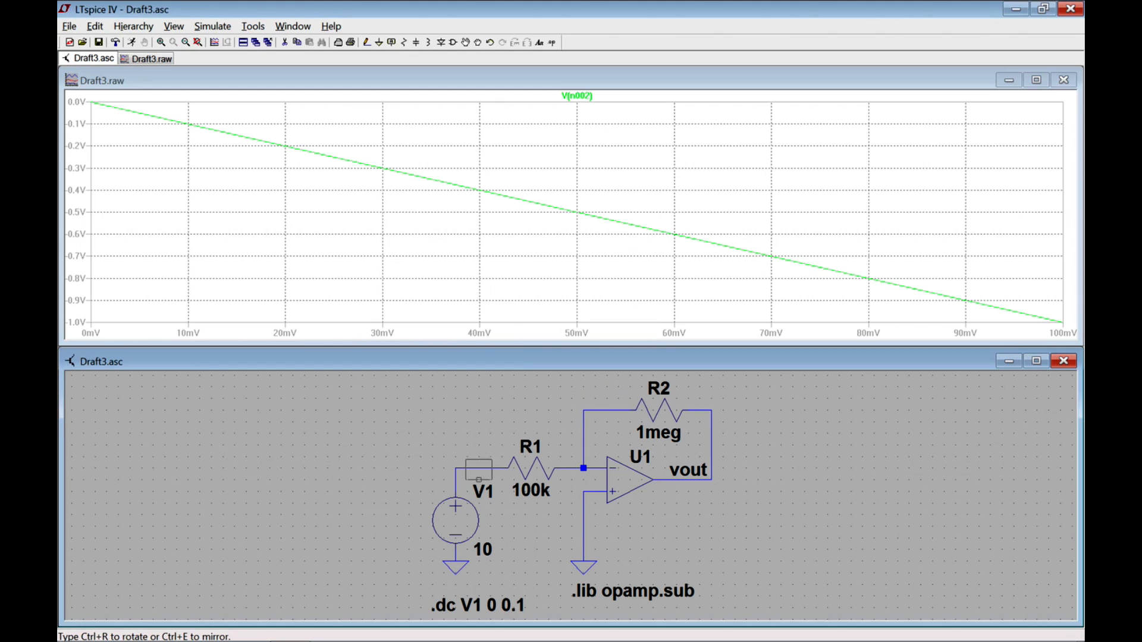
{"action": "left_click", "coordinate": [476, 462]}
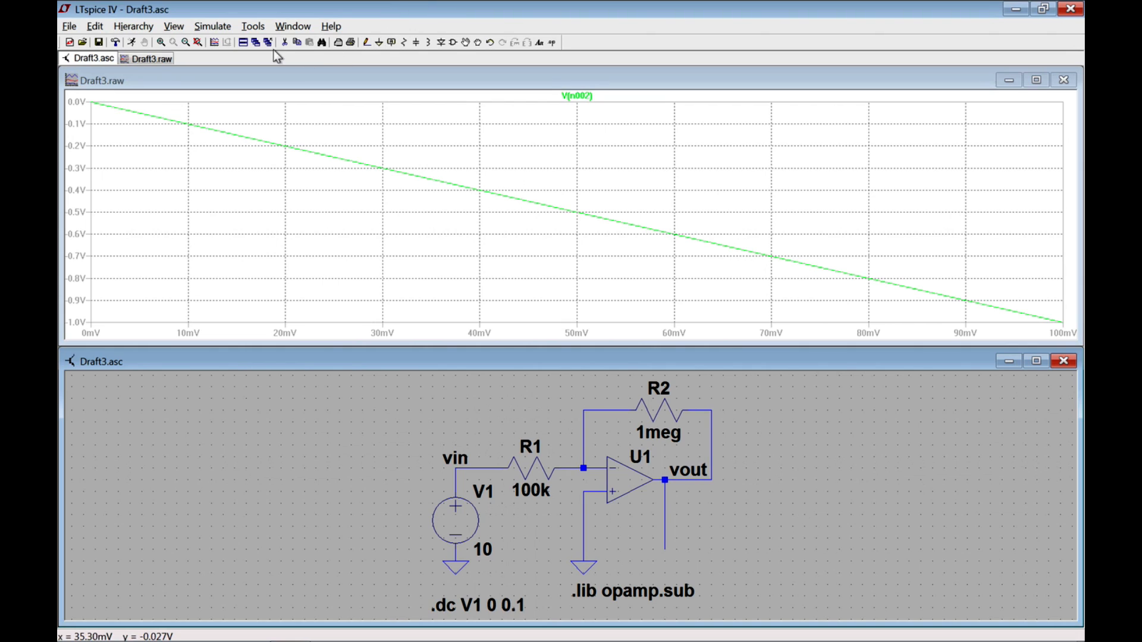
{"action": "mouse_move", "coordinate": [285, 42]}
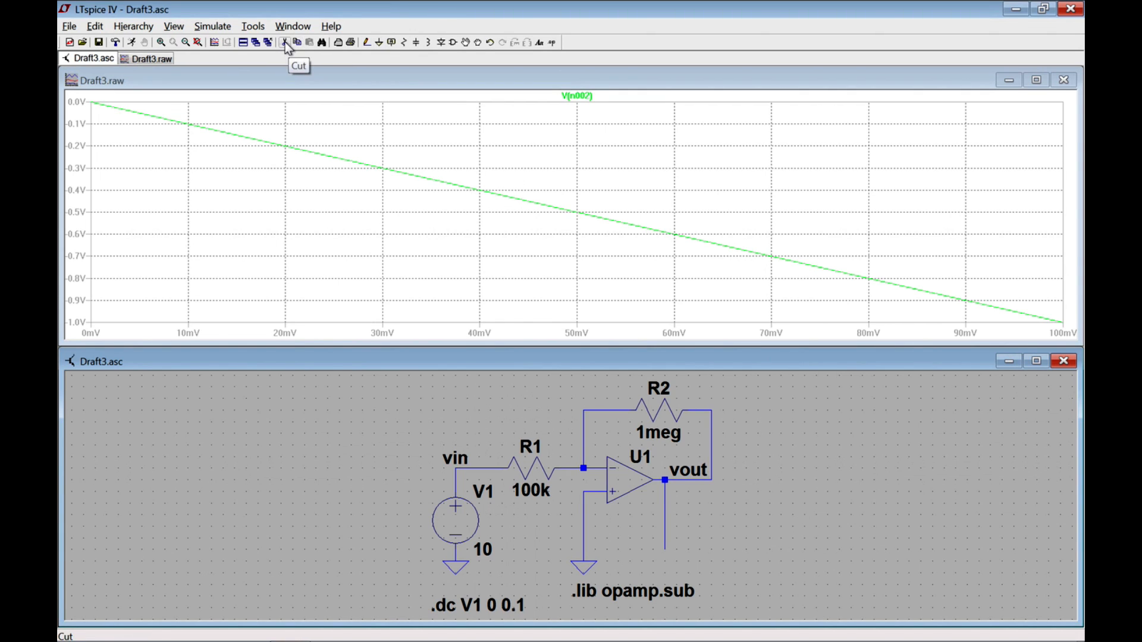
- Delete the stray dangling wire below the vout node with the Cut tool
{"action": "left_click", "coordinate": [283, 42]}
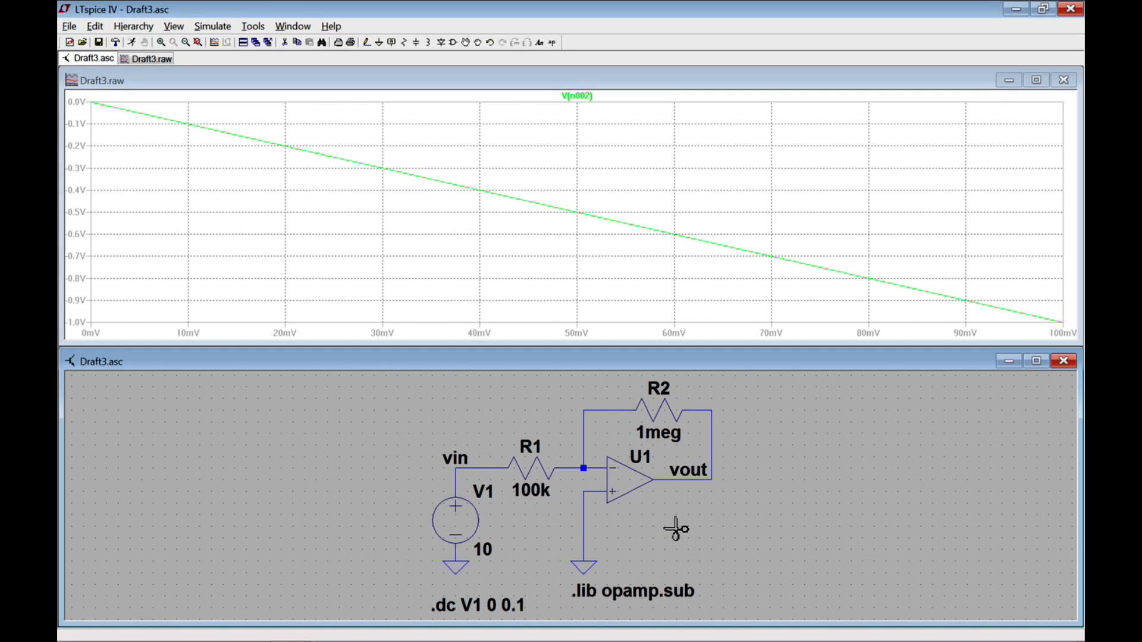
{"action": "mouse_move", "coordinate": [802, 500]}
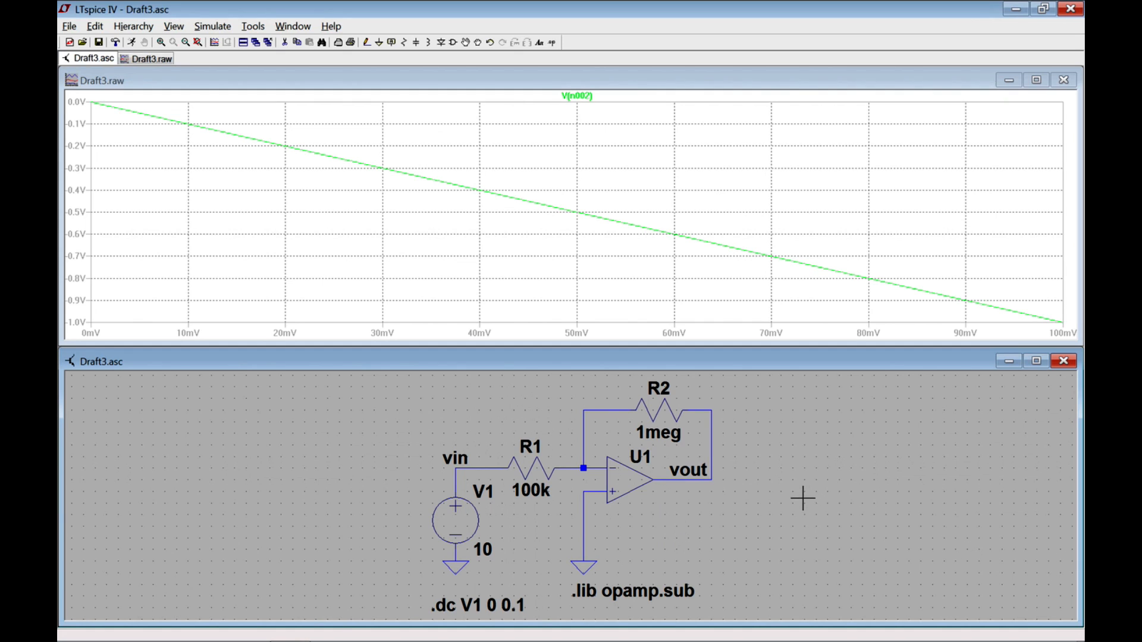
{"action": "mouse_move", "coordinate": [322, 38]}
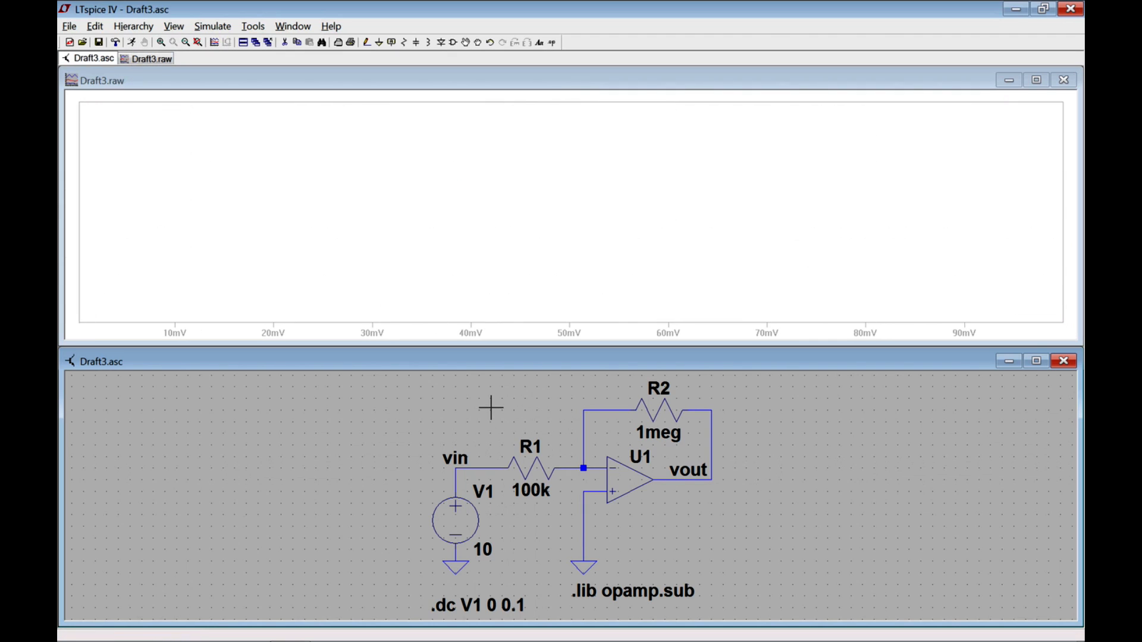
{"action": "mouse_move", "coordinate": [473, 446]}
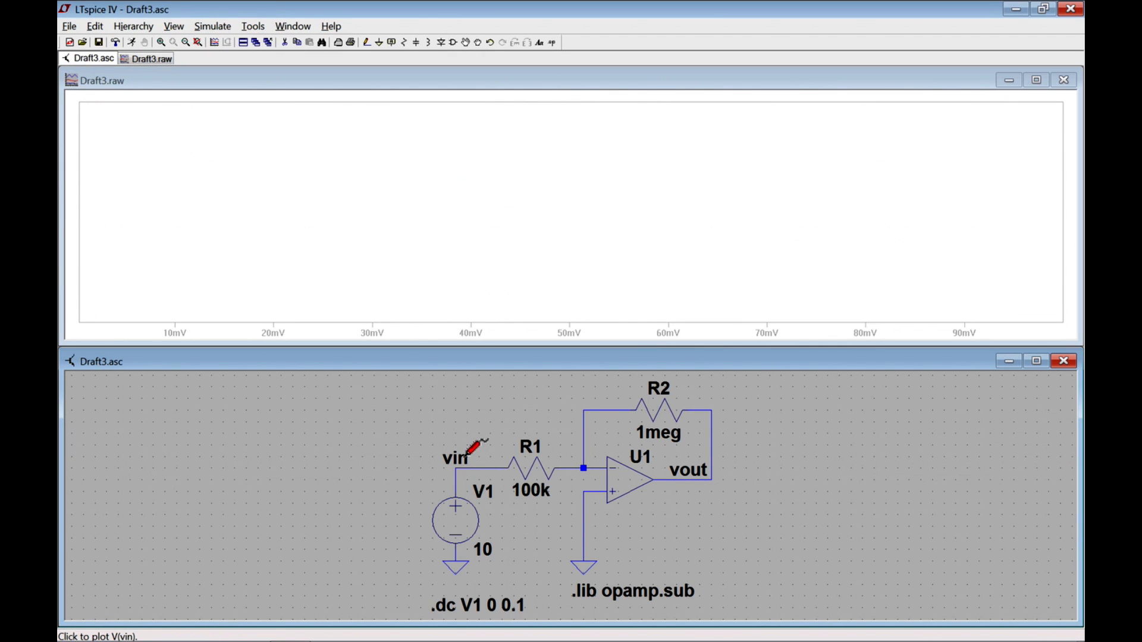
- Probe the vin net so V(vin) rises from 0 to 100 mV in the plot
{"action": "left_click", "coordinate": [477, 456]}
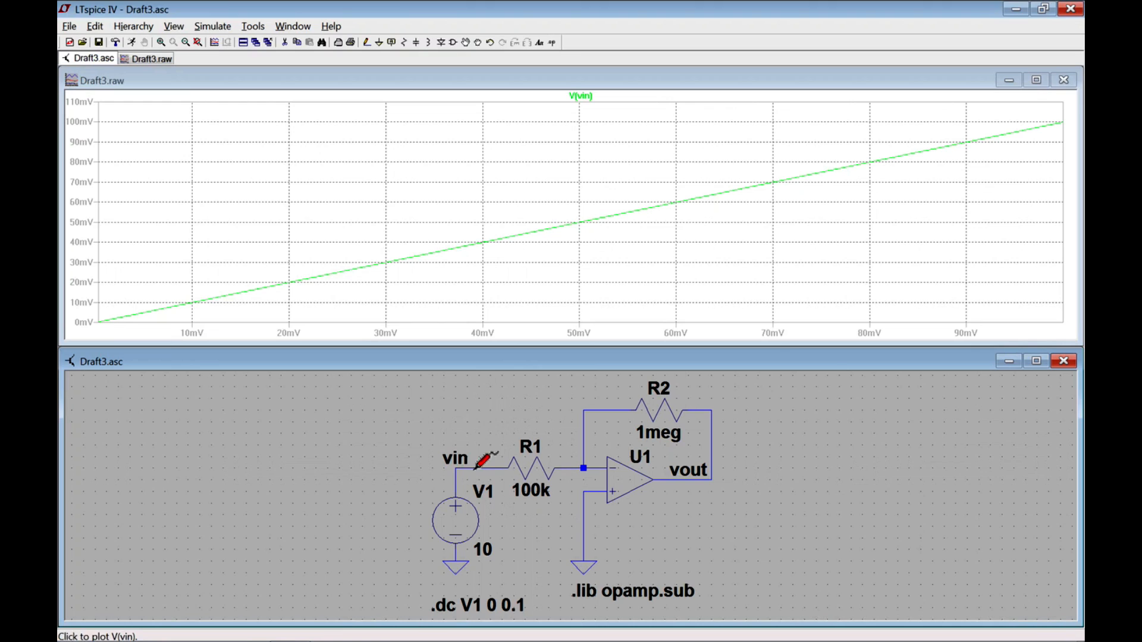
{"action": "mouse_move", "coordinate": [501, 604]}
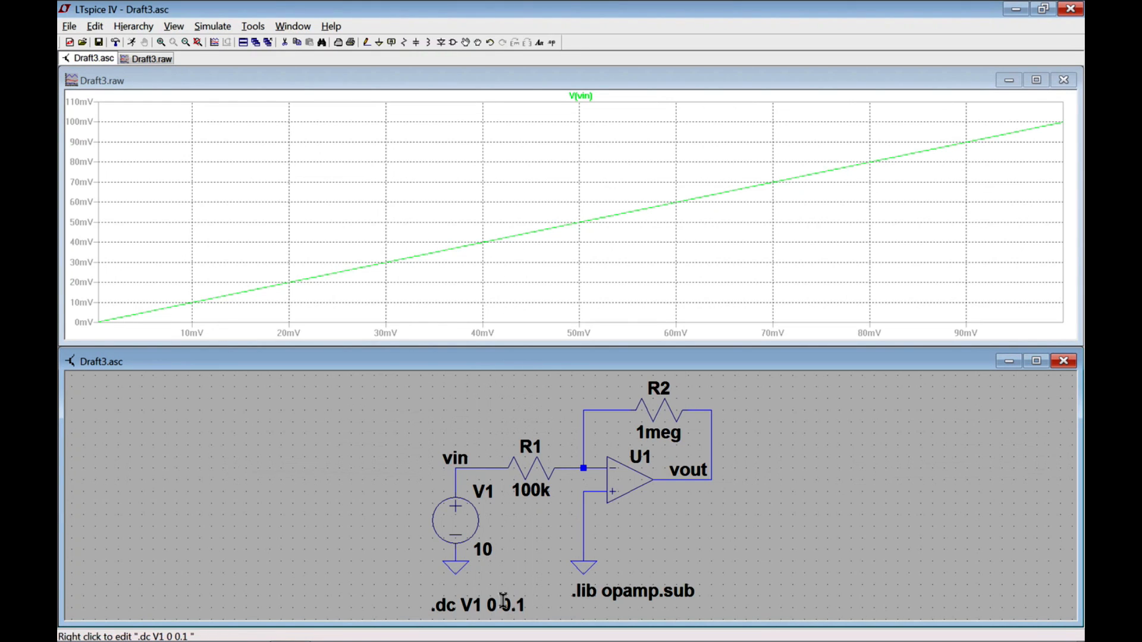
{"action": "mouse_move", "coordinate": [1070, 125]}
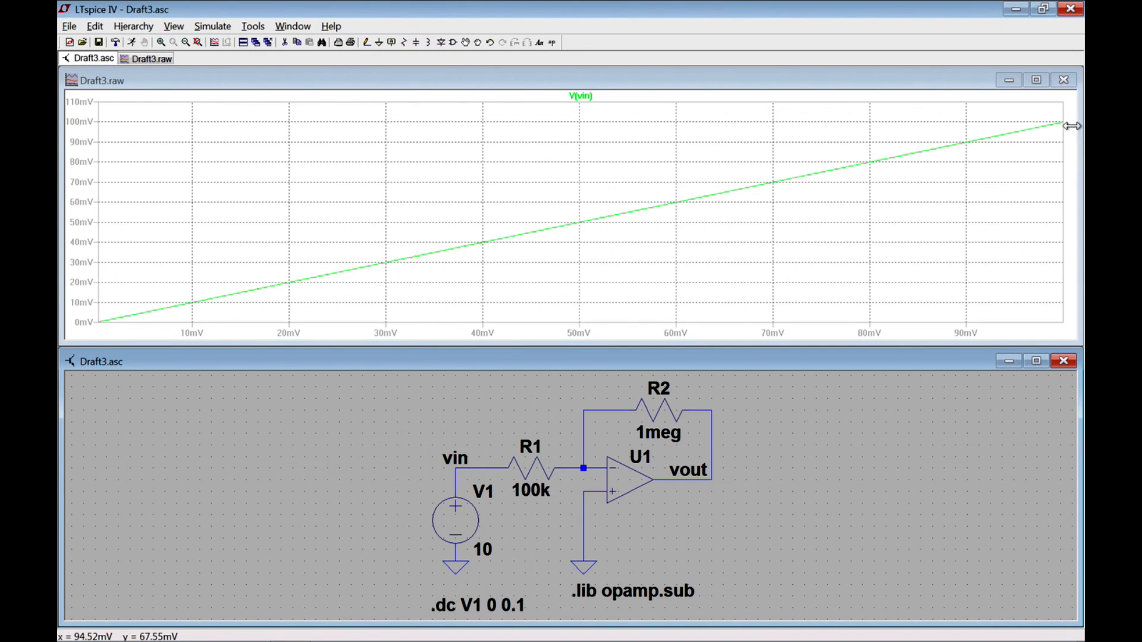
{"action": "mouse_move", "coordinate": [732, 154]}
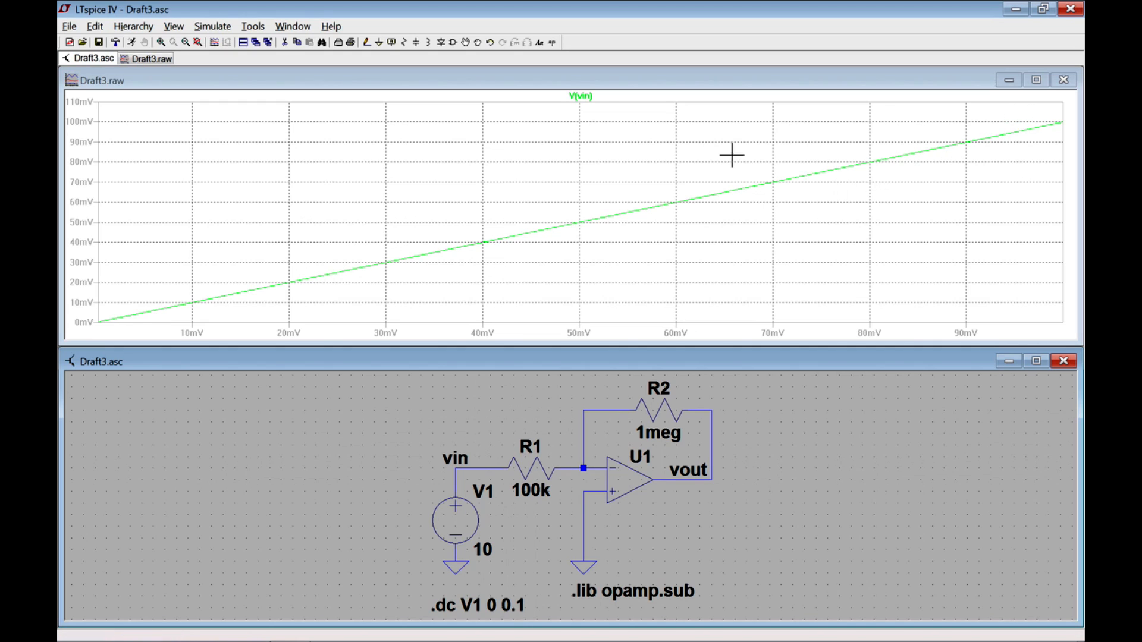
{"action": "mouse_move", "coordinate": [586, 95]}
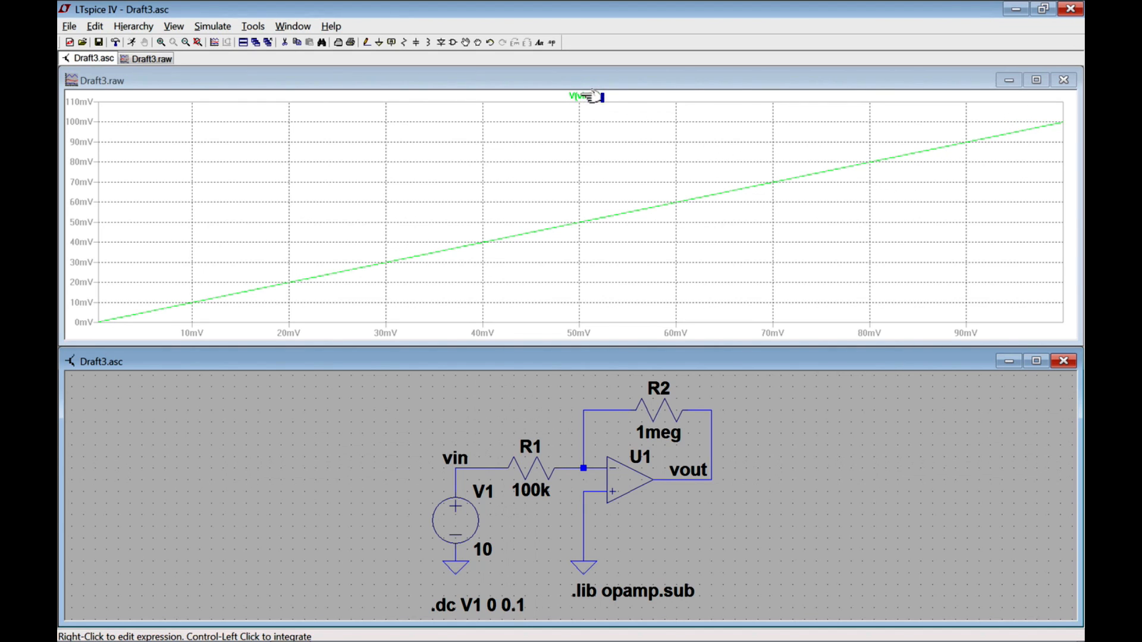
- Change the V(vin) trace colour from green to blue
{"action": "right_click", "coordinate": [581, 95]}
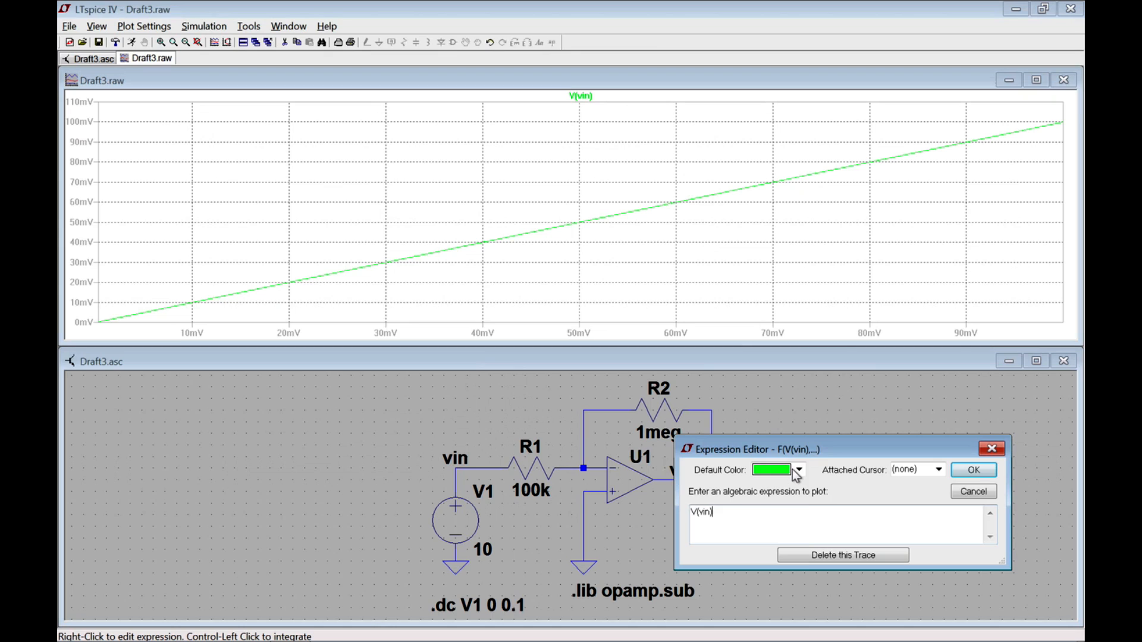
{"action": "left_click", "coordinate": [797, 470]}
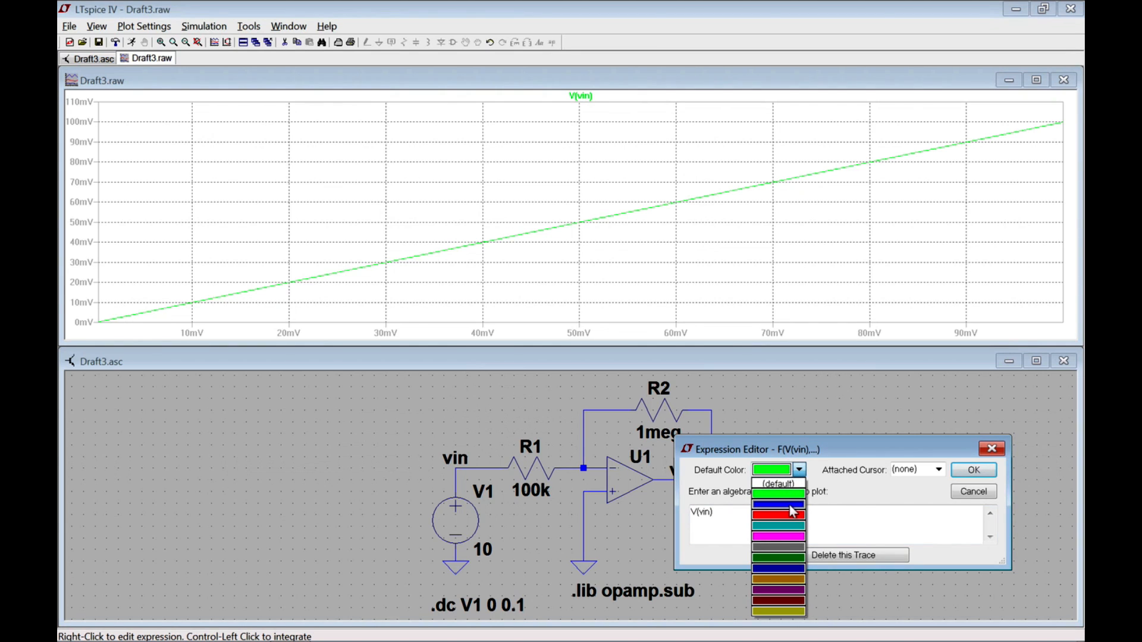
{"action": "left_click", "coordinate": [777, 503]}
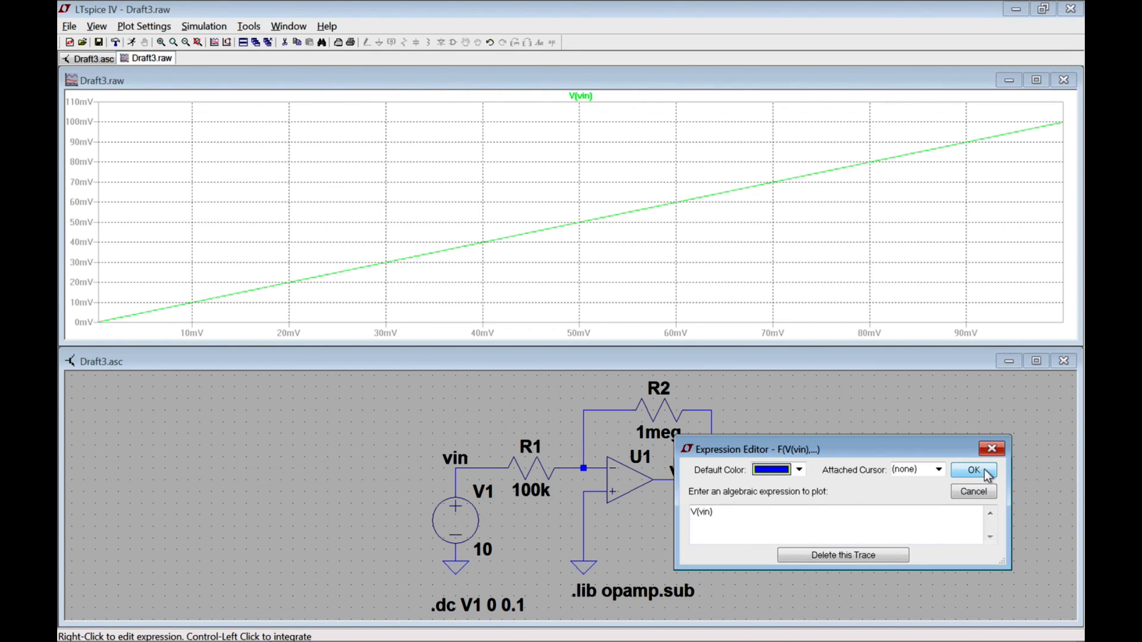
{"action": "left_click", "coordinate": [973, 470]}
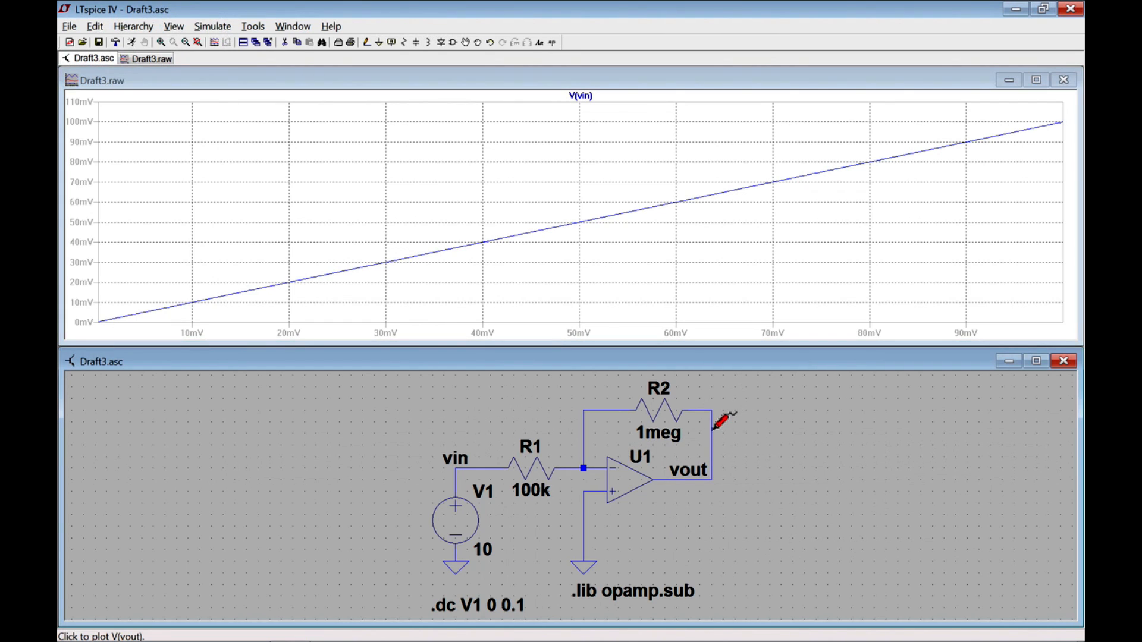
- Probe the vout net so V(vout) falls to -1 V beside V(vin)
{"action": "left_click", "coordinate": [721, 422]}
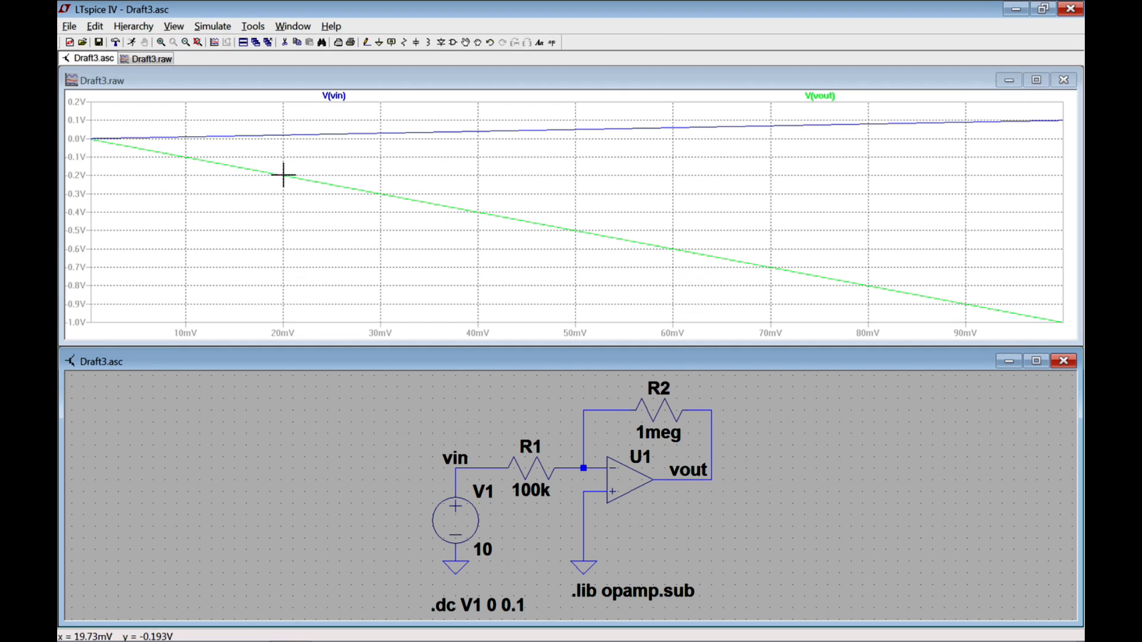
{"action": "mouse_move", "coordinate": [827, 360]}
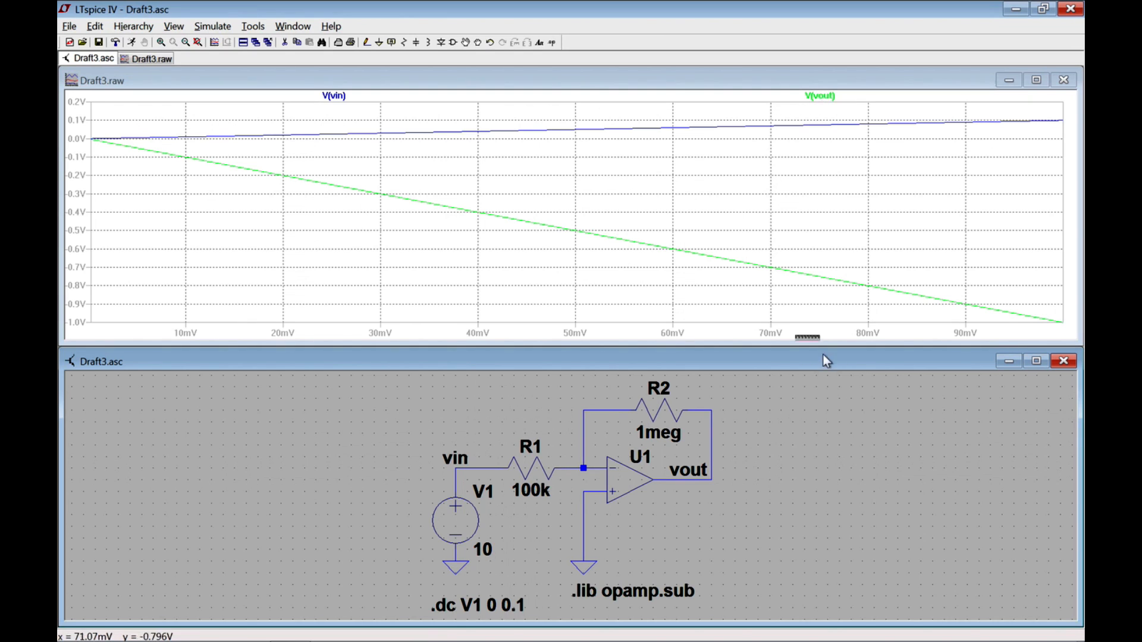
{"action": "mouse_move", "coordinate": [309, 176]}
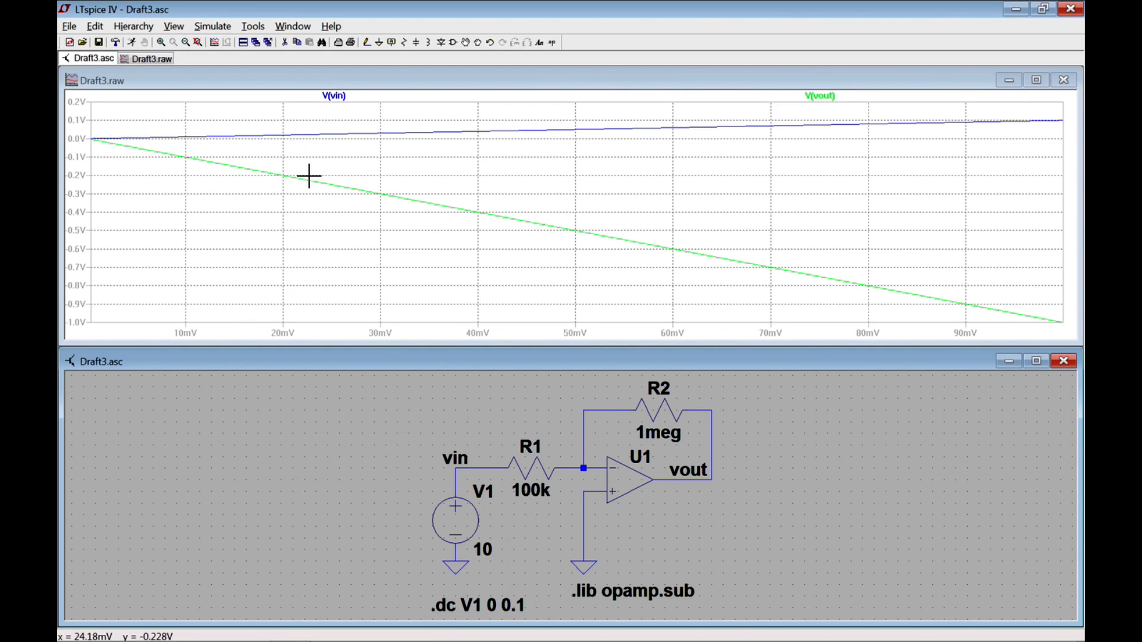
{"action": "mouse_move", "coordinate": [118, 96]}
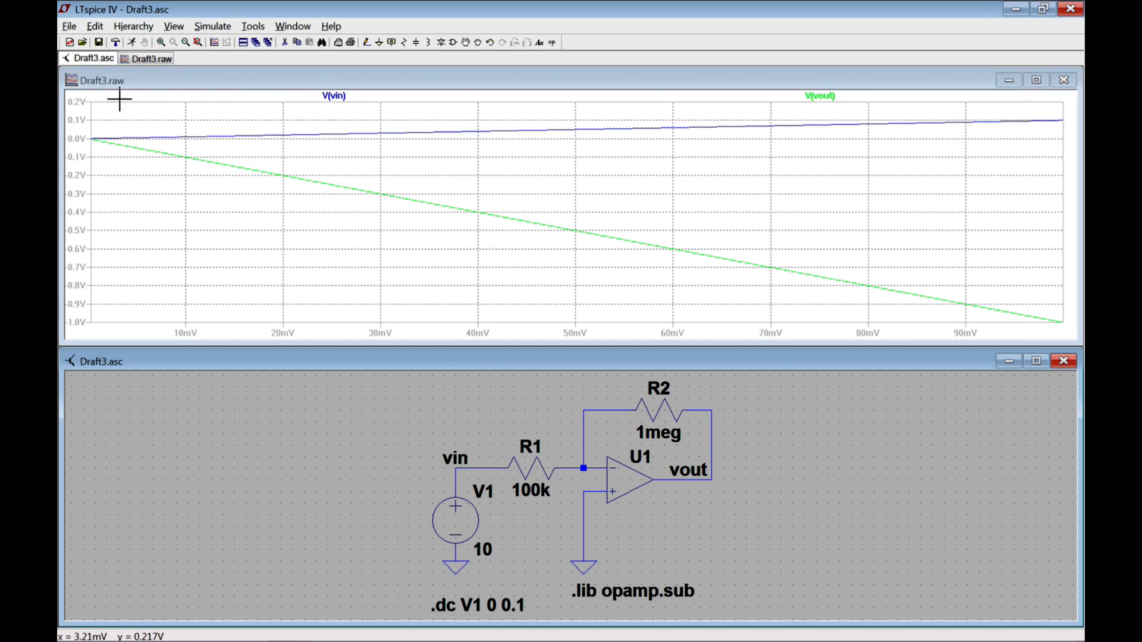
{"action": "mouse_move", "coordinate": [661, 405]}
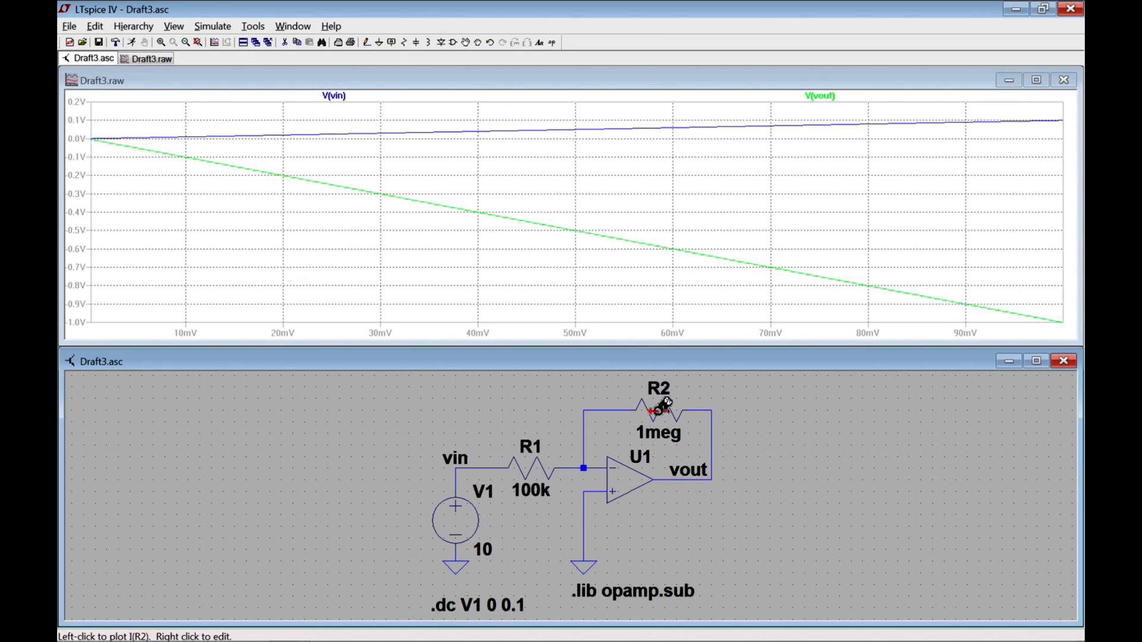
{"action": "mouse_move", "coordinate": [574, 504]}
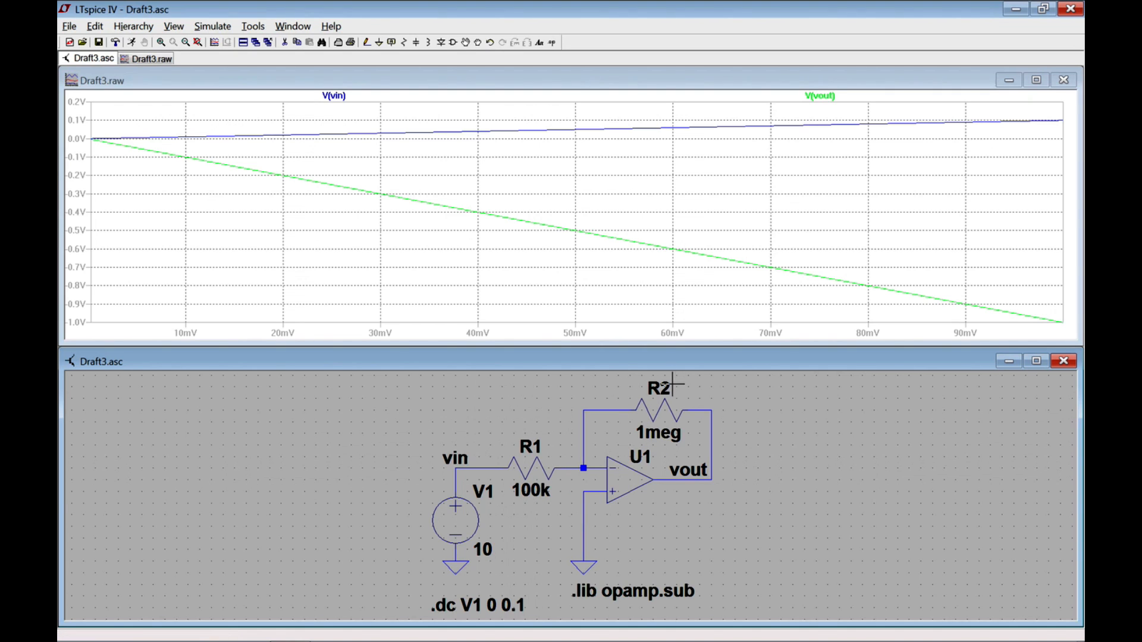
{"action": "mouse_move", "coordinate": [548, 449]}
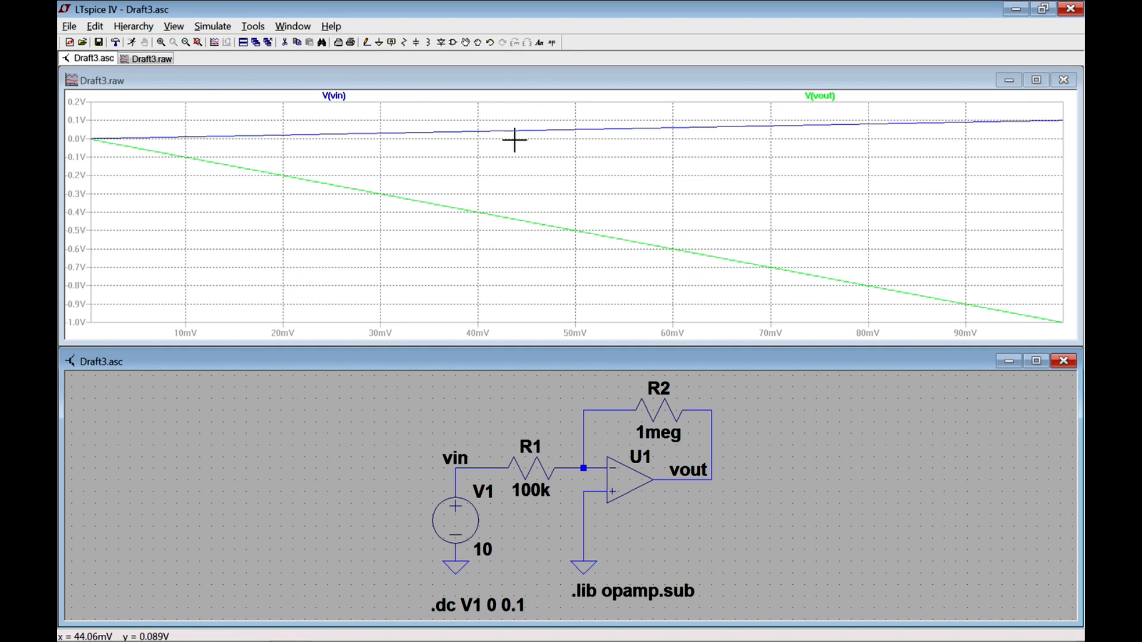
{"action": "mouse_move", "coordinate": [777, 515]}
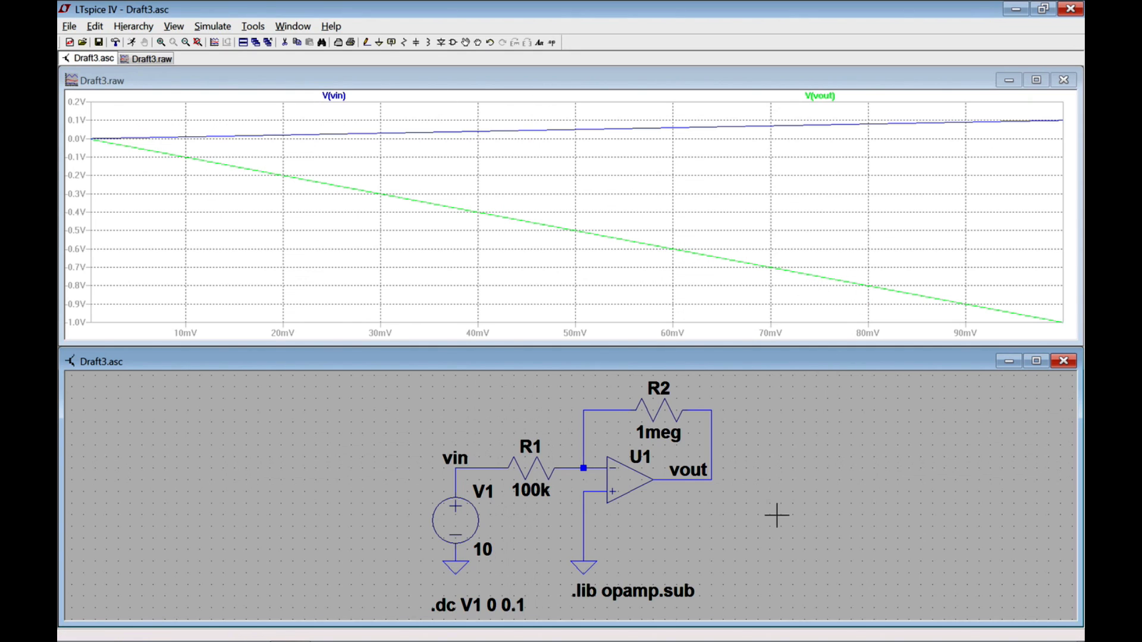
{"action": "mouse_move", "coordinate": [803, 80]}
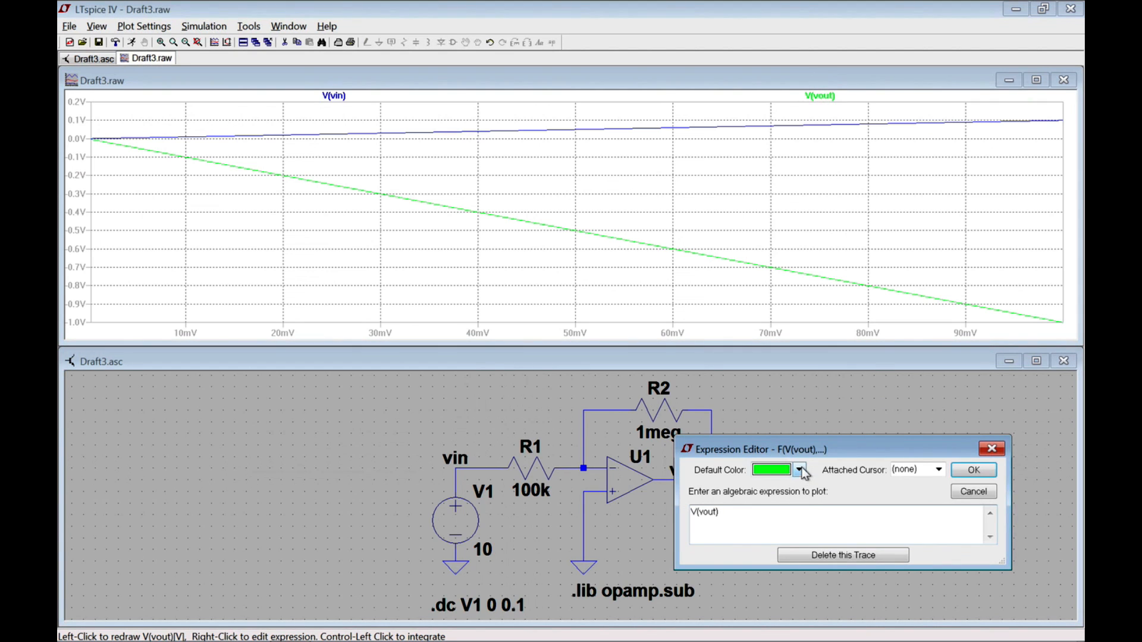
- Replot the output as -V(vout) in magenta, rising to 1 V
{"action": "left_click", "coordinate": [800, 469]}
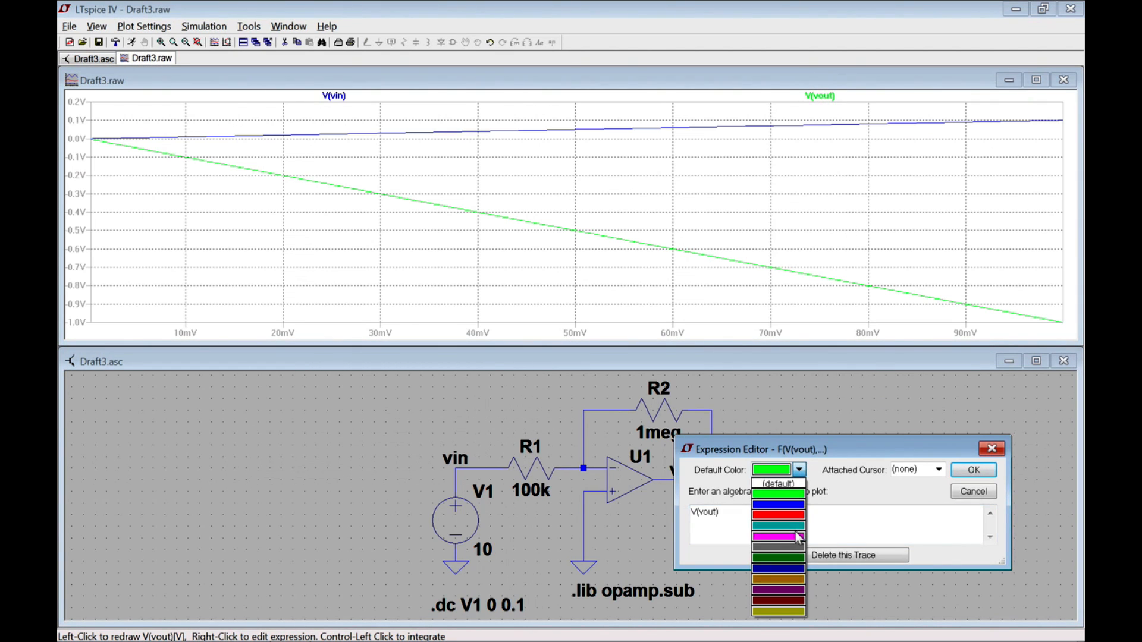
{"action": "left_click", "coordinate": [778, 537]}
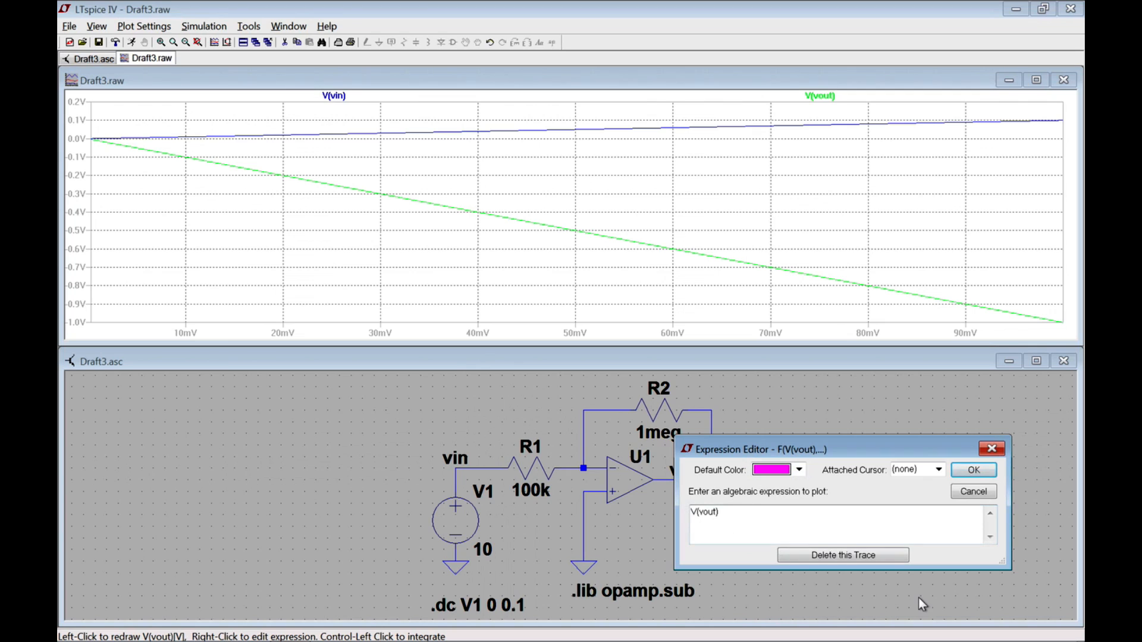
{"action": "left_click", "coordinate": [693, 511]}
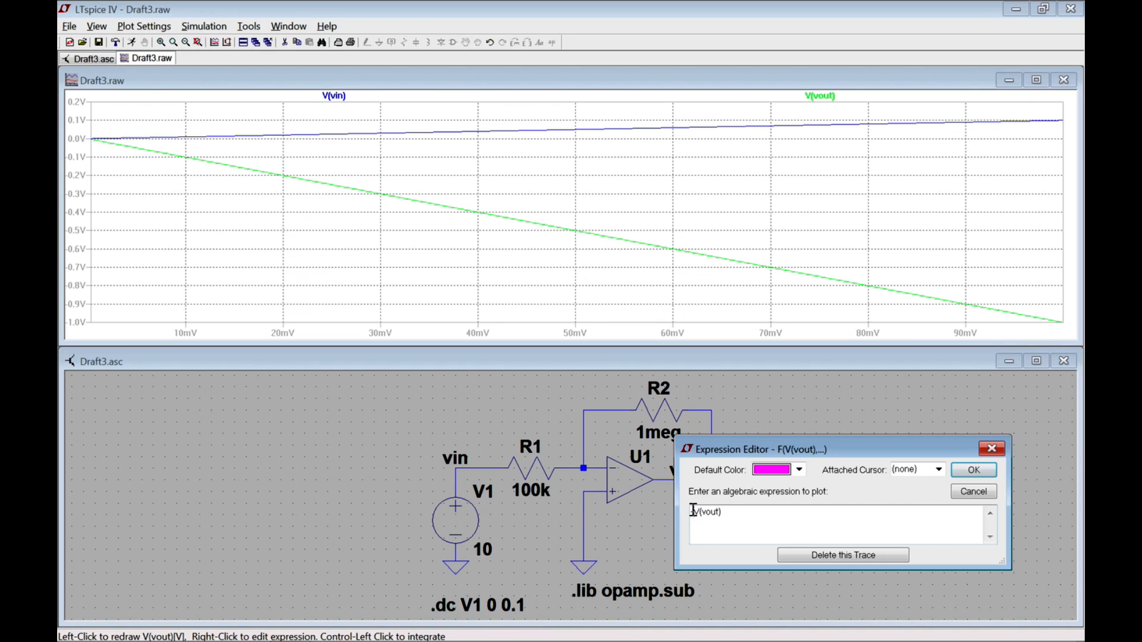
{"action": "mouse_move", "coordinate": [975, 470]}
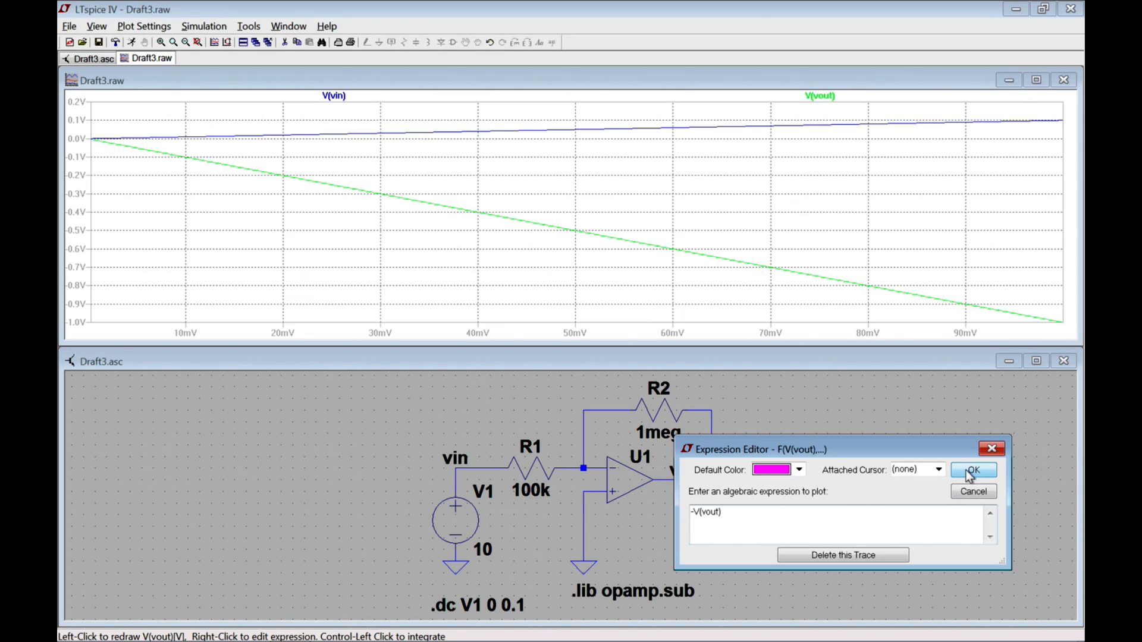
{"action": "left_click", "coordinate": [973, 470]}
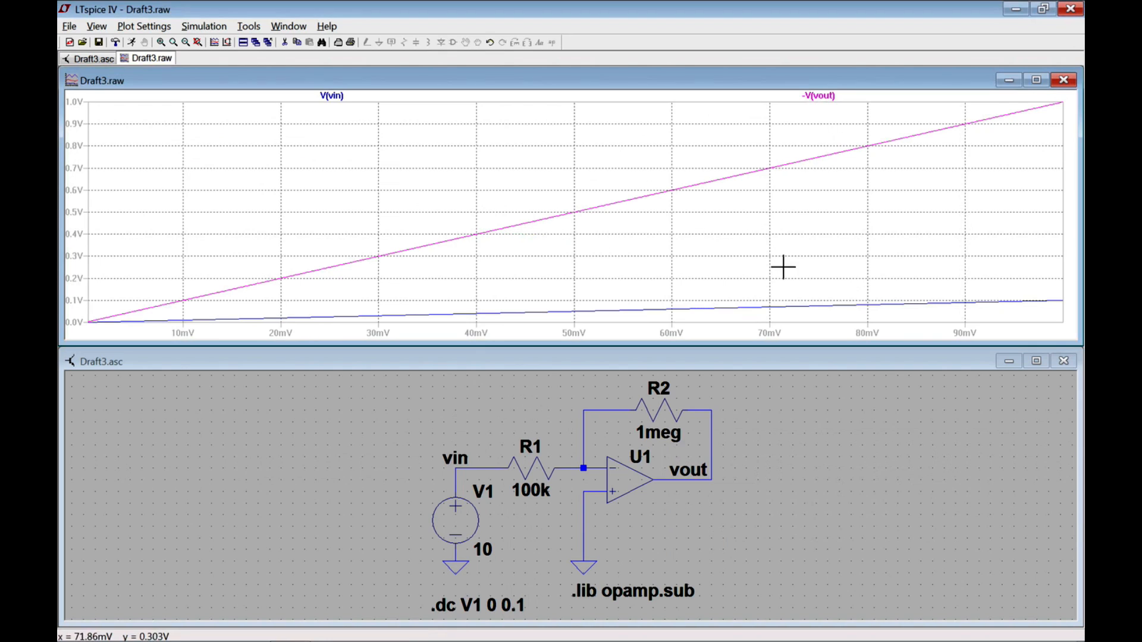
{"action": "mouse_move", "coordinate": [1040, 264]}
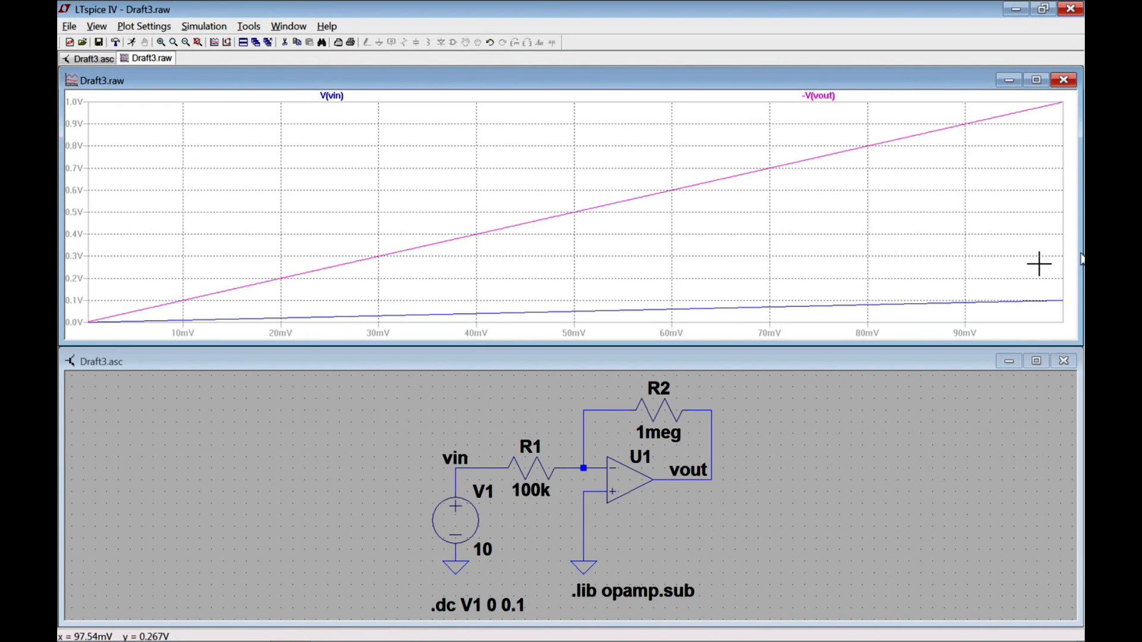
{"action": "mouse_move", "coordinate": [1065, 309]}
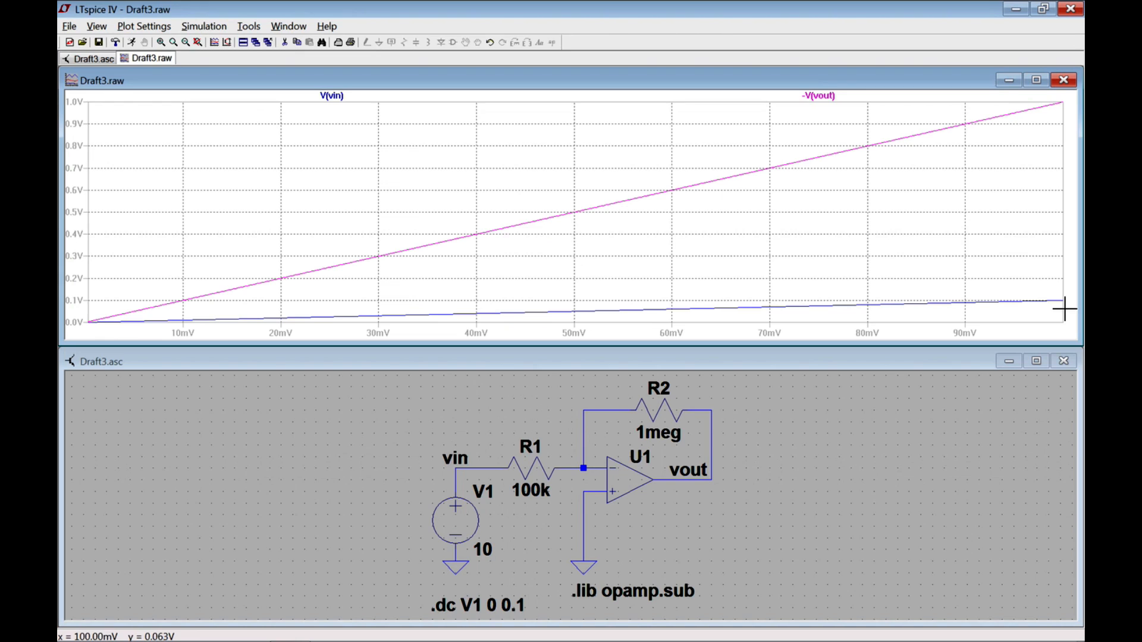
{"action": "mouse_move", "coordinate": [1049, 170]}
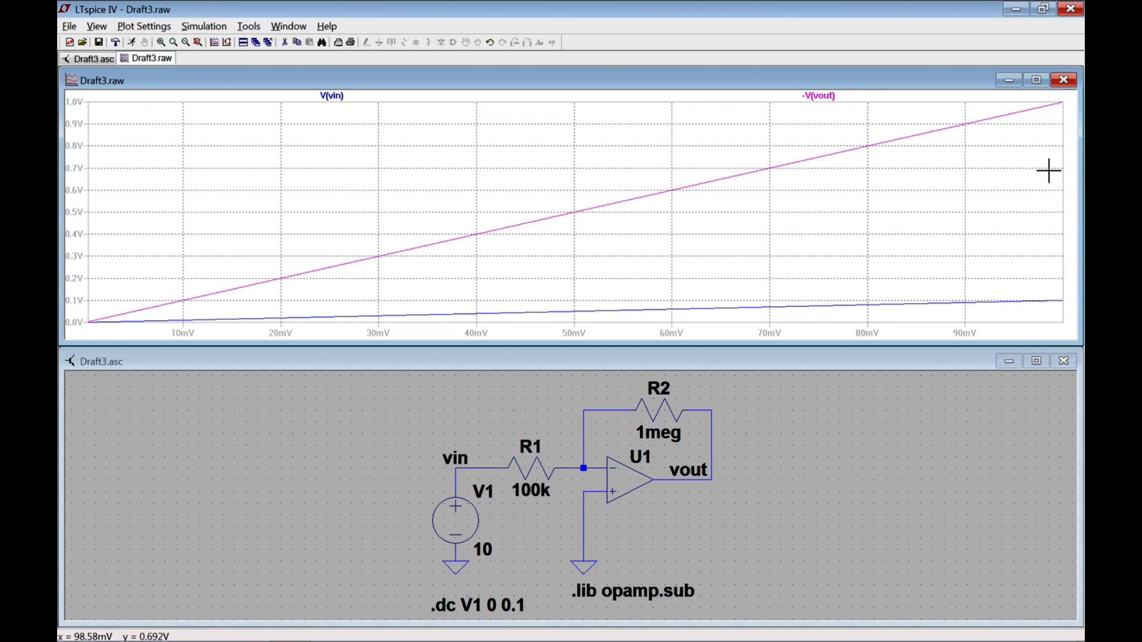
{"action": "mouse_move", "coordinate": [765, 285]}
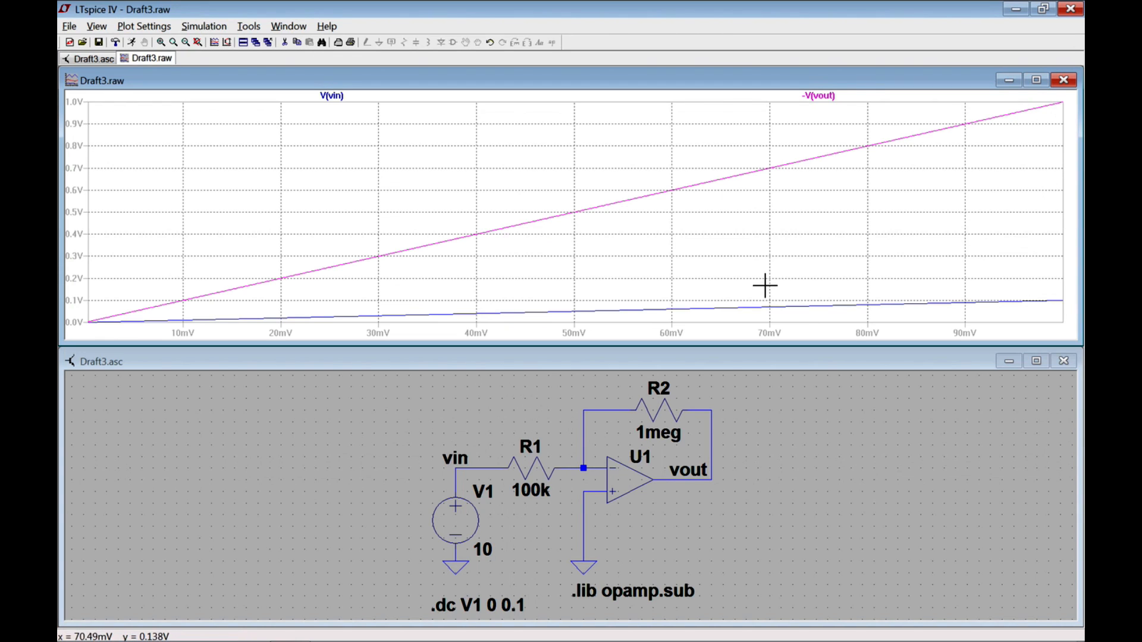
{"action": "mouse_move", "coordinate": [696, 413]}
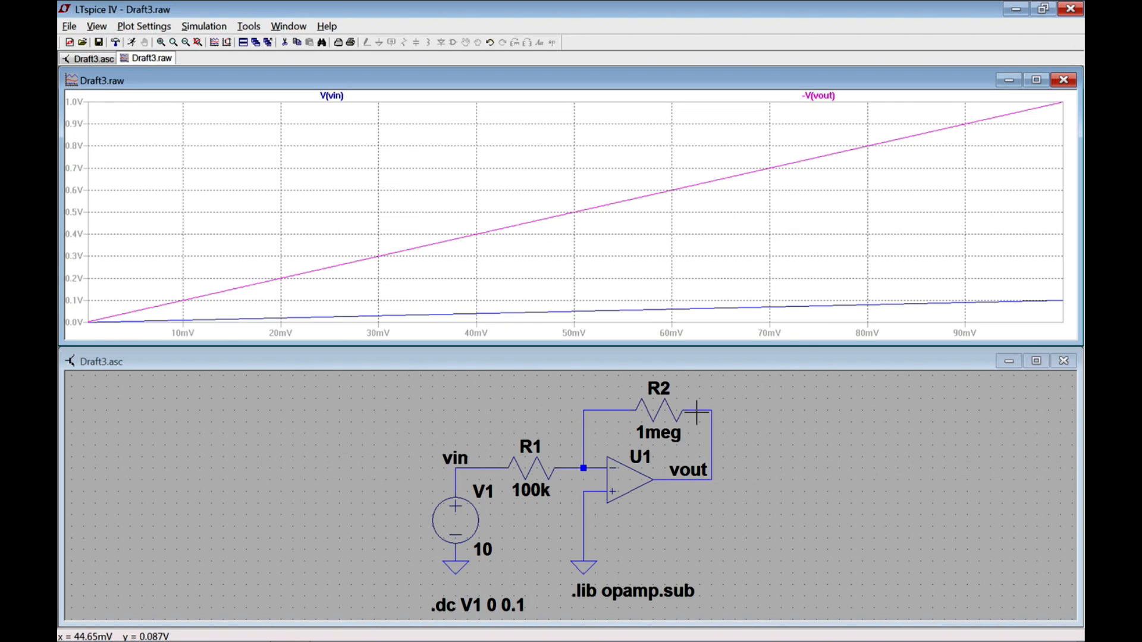
{"action": "mouse_move", "coordinate": [727, 399]}
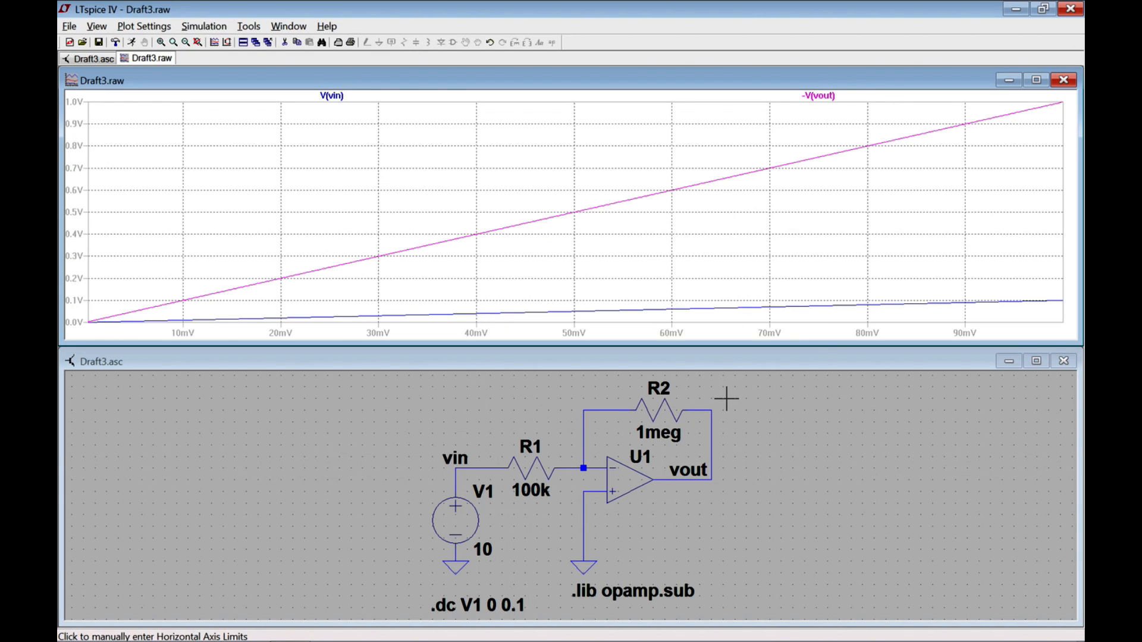